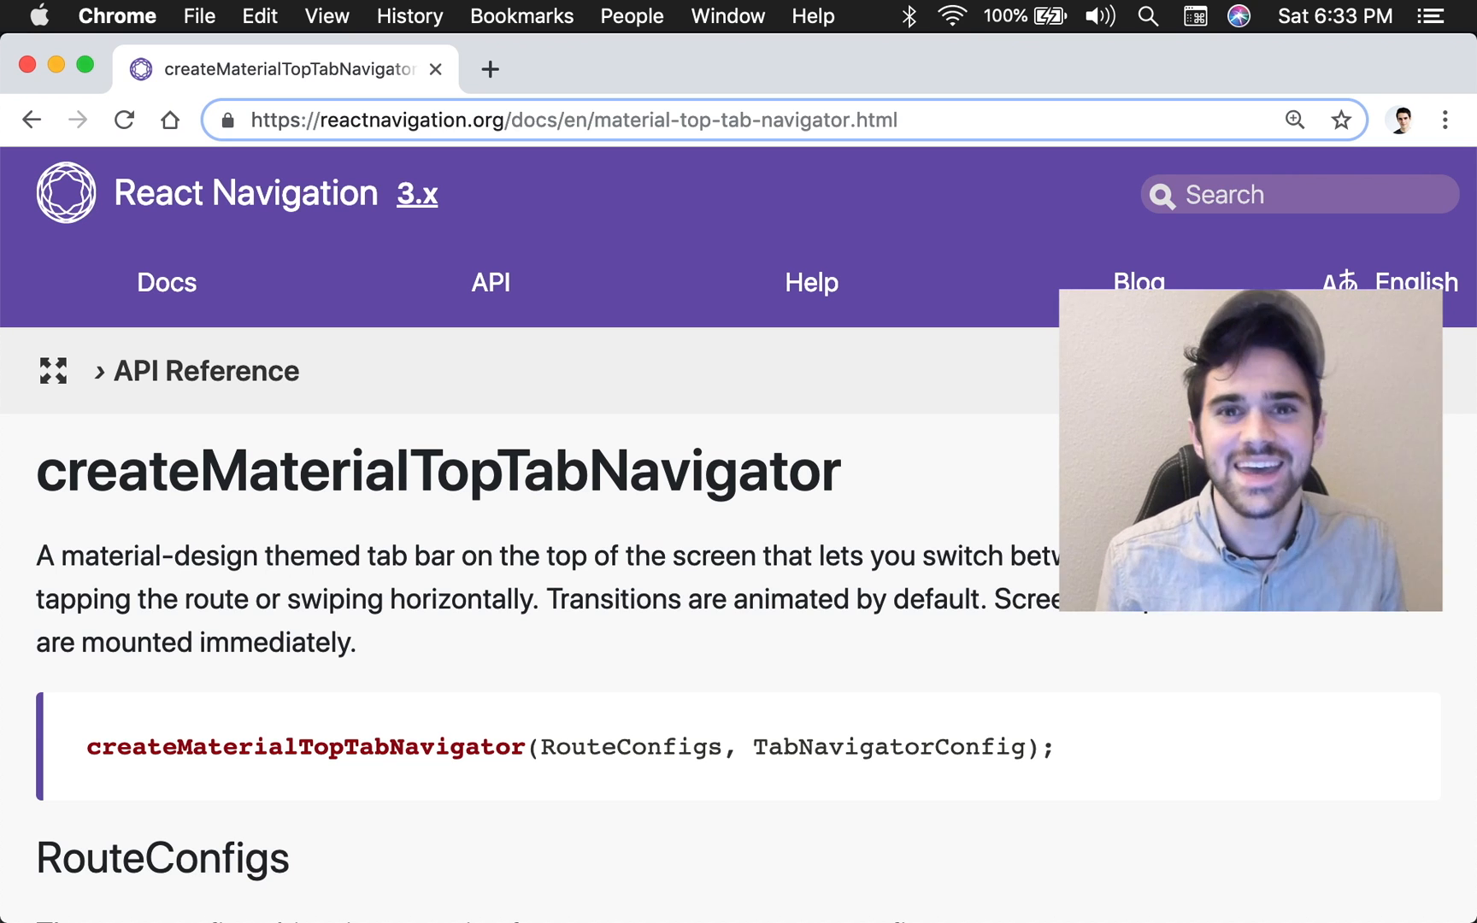
Step: Tap through the Third and Second tabs in the iPhone simulator to preview the navigator
{"action": "scroll", "scroll_direction": "down", "scroll_amount": 3}
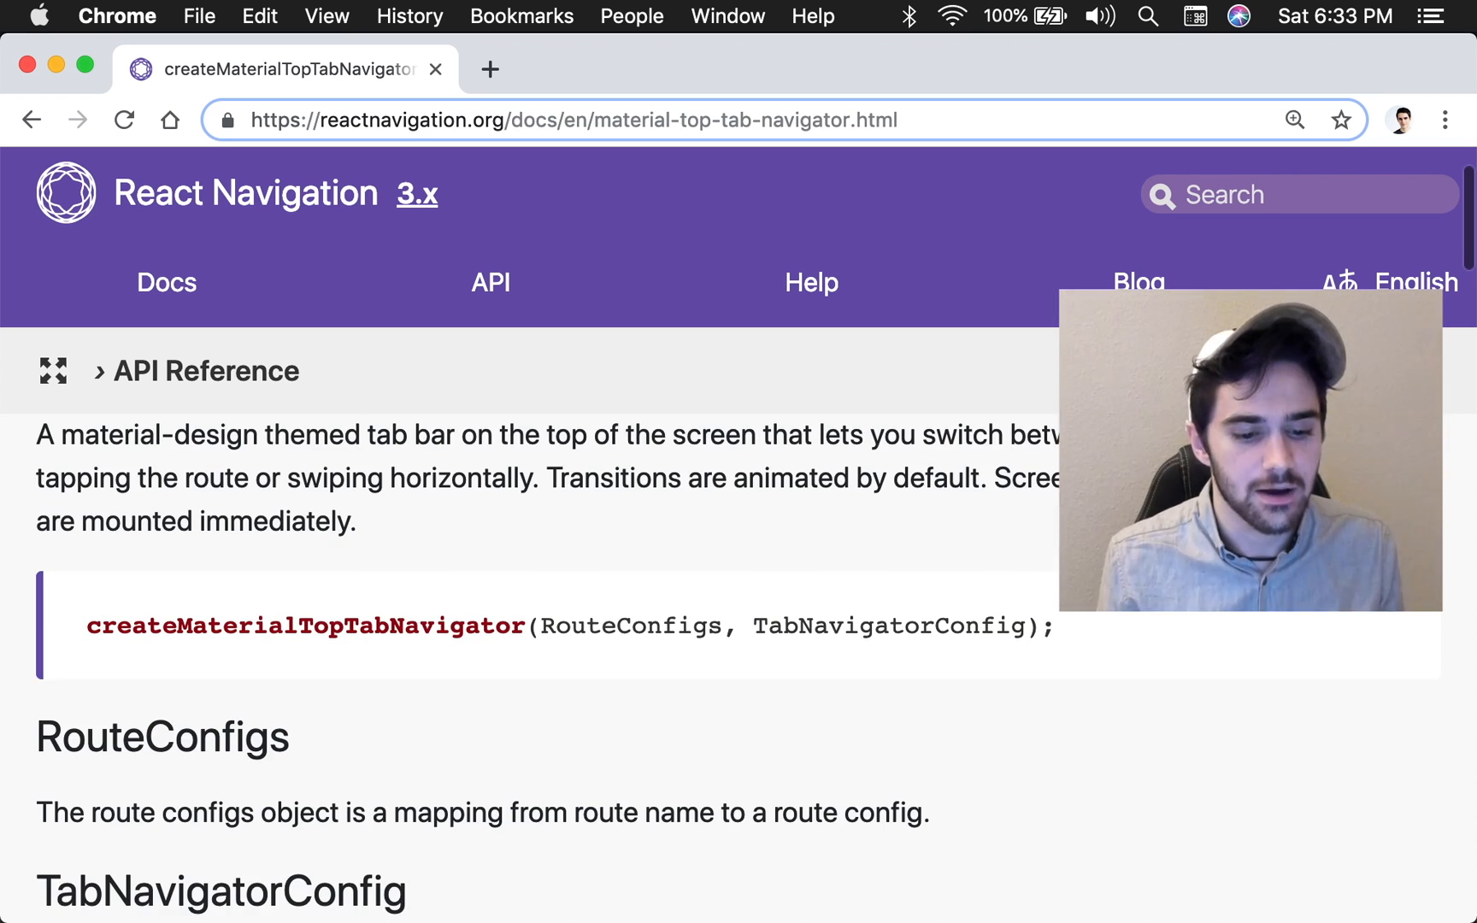
{"action": "scroll", "scroll_direction": "down", "scroll_amount": 3}
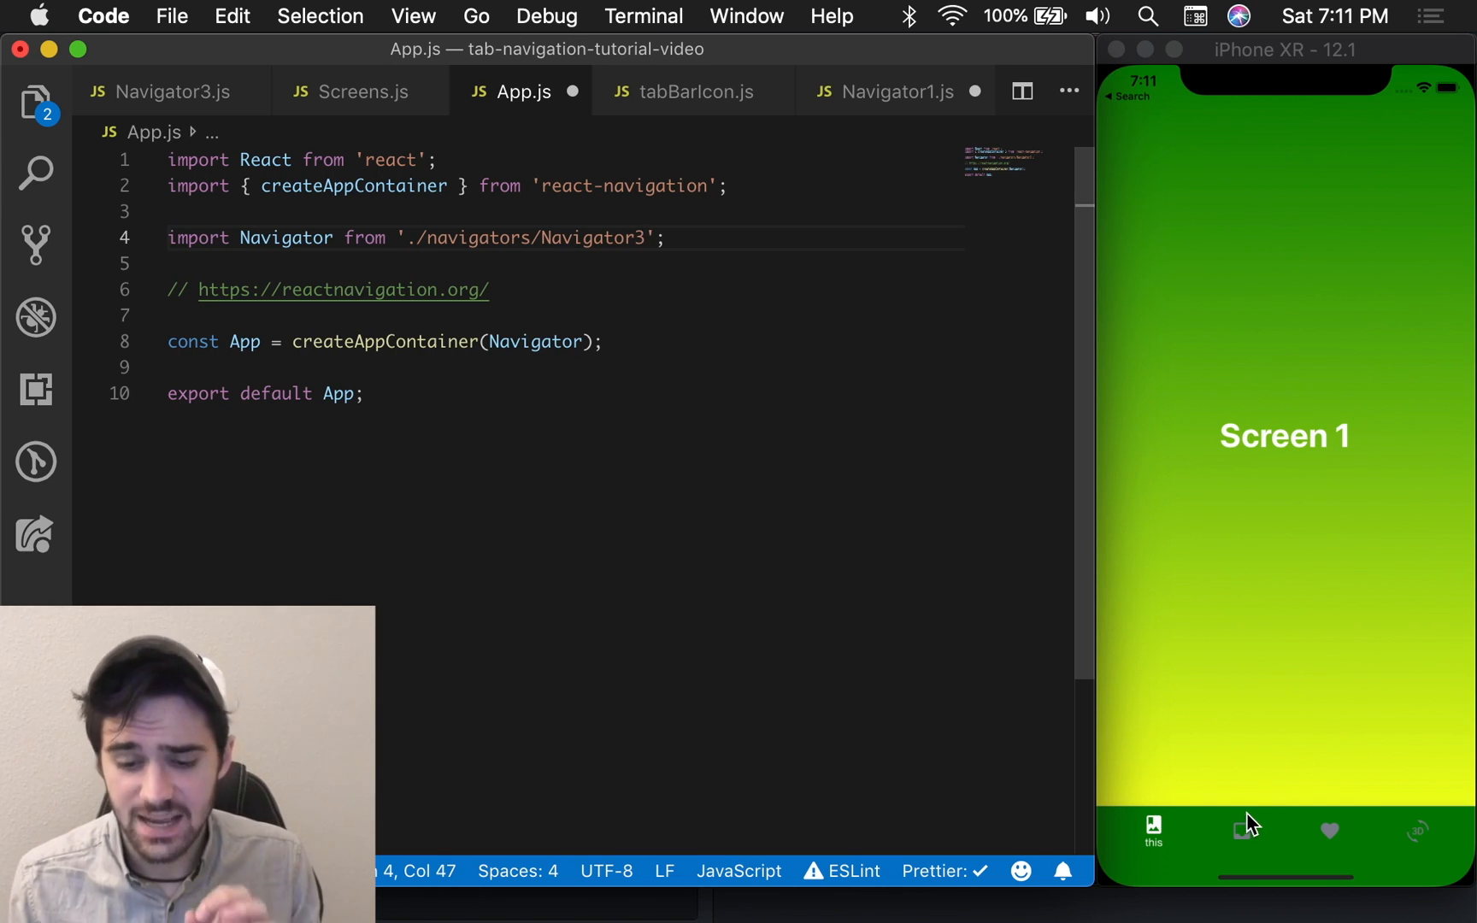
{"action": "mouse_move", "coordinate": [1260, 817]}
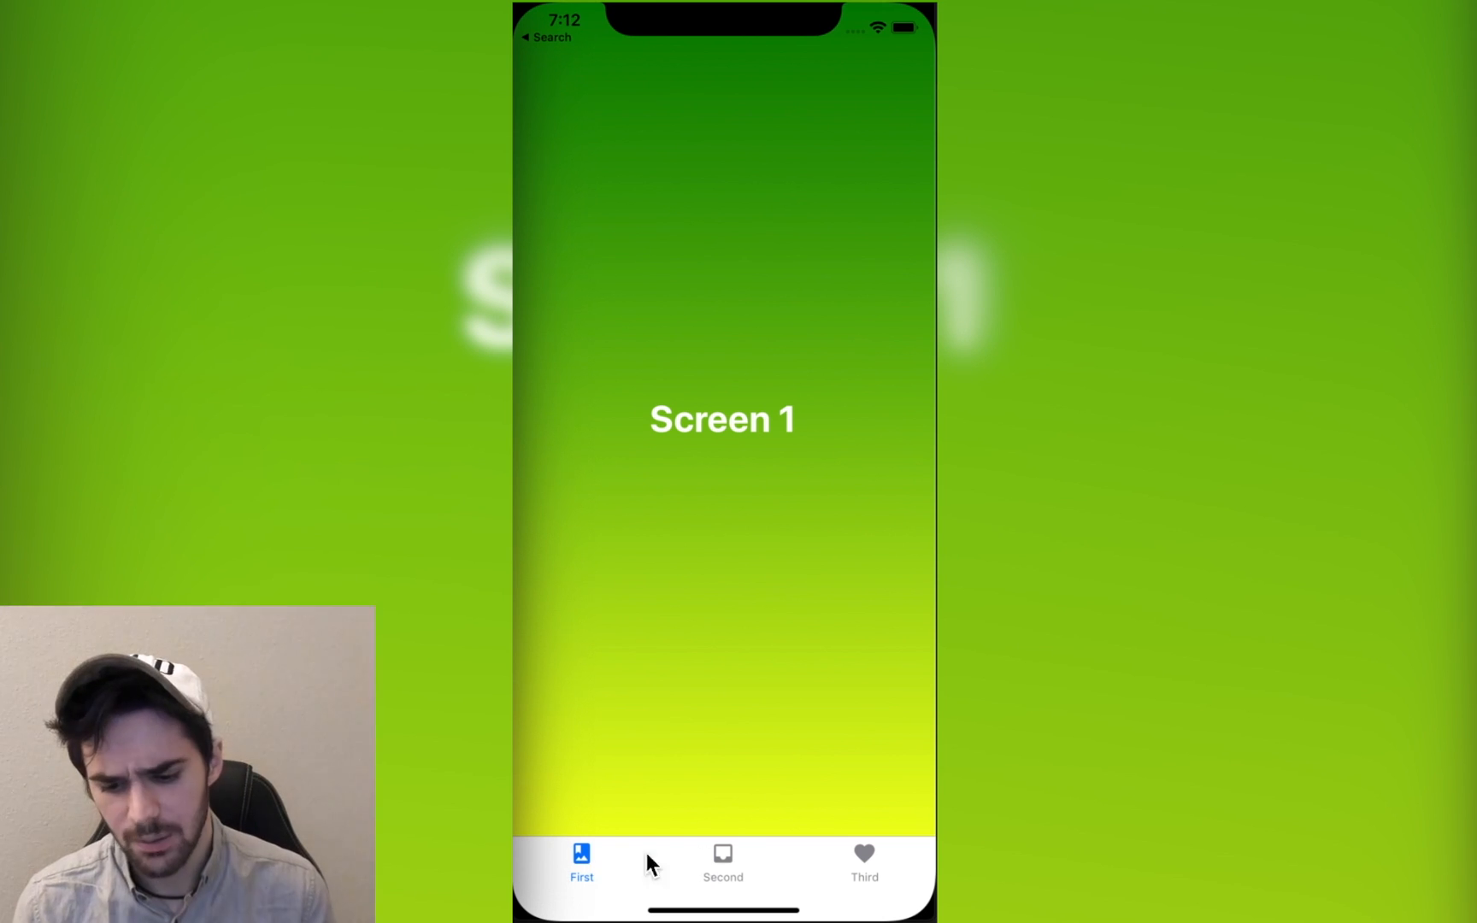
{"action": "left_click", "coordinate": [863, 865]}
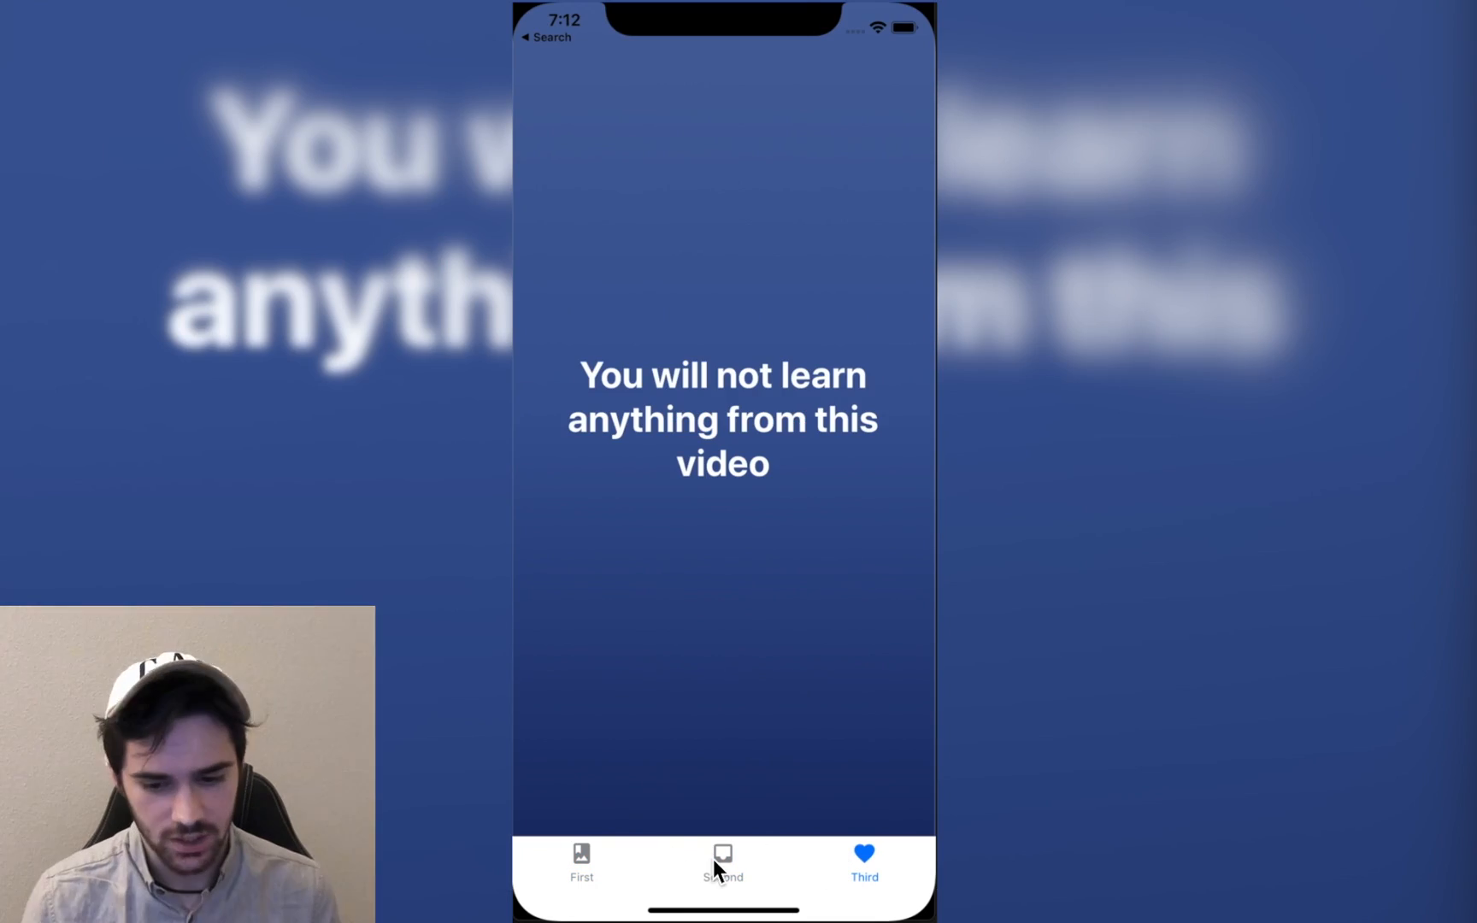
{"action": "left_click", "coordinate": [581, 865]}
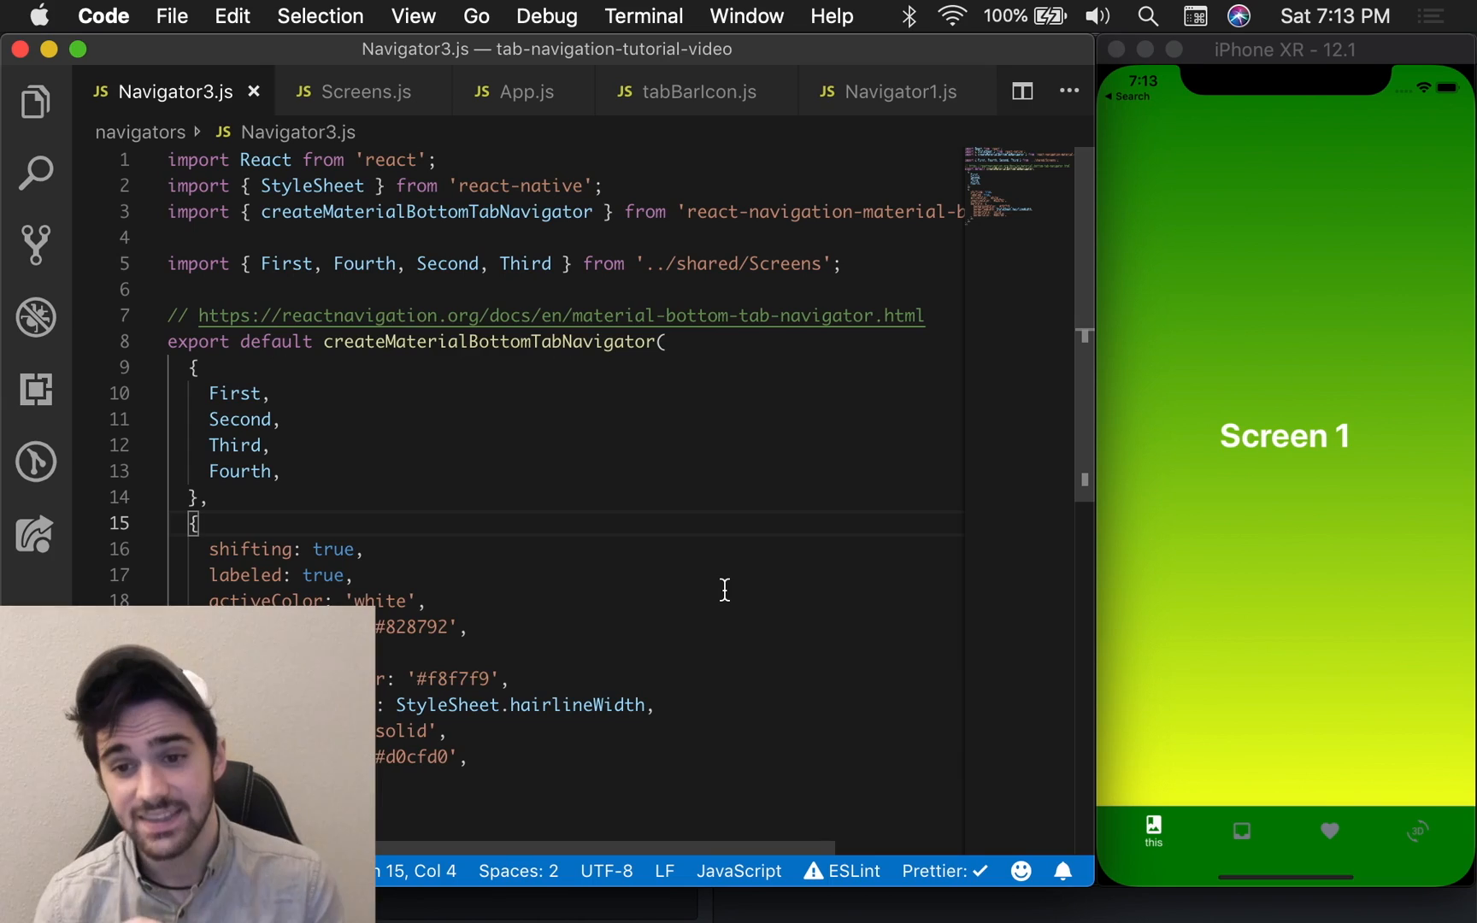
{"action": "mouse_move", "coordinate": [774, 592]}
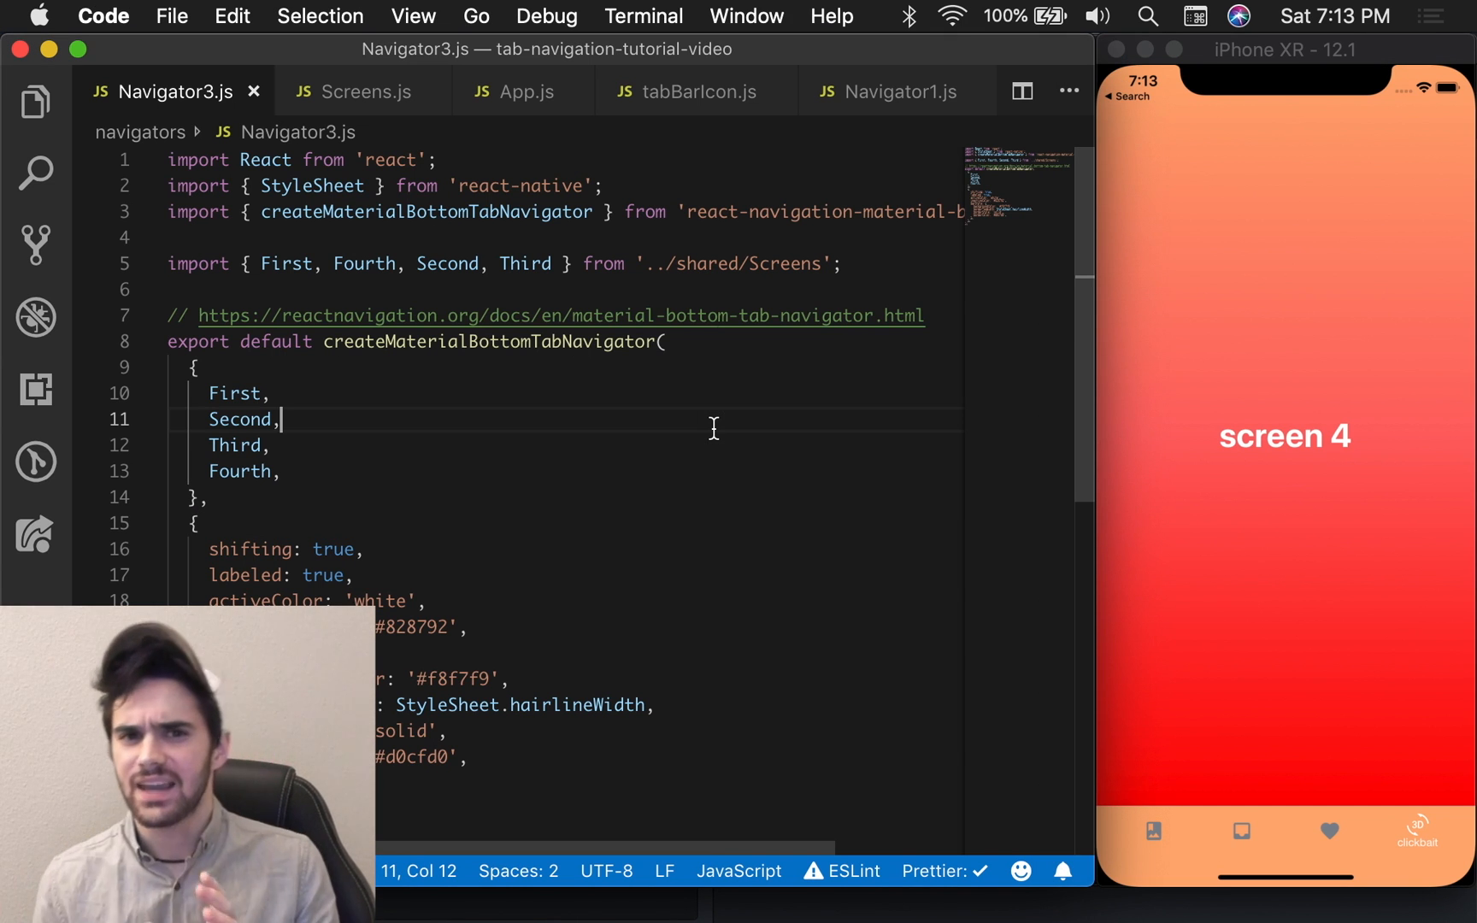
Step: Switch App.js to import './navigators/Navigator1' so the plain bottom tab navigator loads
{"action": "left_click", "coordinate": [523, 90]}
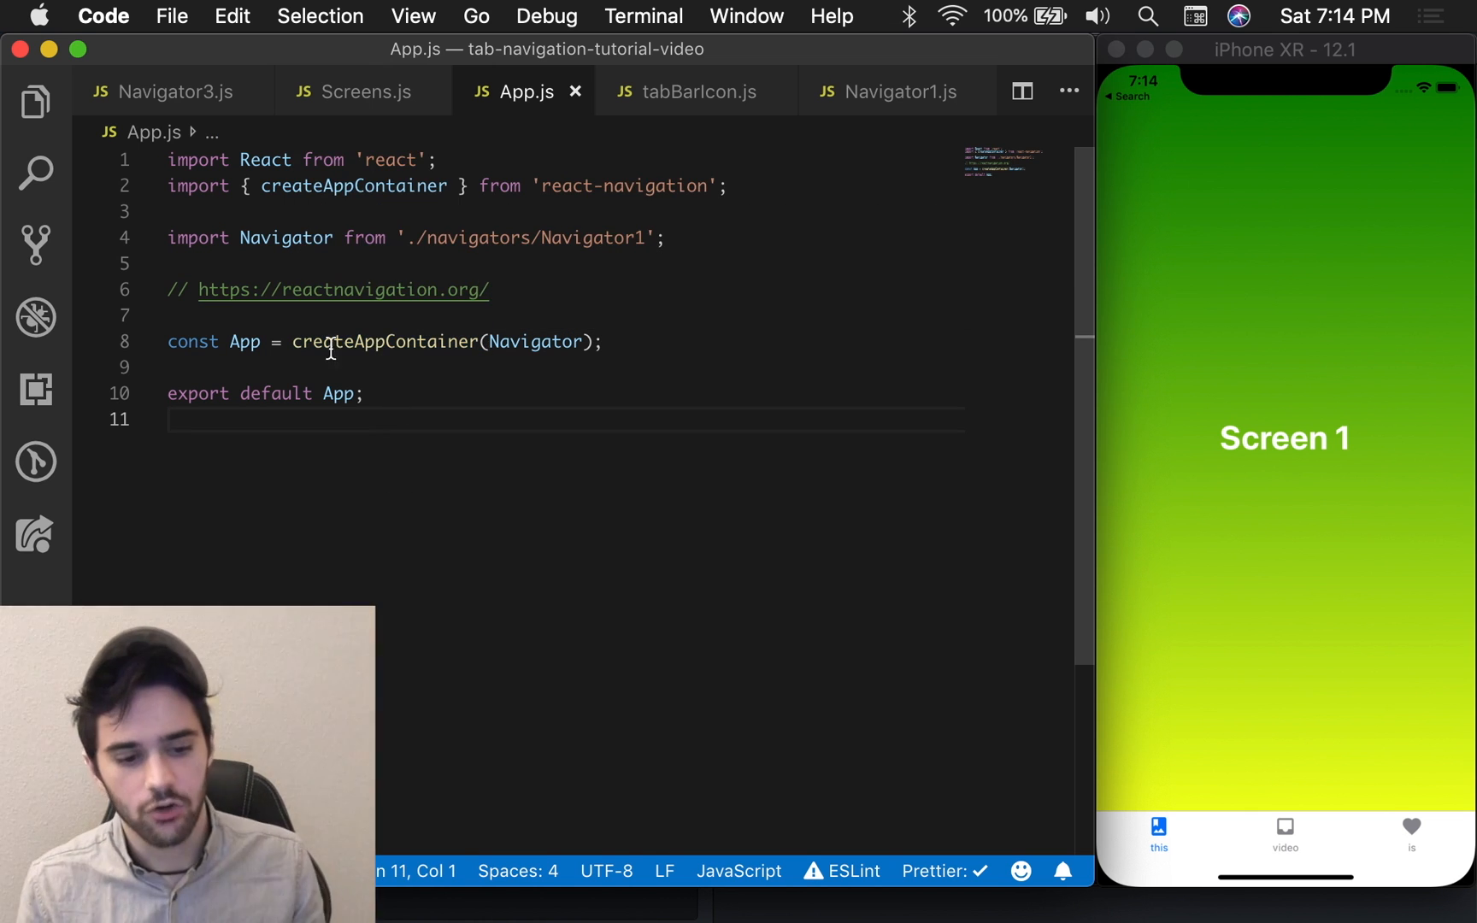
{"action": "mouse_move", "coordinate": [702, 214]}
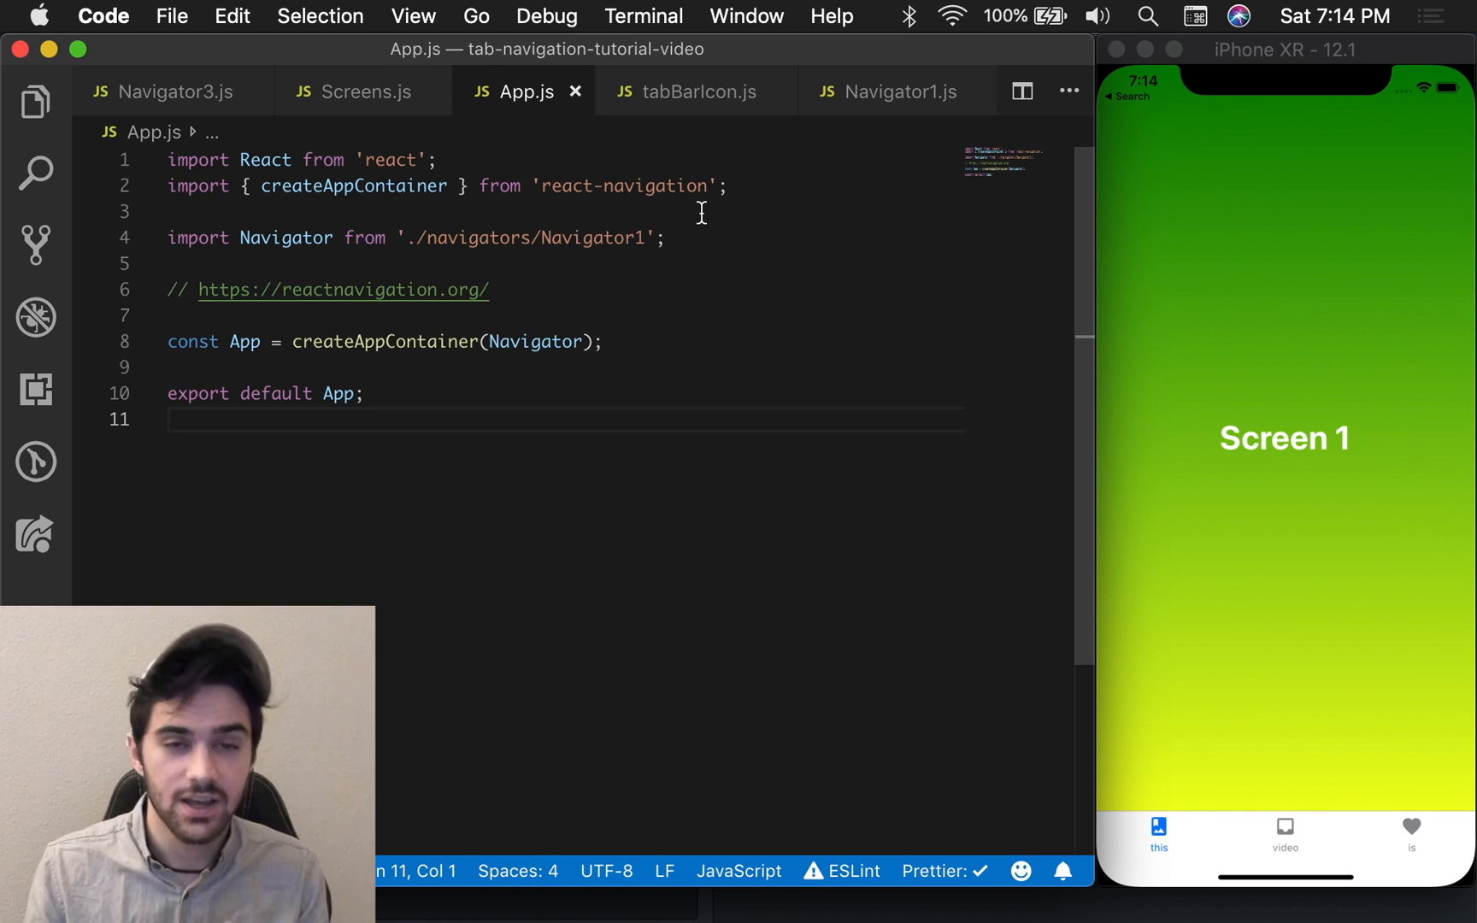
Step: Bring up tabBarIcon.js then Navigator1.js with its First, Second, Third routes
{"action": "left_click", "coordinate": [696, 91]}
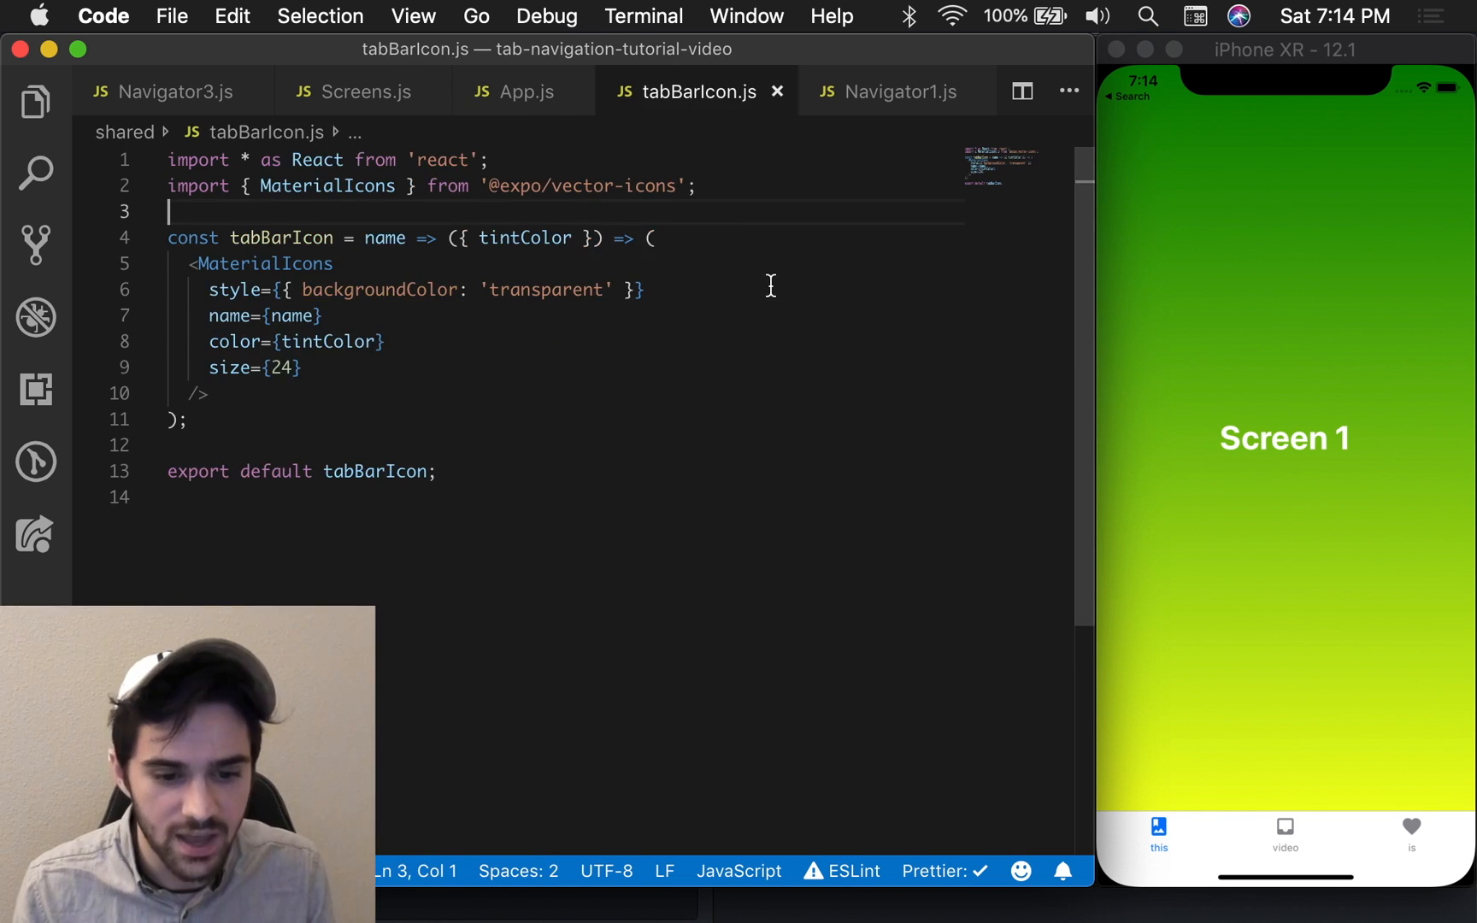
{"action": "left_click", "coordinate": [889, 90]}
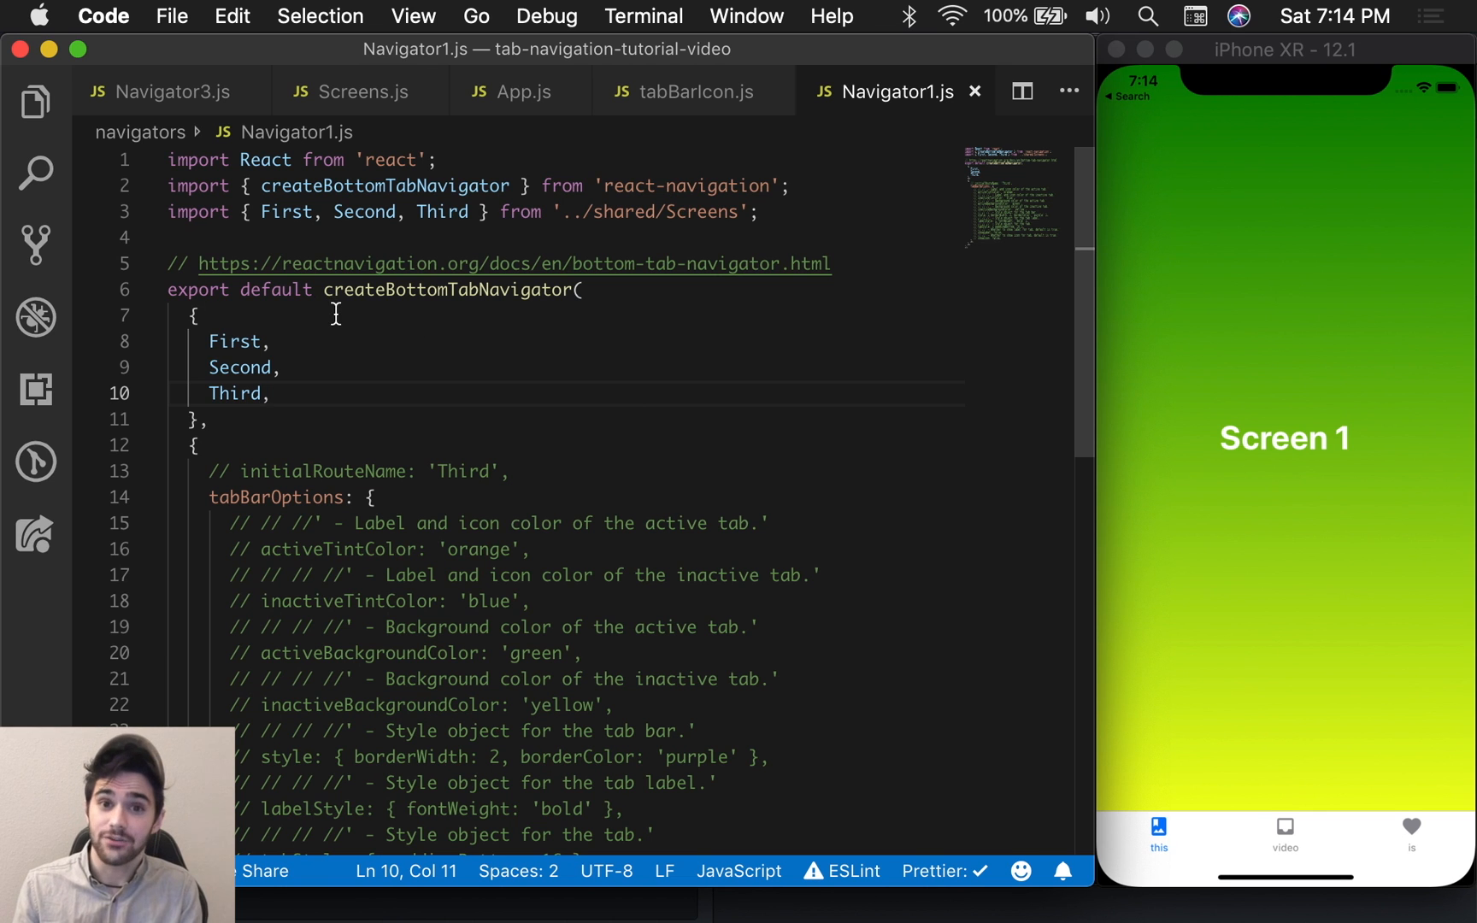
{"action": "mouse_move", "coordinate": [355, 325]}
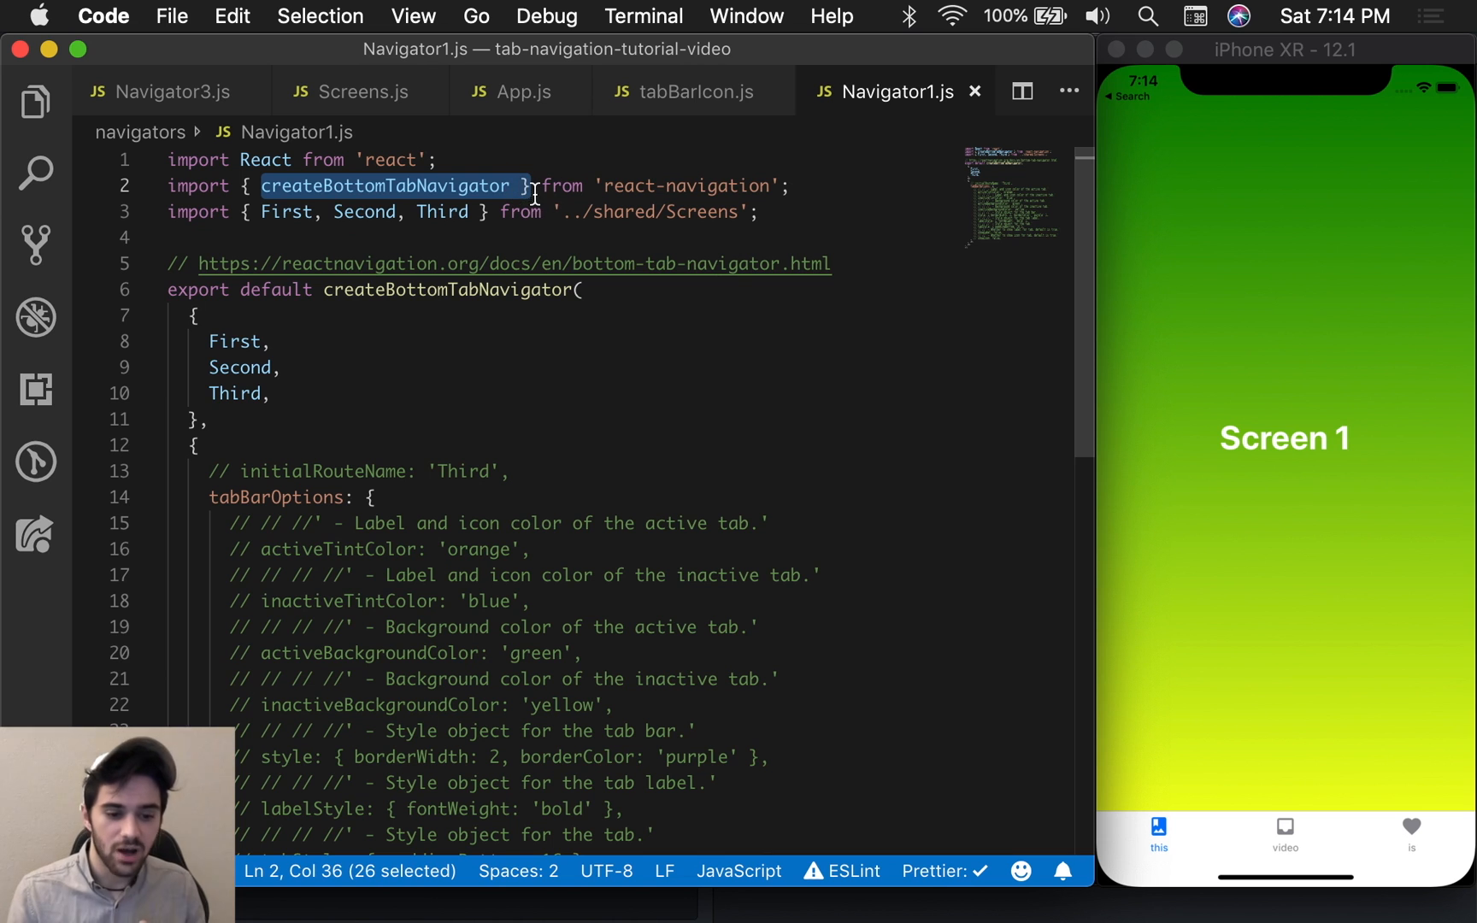
{"action": "mouse_move", "coordinate": [772, 195]}
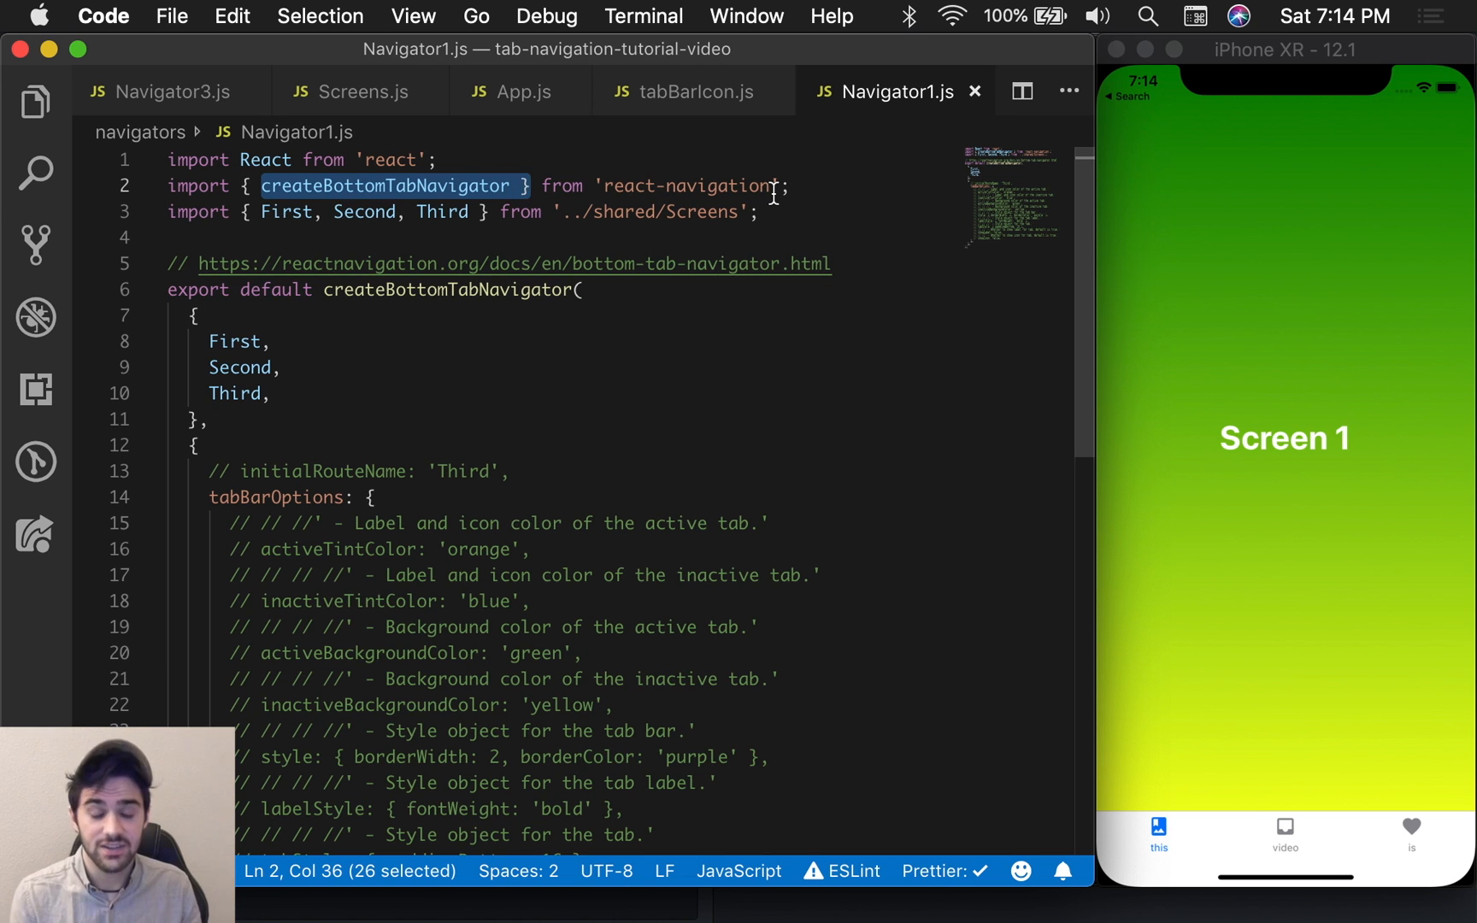
{"action": "mouse_move", "coordinate": [989, 618]}
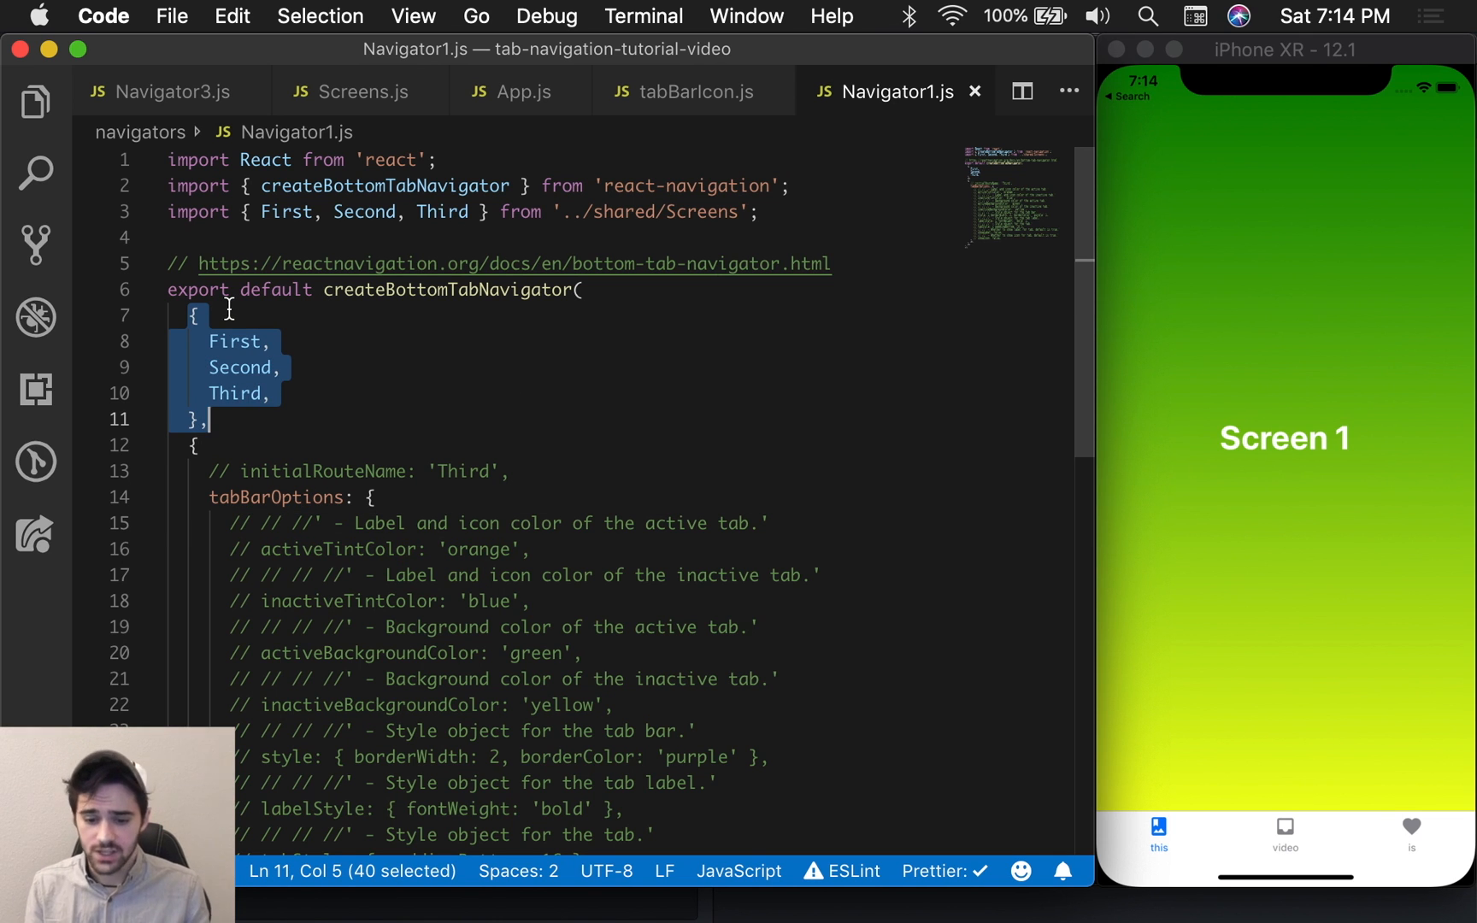
{"action": "double_click", "coordinate": [236, 340]}
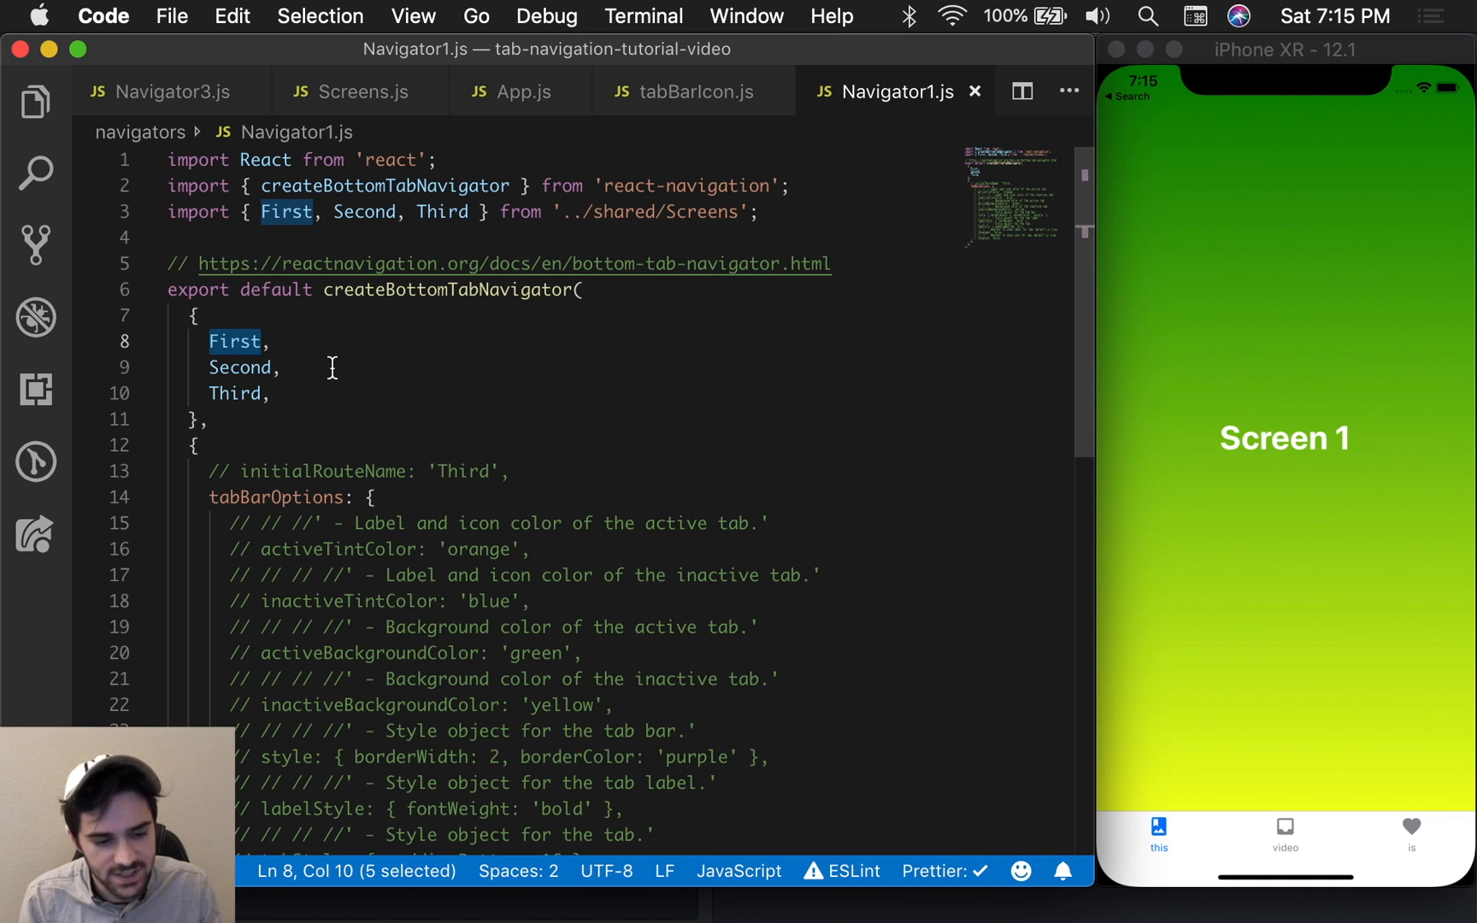
{"action": "type", "text": ": First"}
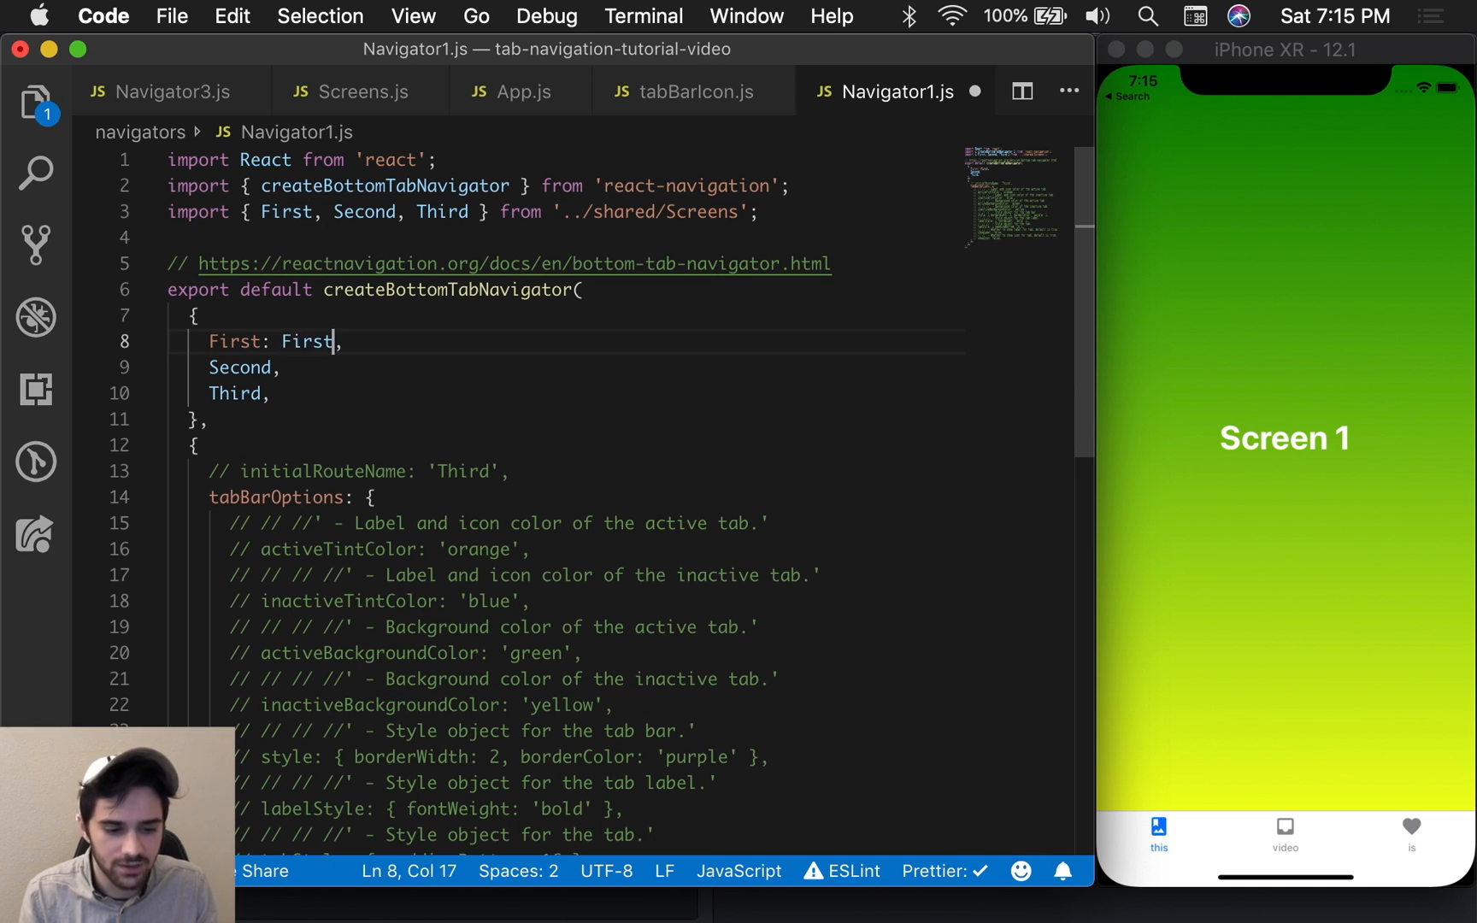
{"action": "type", "text": "{"}
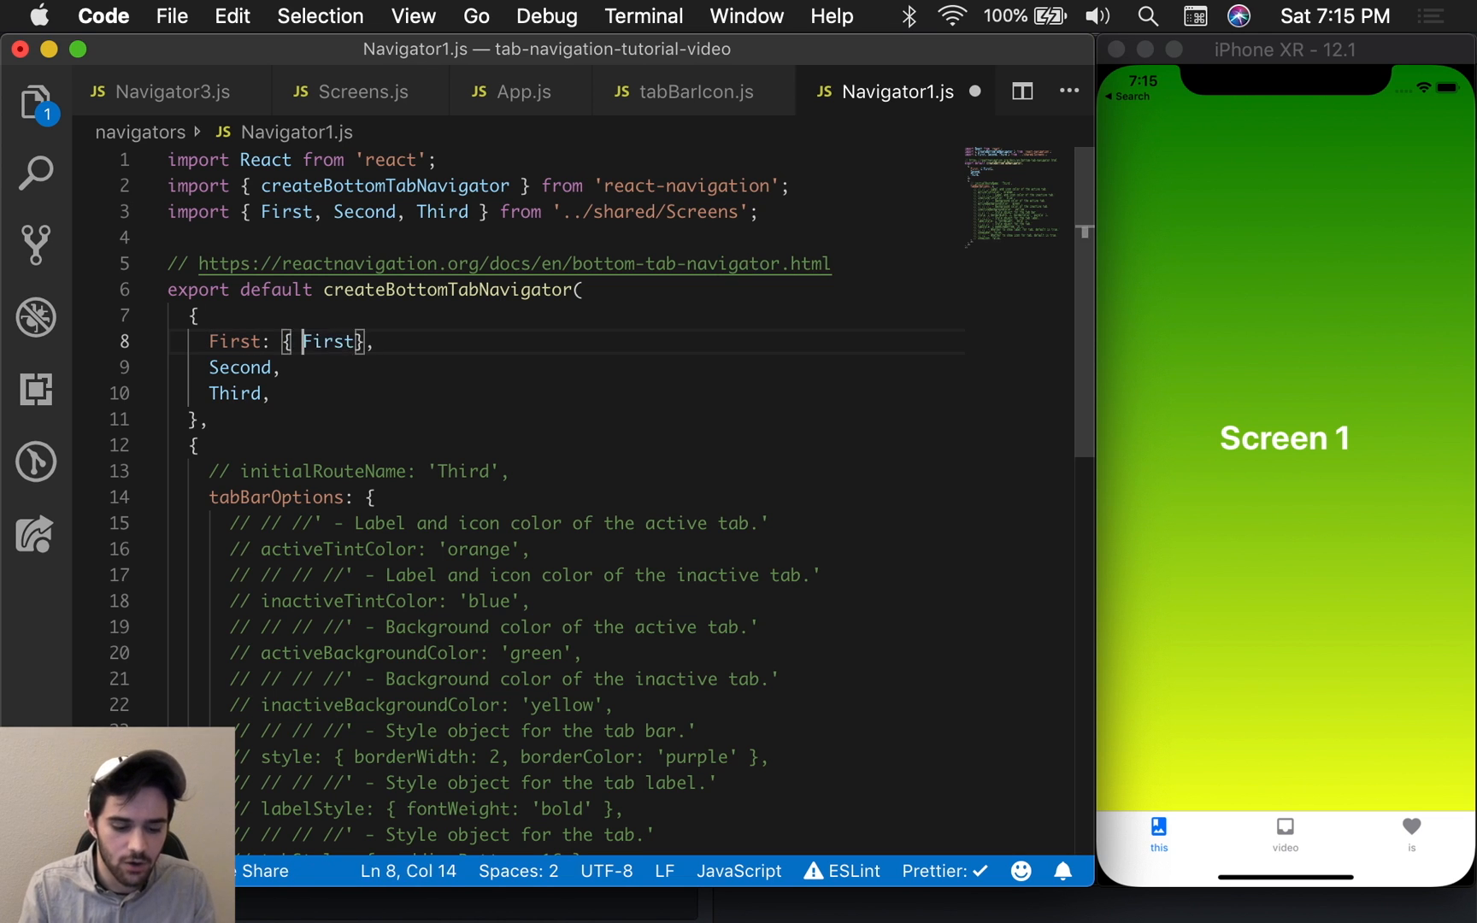
{"action": "type", "text": "screen:"}
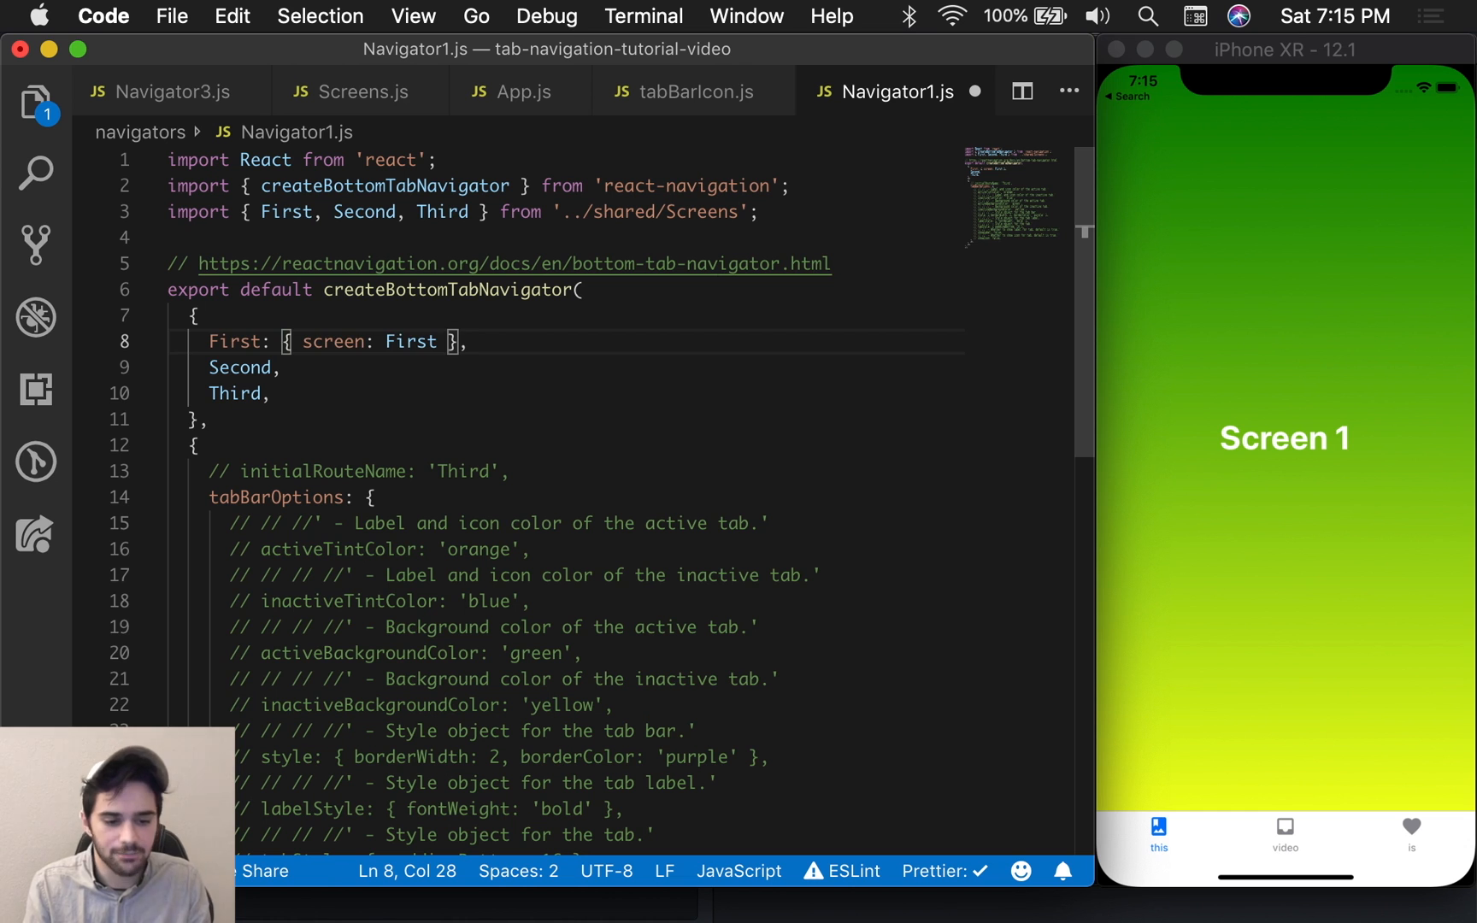
{"action": "double_click", "coordinate": [234, 340]}
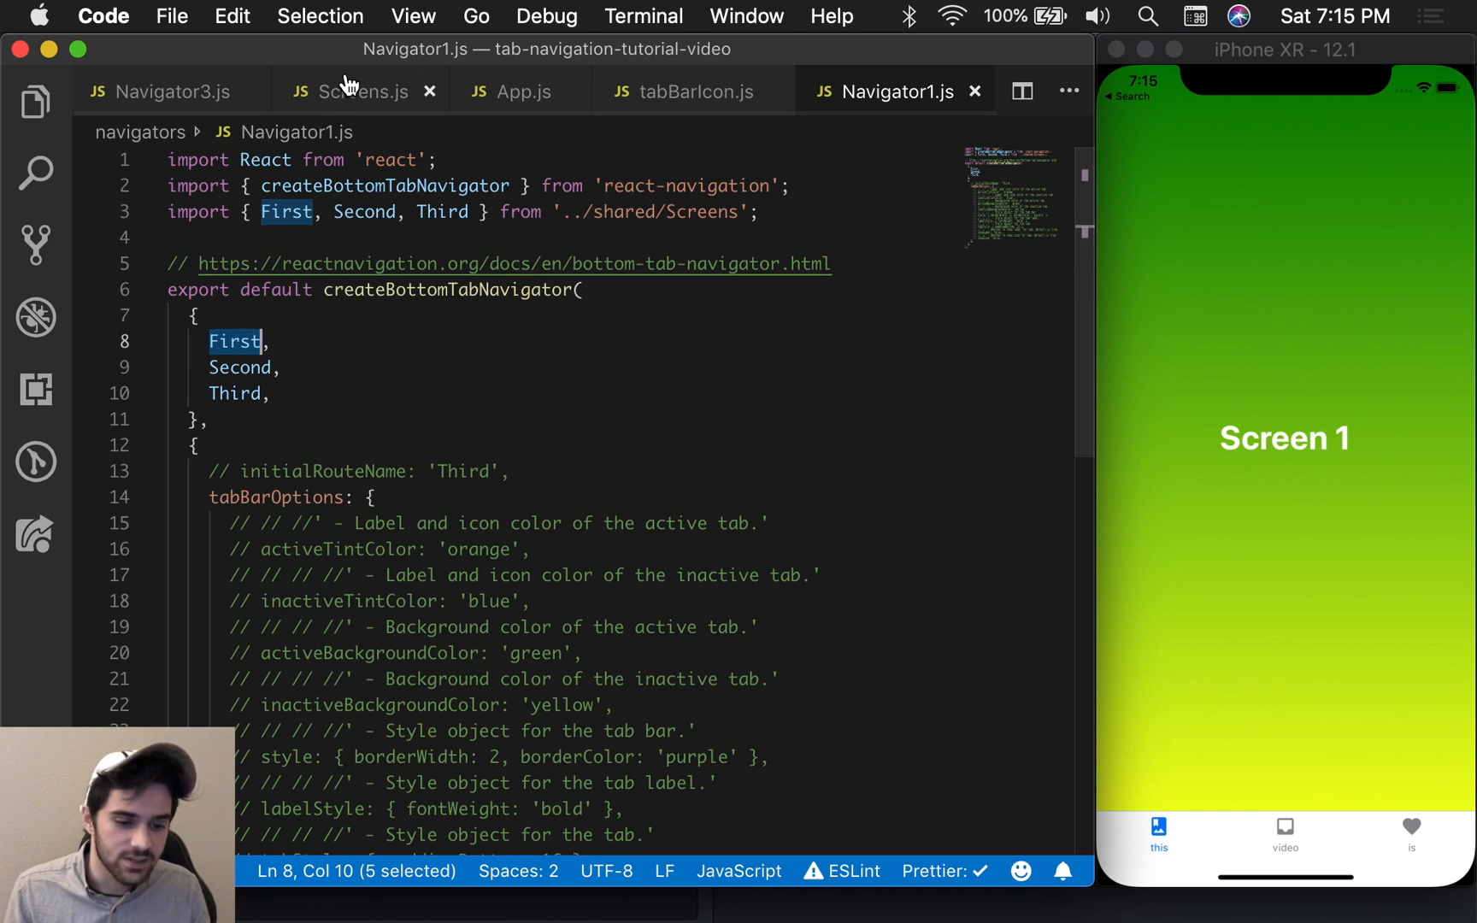
Step: In Screens.js, make navigationOptions a plain object by removing the () => wrapper
{"action": "left_click", "coordinate": [360, 91]}
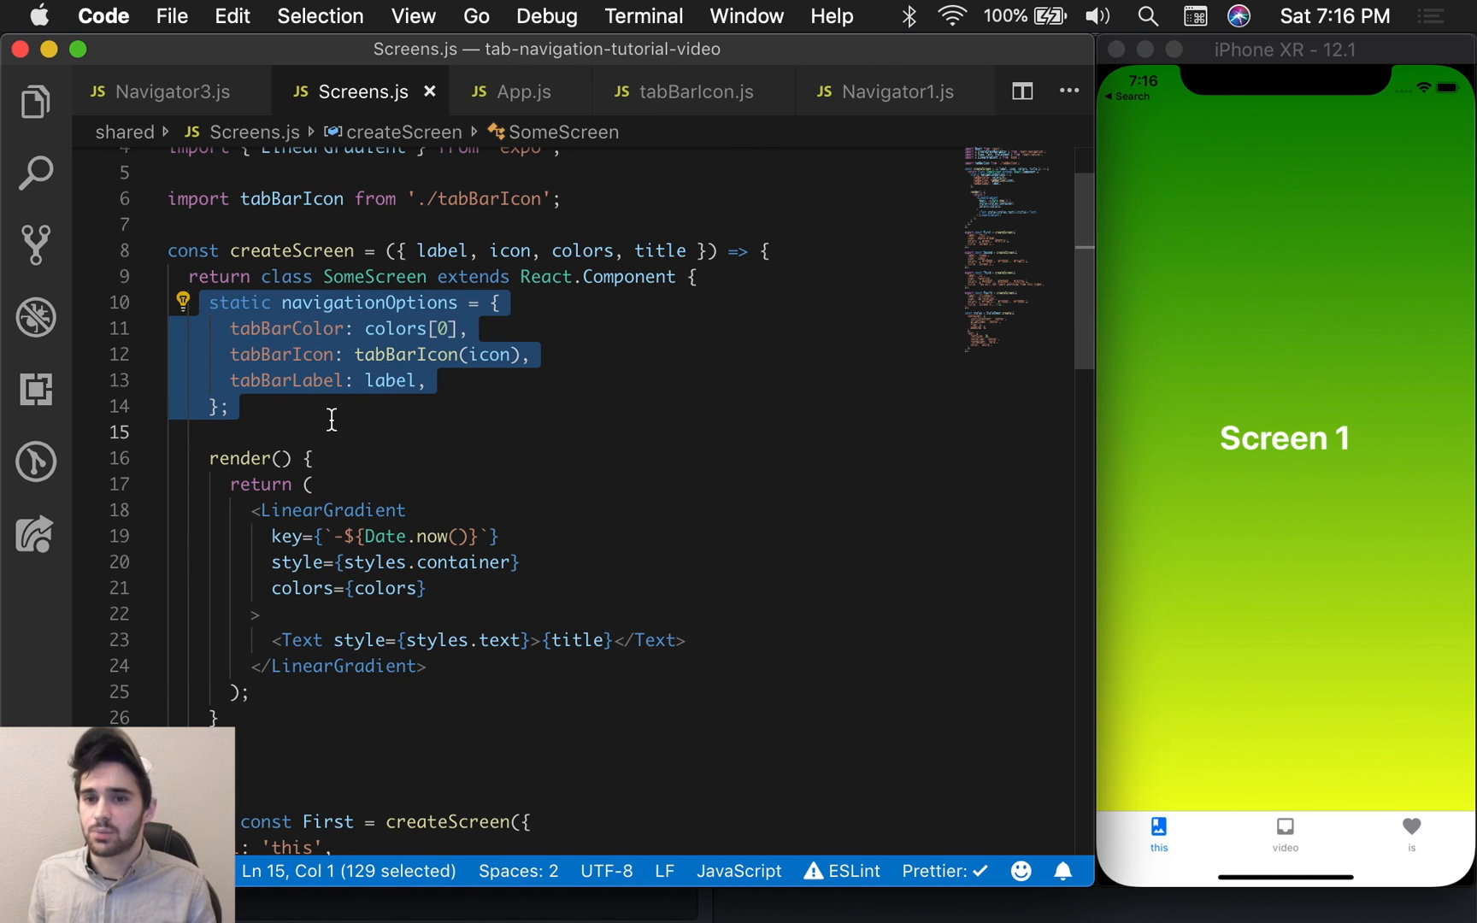
{"action": "left_click", "coordinate": [330, 431]}
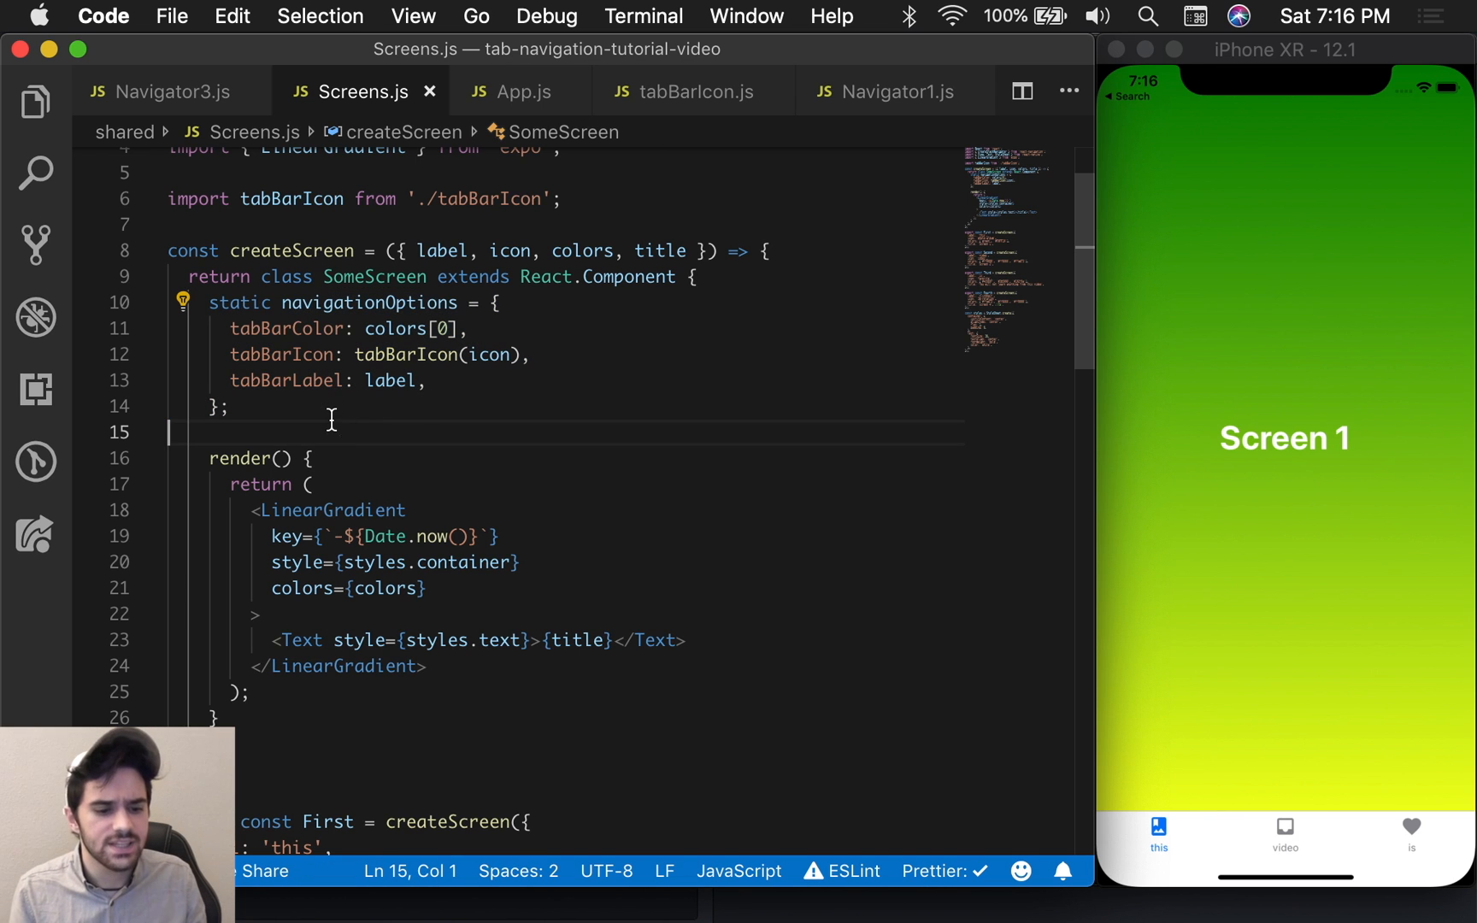
{"action": "mouse_move", "coordinate": [660, 304]}
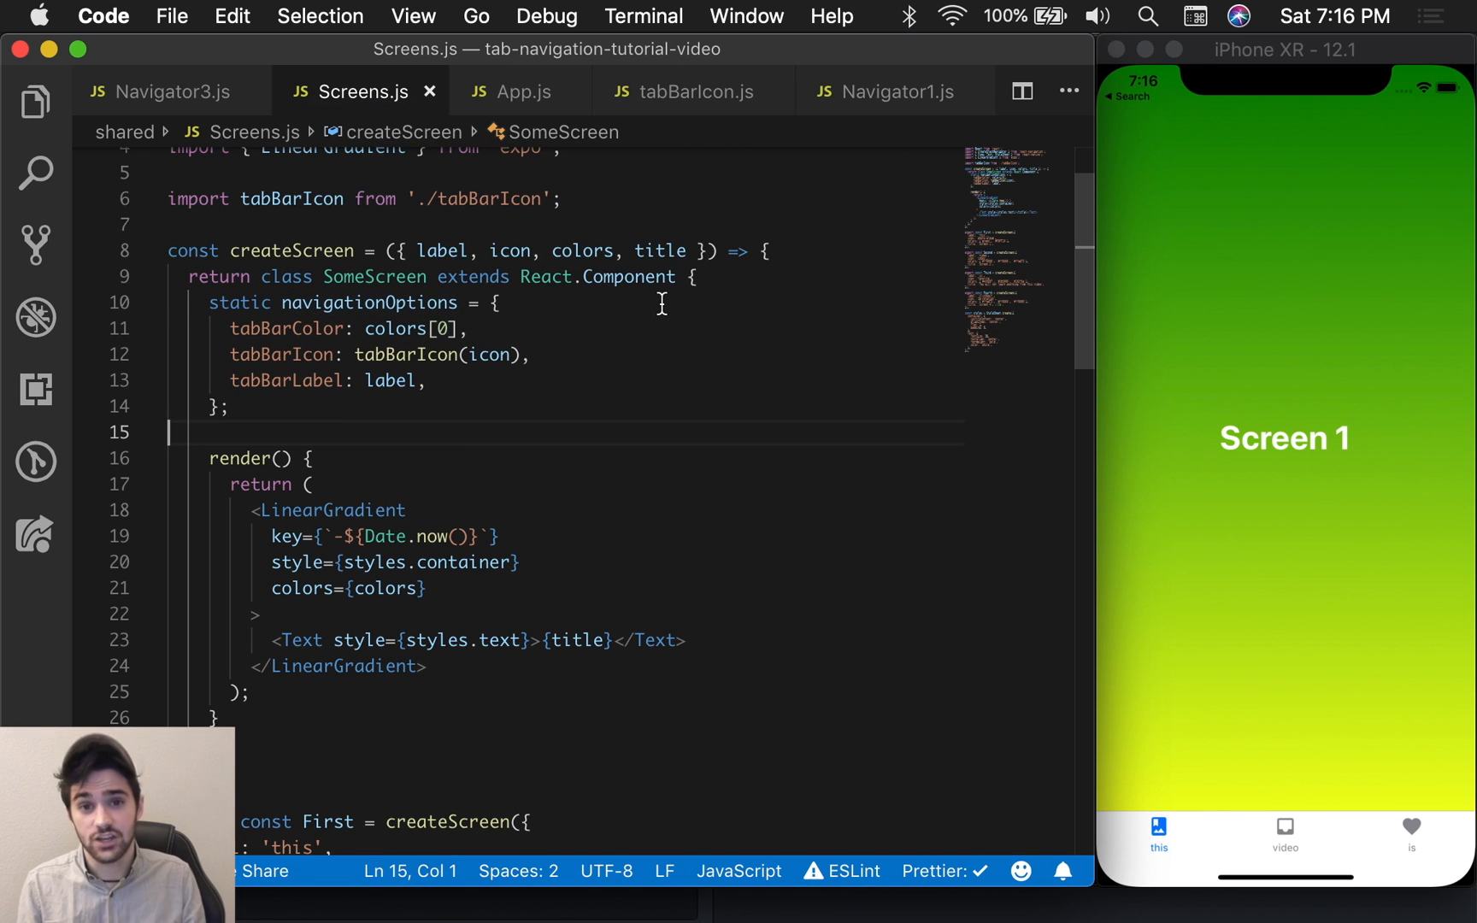
{"action": "mouse_move", "coordinate": [650, 446]}
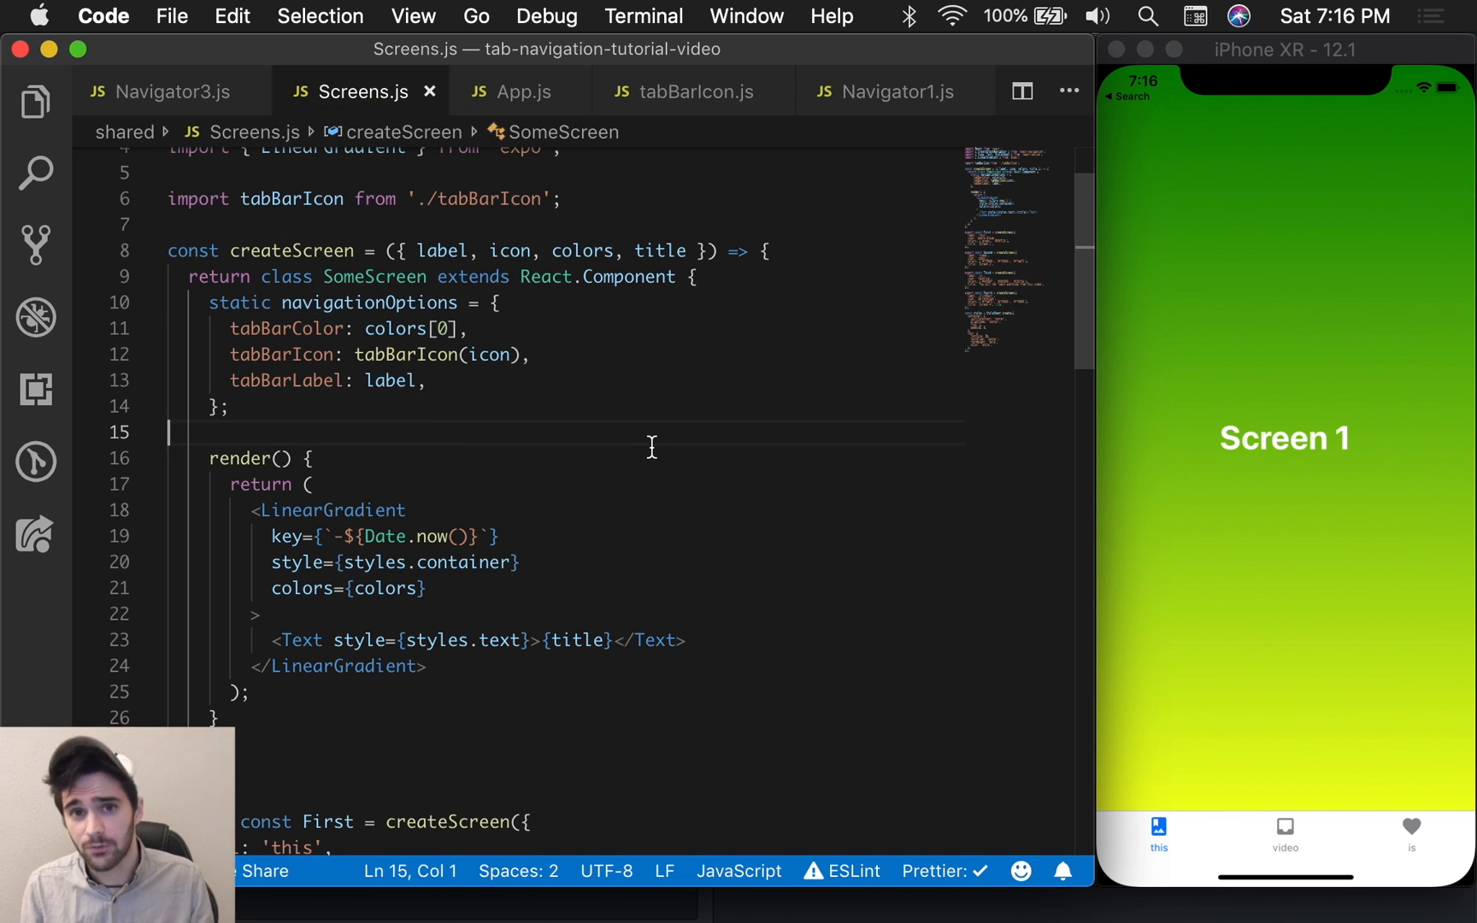
{"action": "left_click", "coordinate": [491, 302]}
{"action": "type", "text": "() => "}
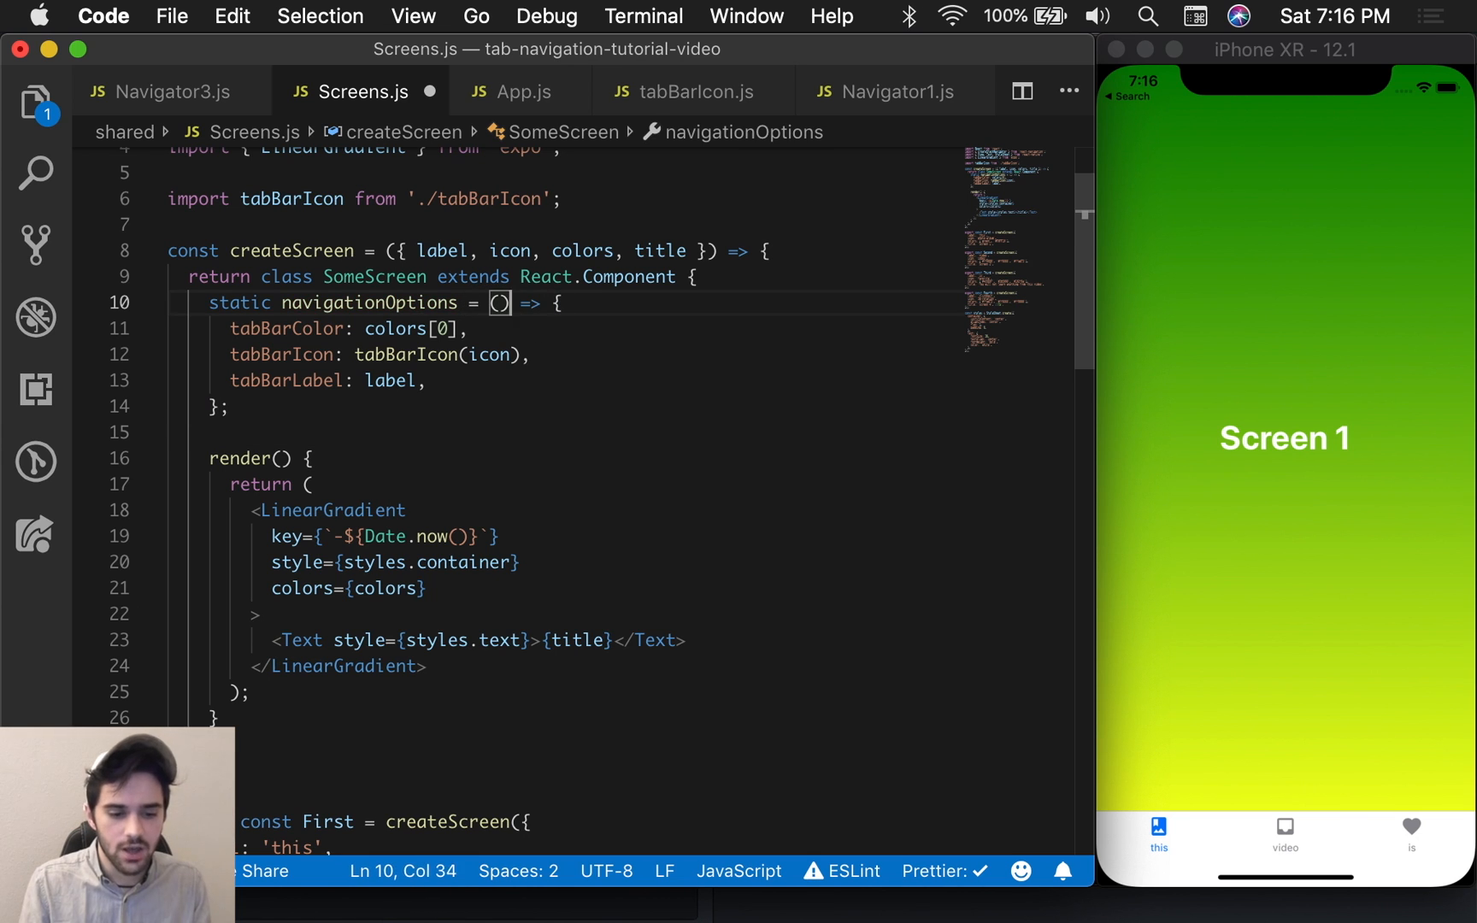
{"action": "type", "text": "nave;ifms.ej"}
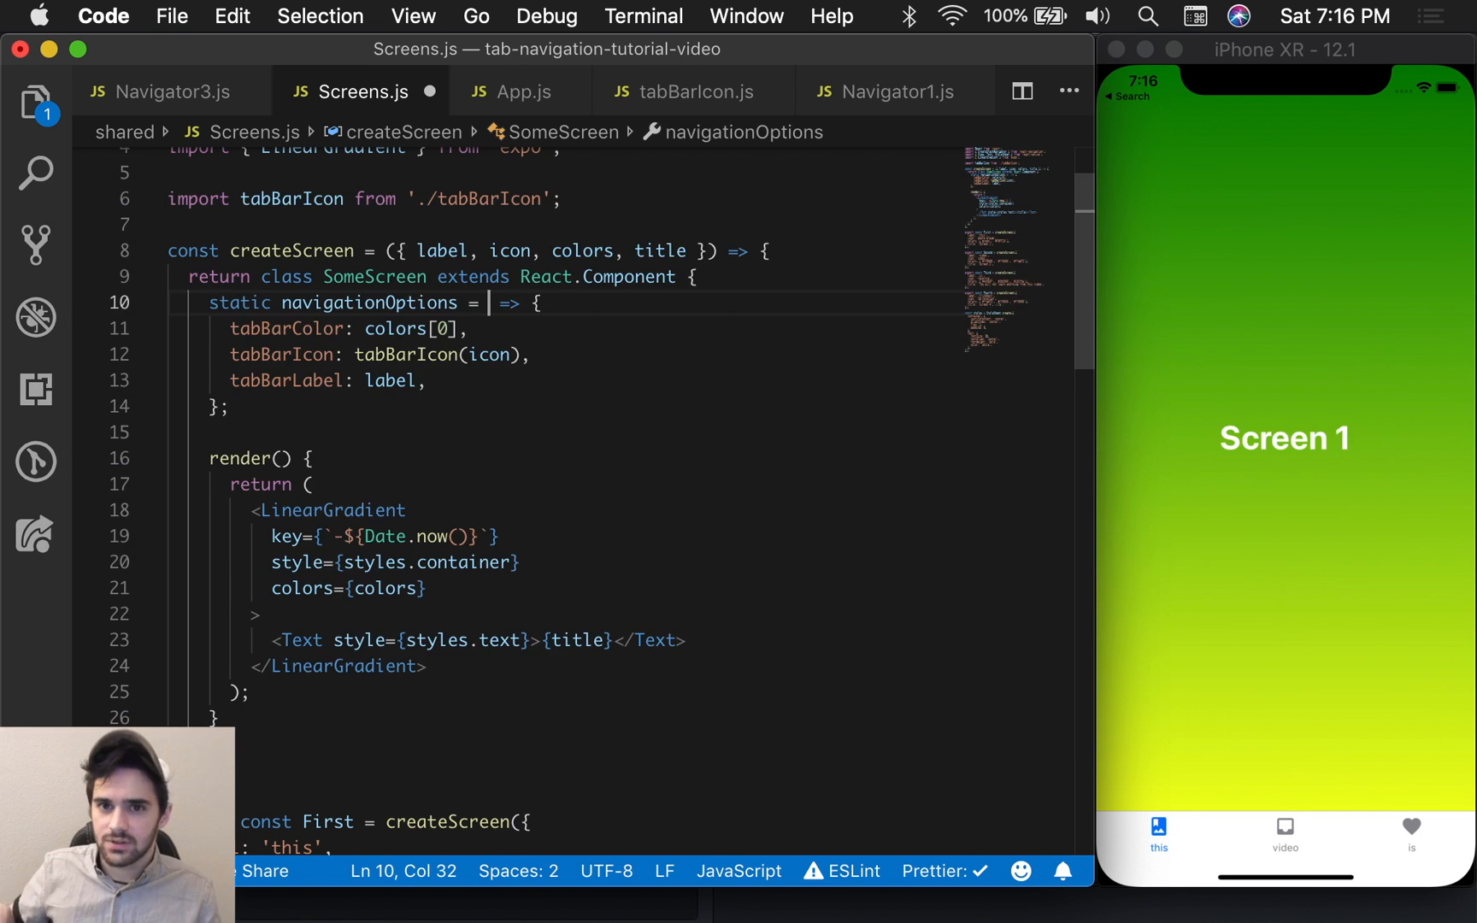
{"action": "left_click", "coordinate": [389, 354]}
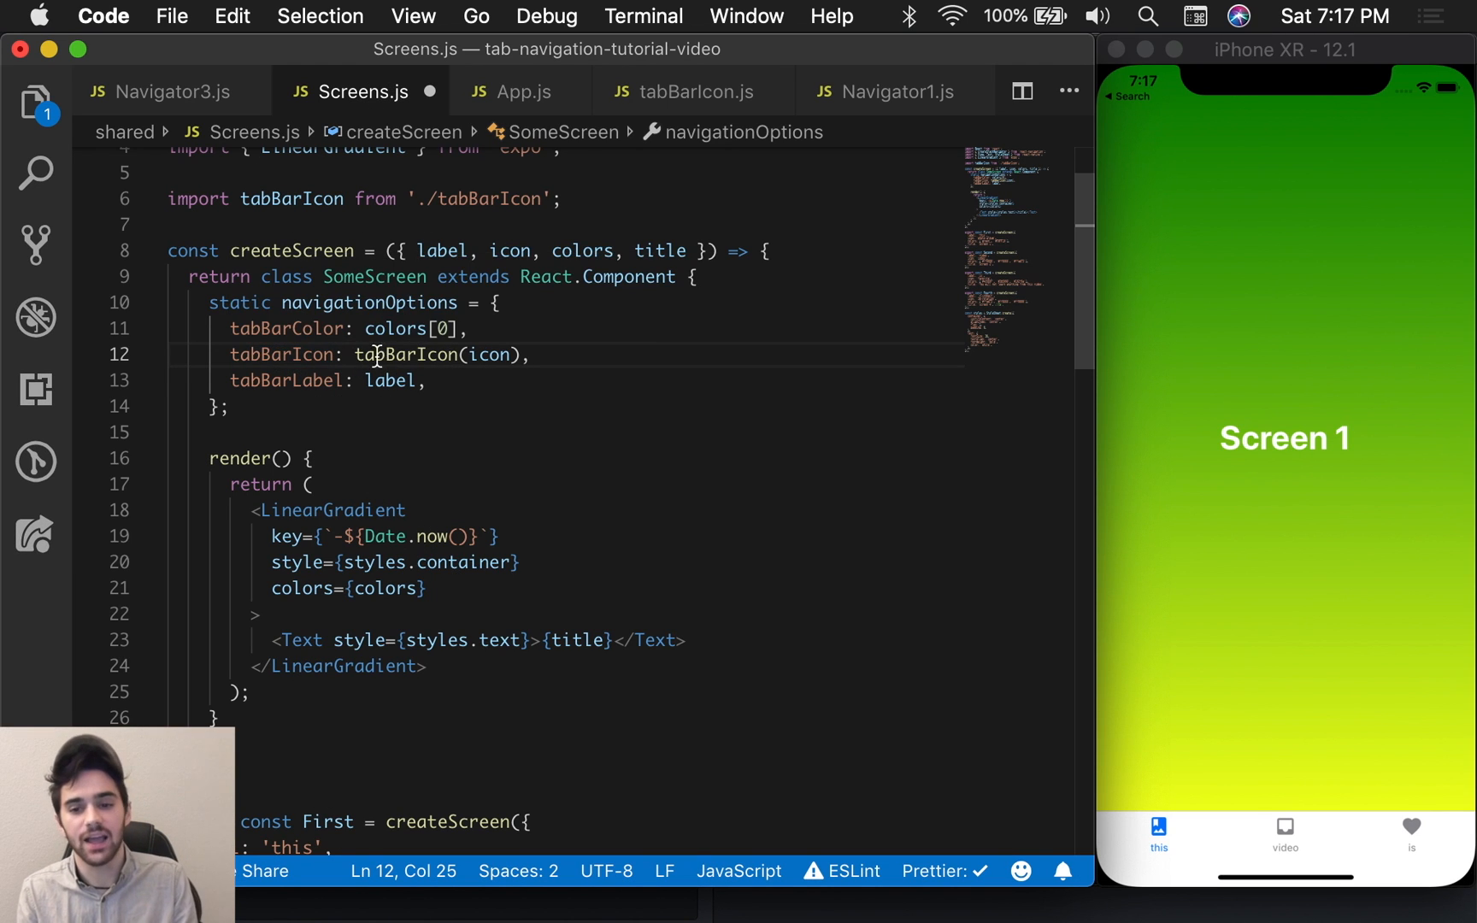
{"action": "mouse_move", "coordinate": [405, 353]}
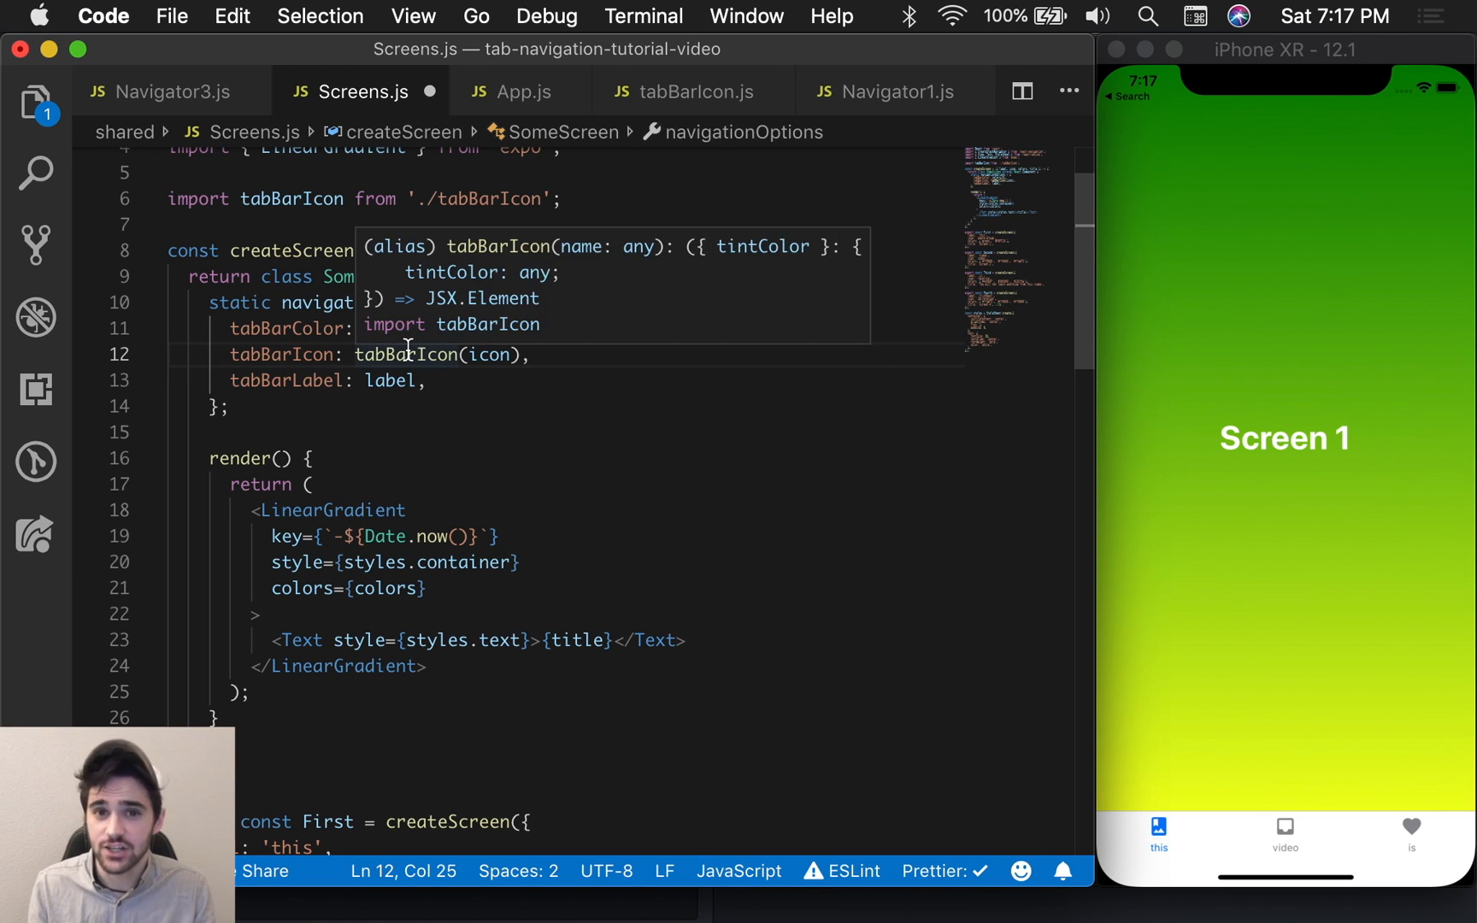
Step: Jump to the tabBarIcon helper's definition in tabBarIcon.js
{"action": "left_click", "coordinate": [694, 91]}
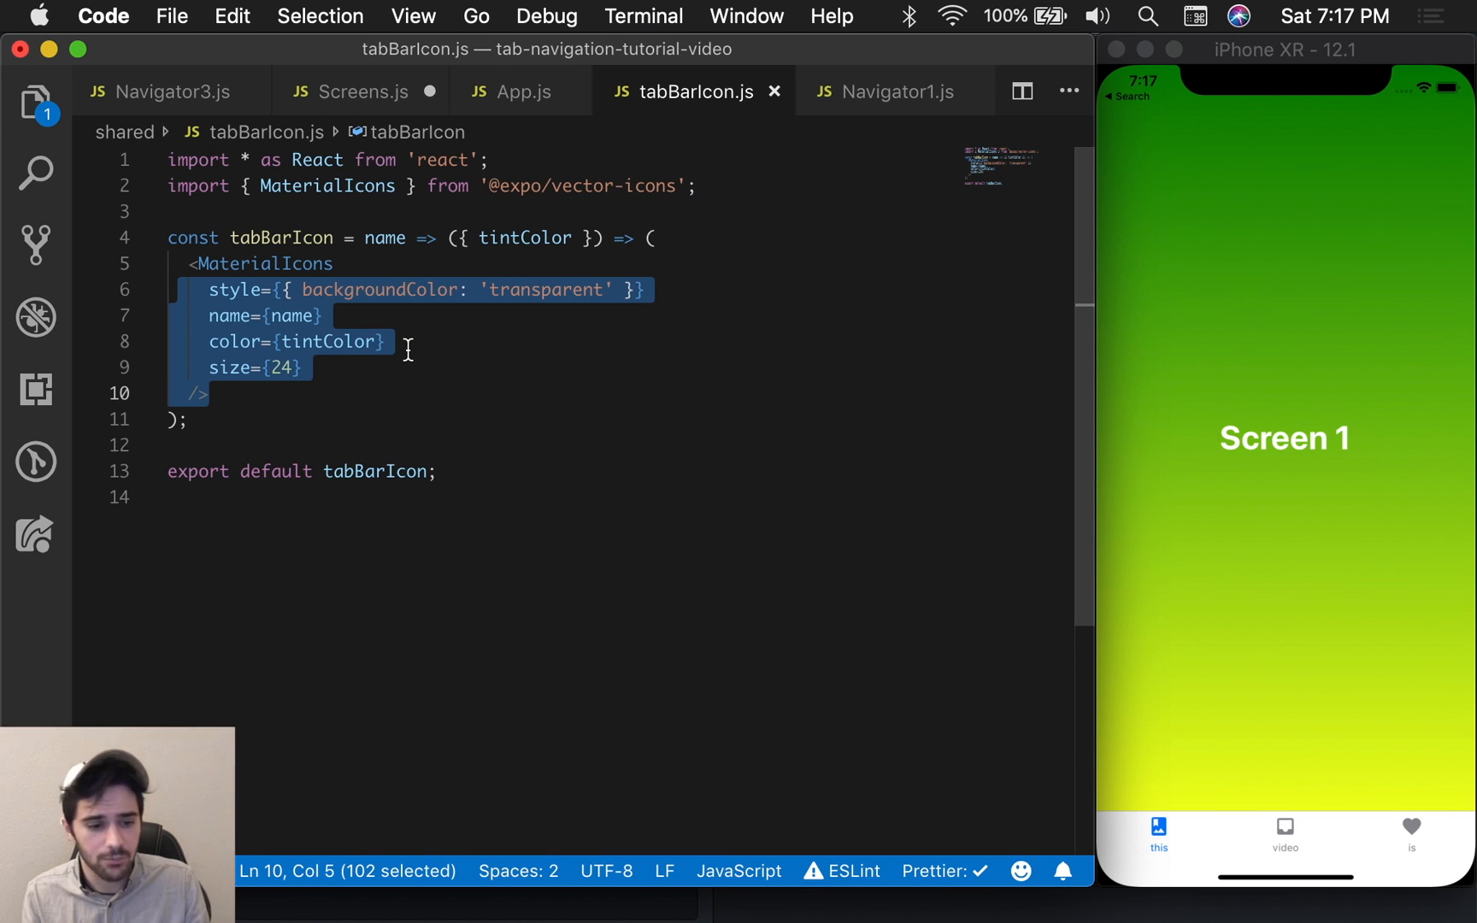
{"action": "mouse_move", "coordinate": [198, 273]}
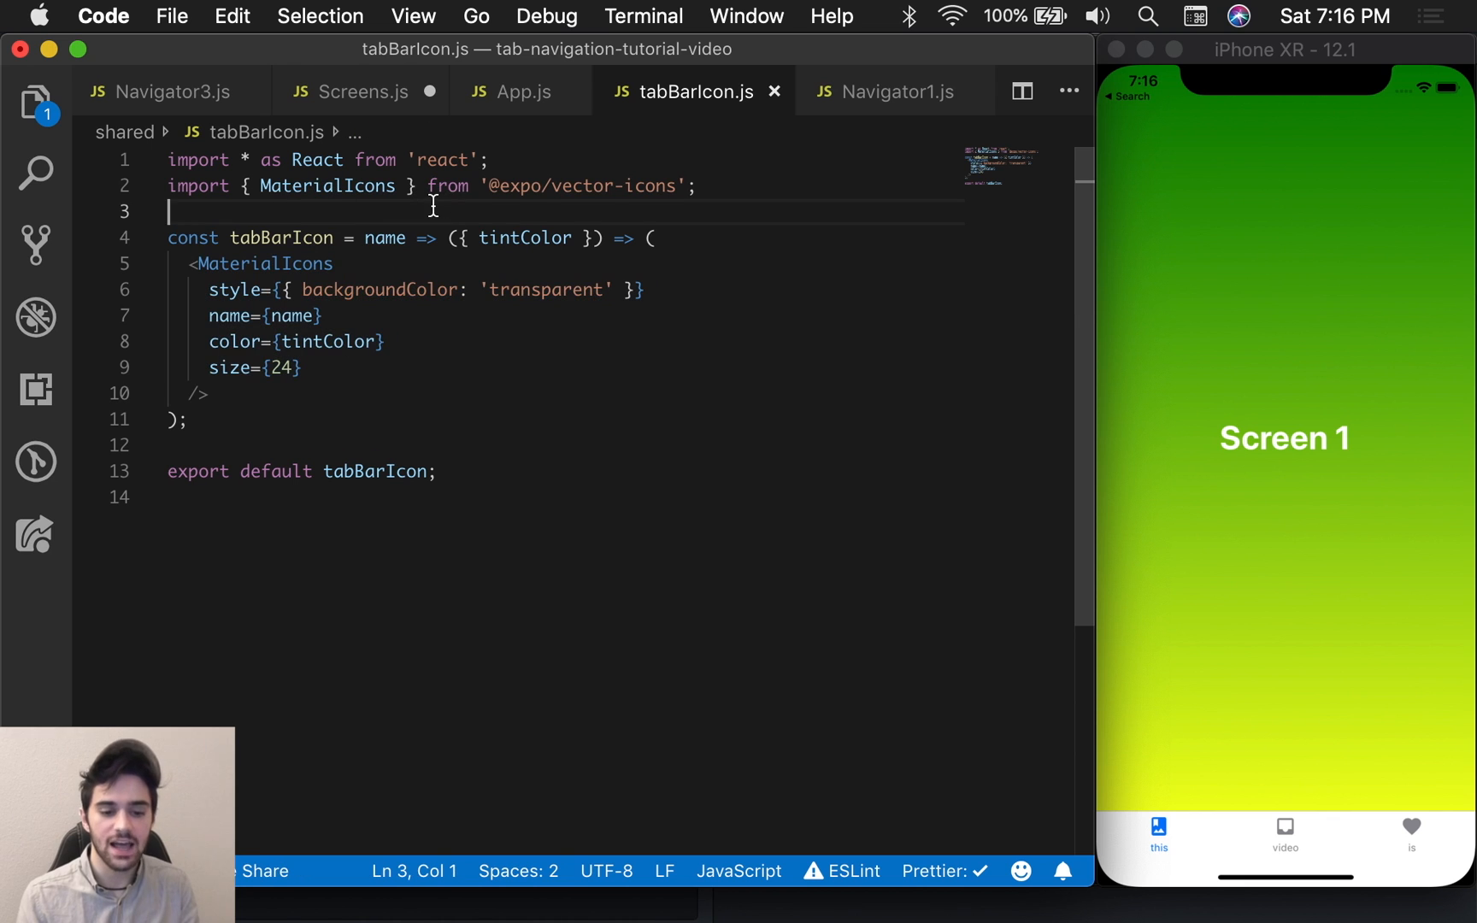
{"action": "mouse_move", "coordinate": [456, 224]}
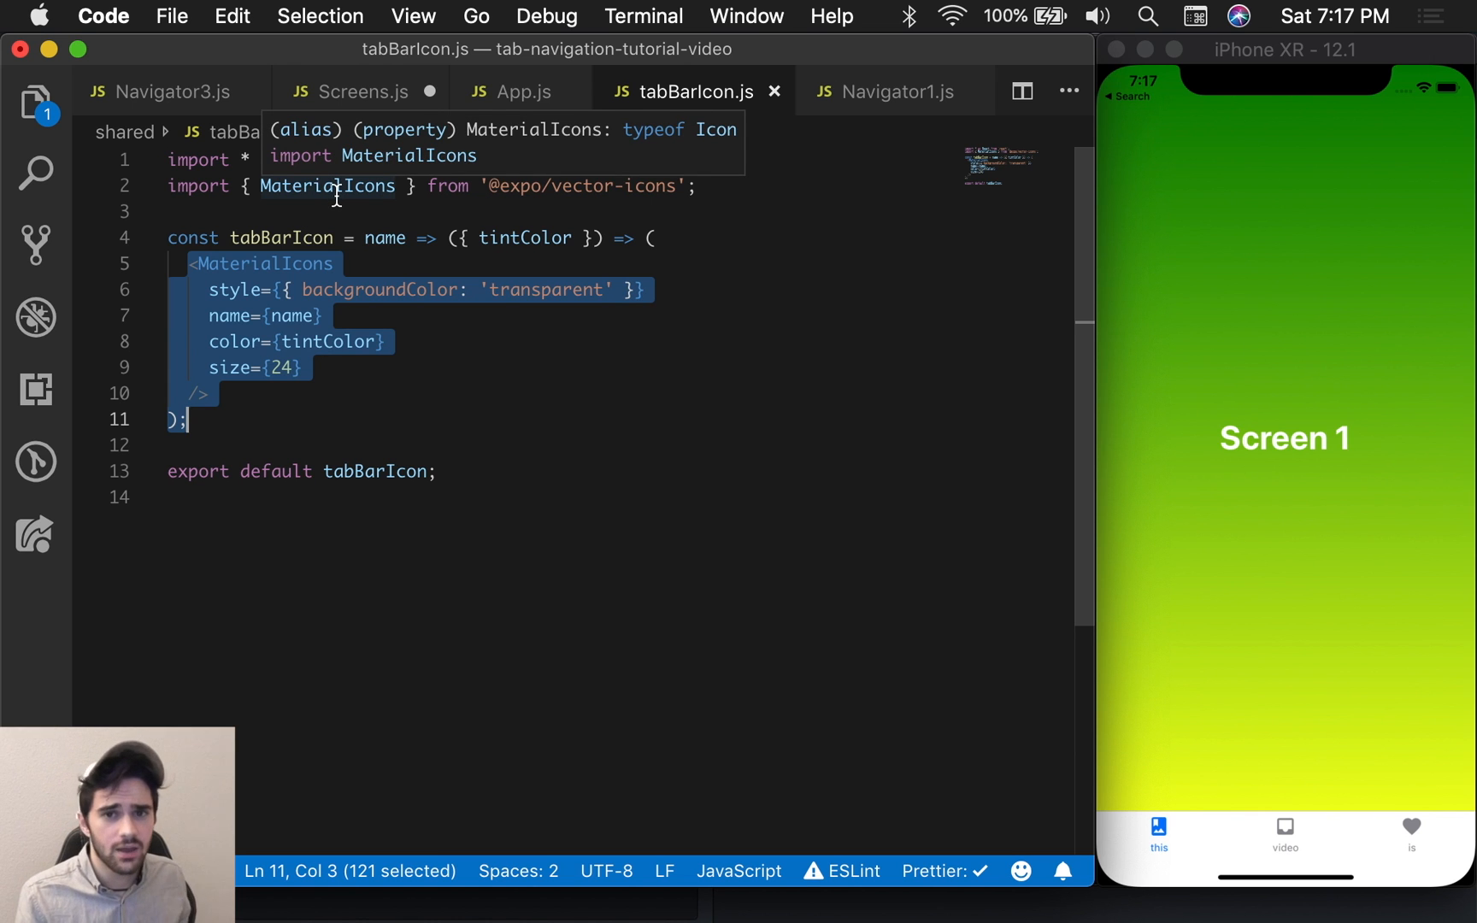
Step: Return to Screens.js and its navigationOptions object
{"action": "left_click", "coordinate": [358, 91]}
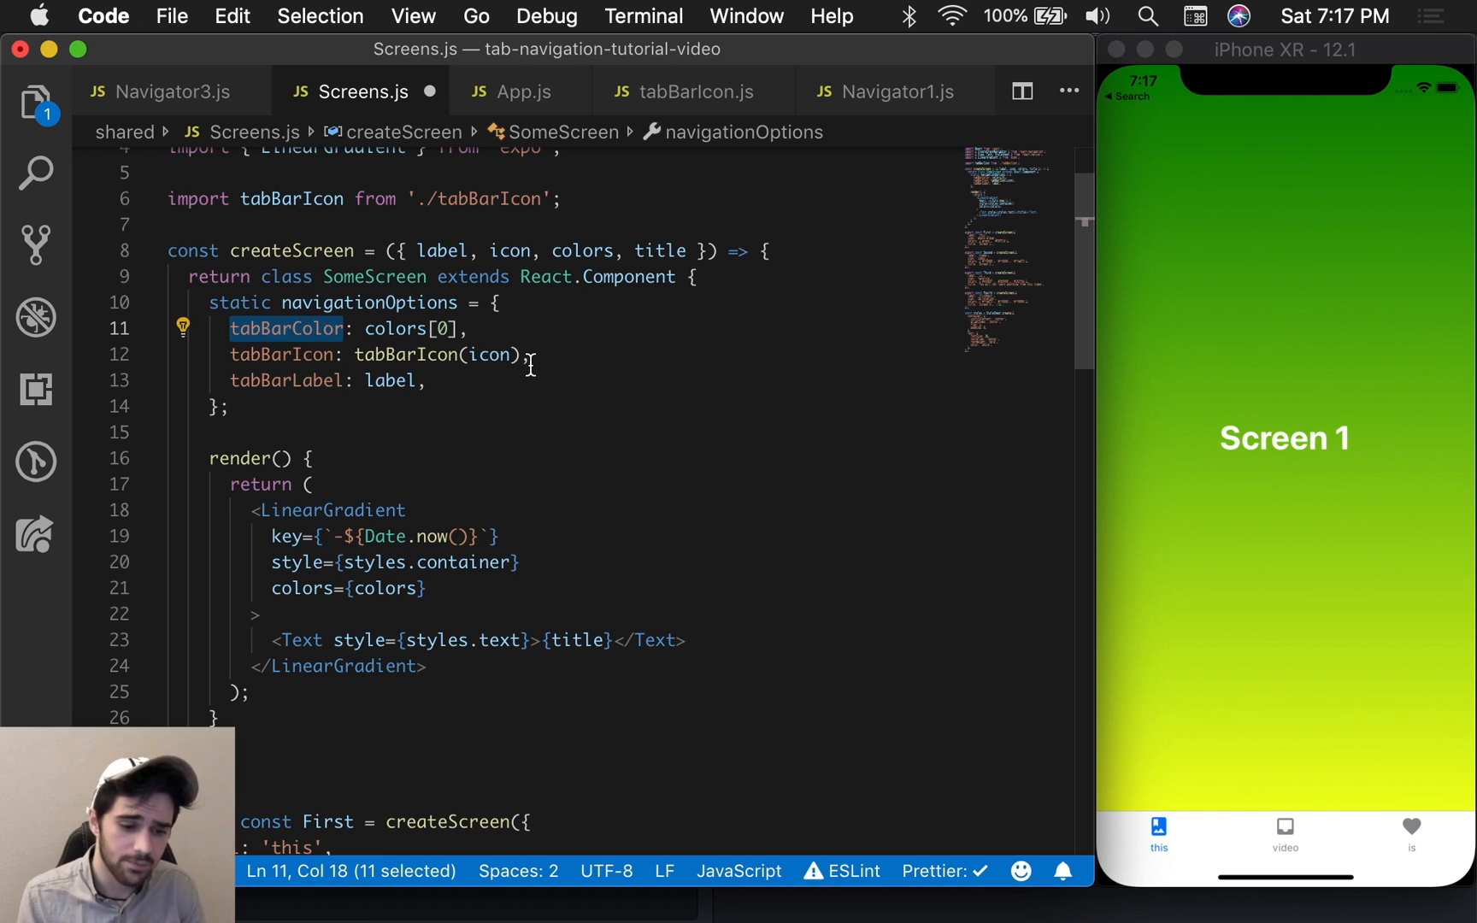
Step: Comment out tabBarLabel so tabs read First, Second, Third, then move to Navigator1.js
{"action": "double_click", "coordinate": [390, 380]}
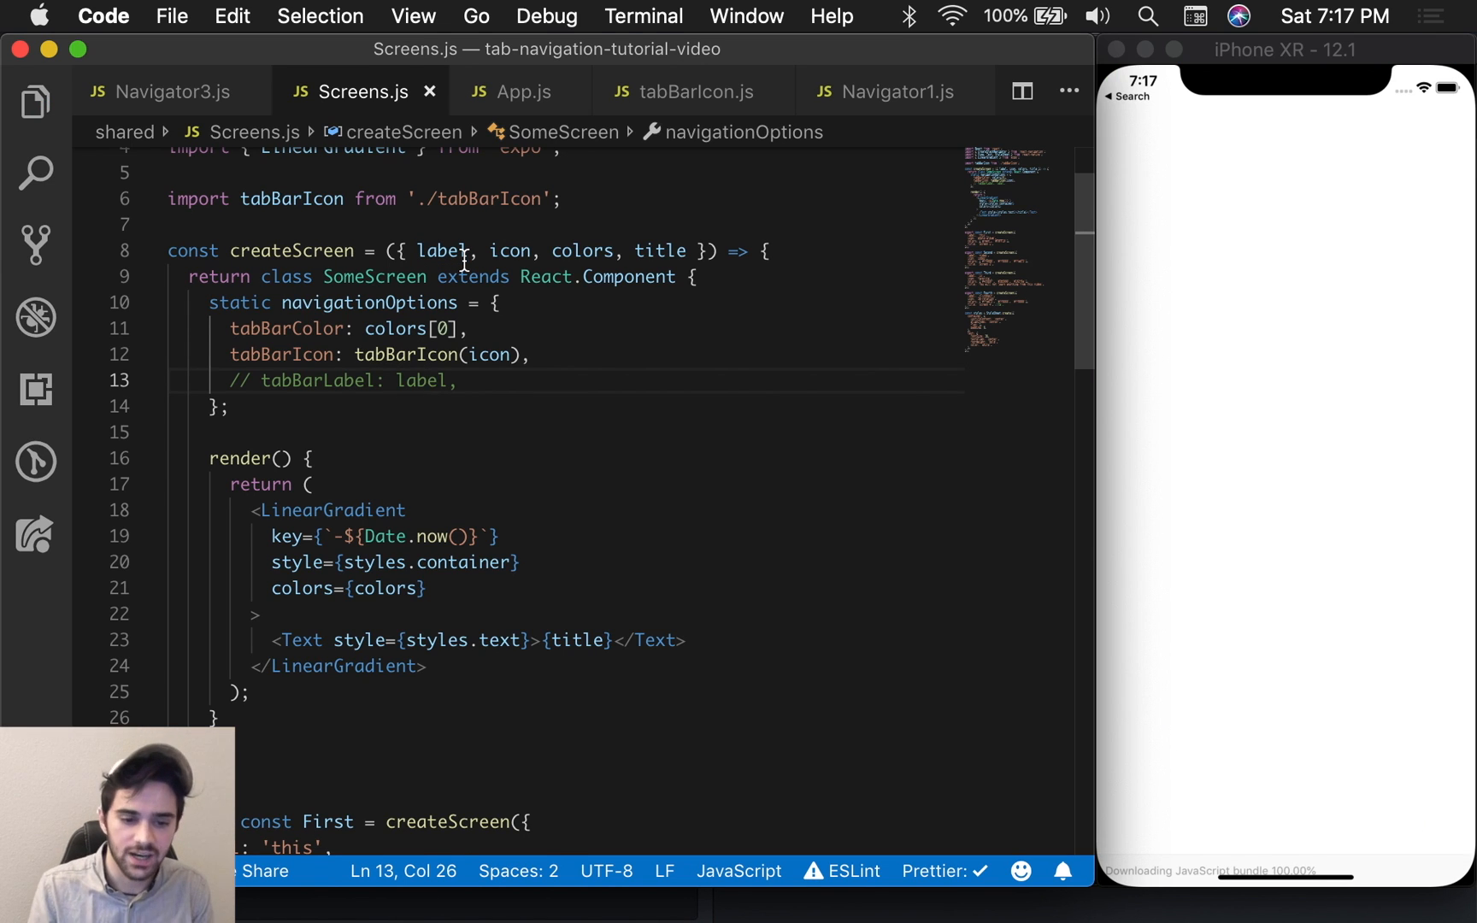
{"action": "left_click", "coordinate": [891, 90]}
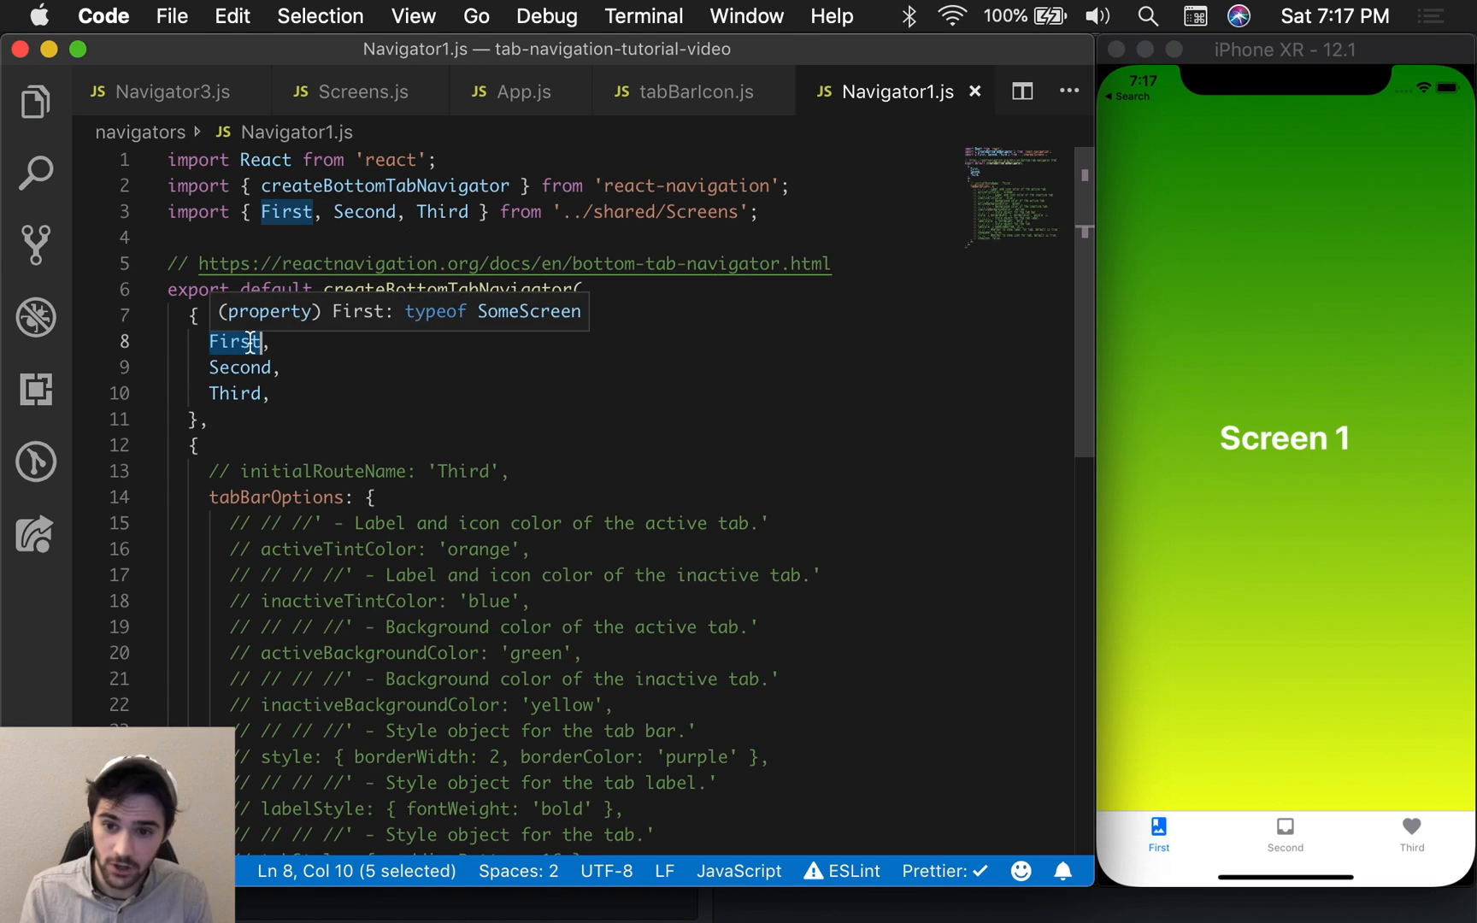
{"action": "mouse_move", "coordinate": [1202, 818]}
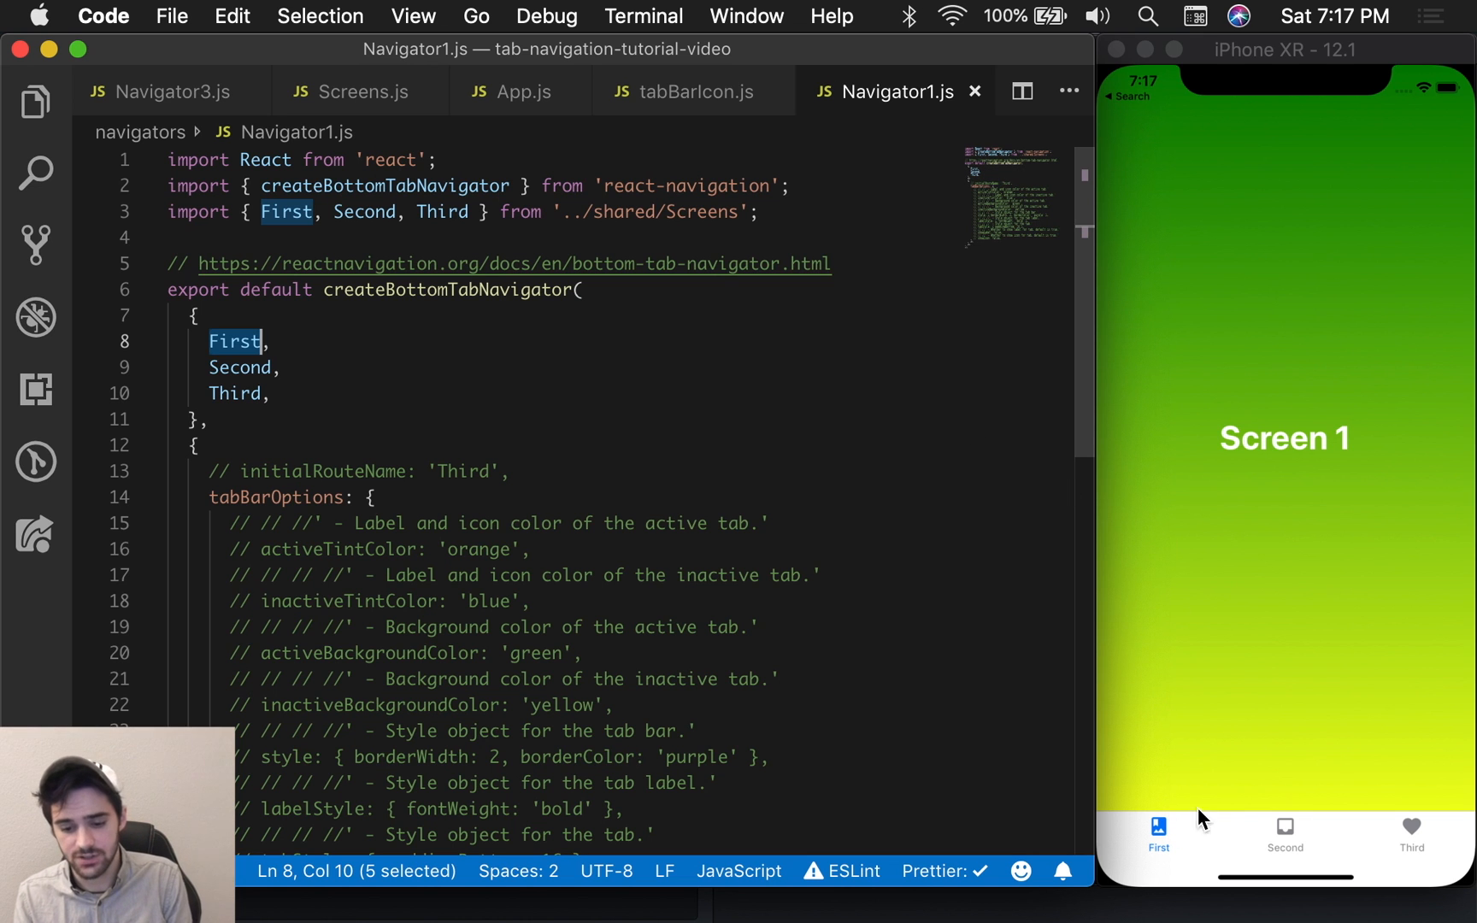
{"action": "mouse_move", "coordinate": [867, 460]}
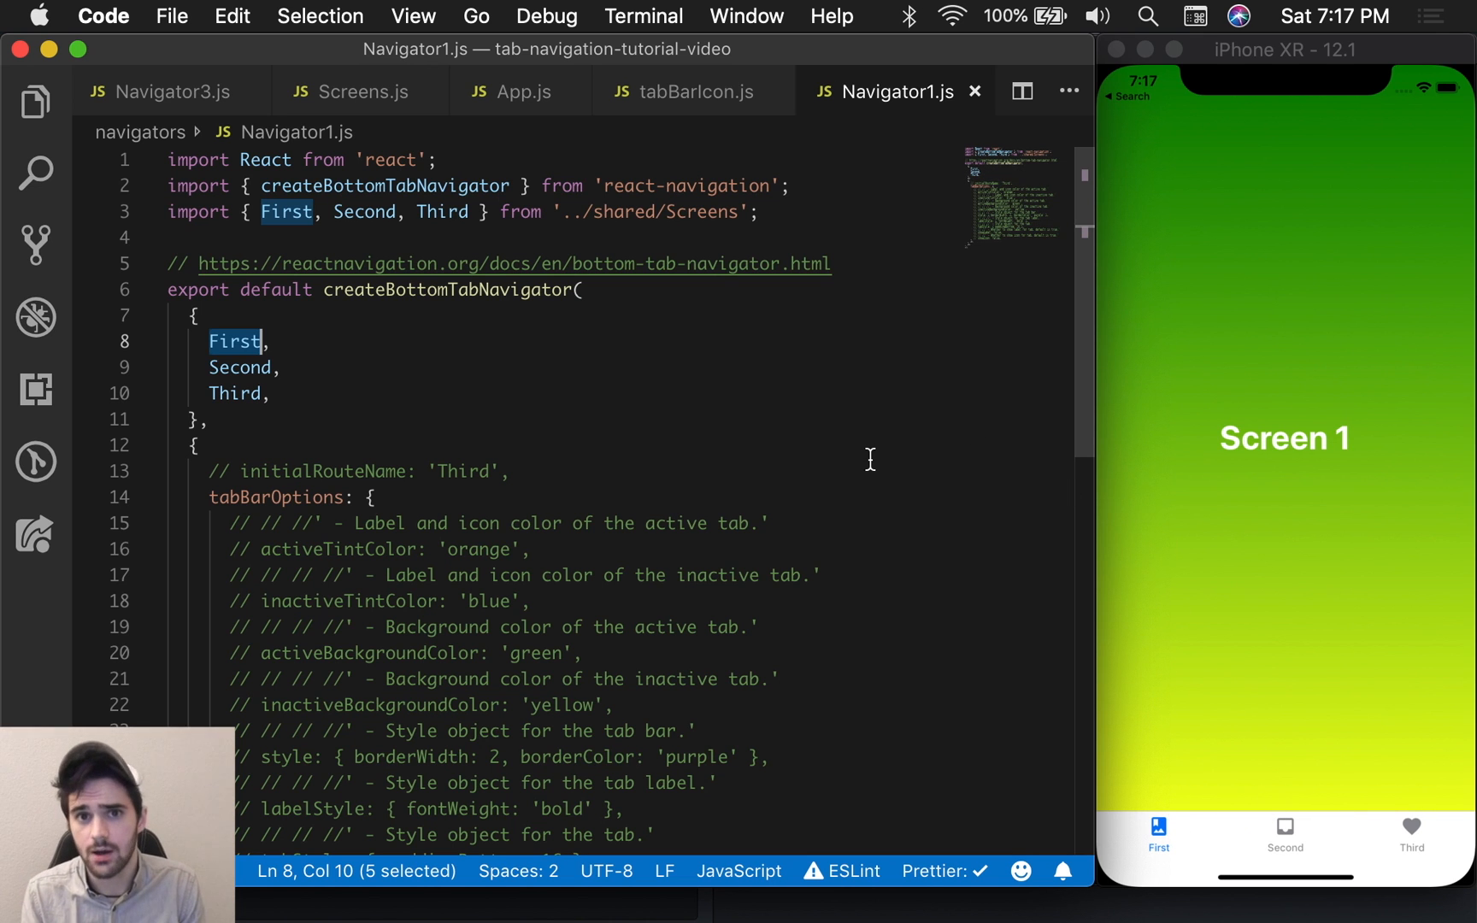
Step: Enable initialRouteName: 'Third' in Navigator1.js and check the app starts on Third
{"action": "left_click", "coordinate": [469, 291]}
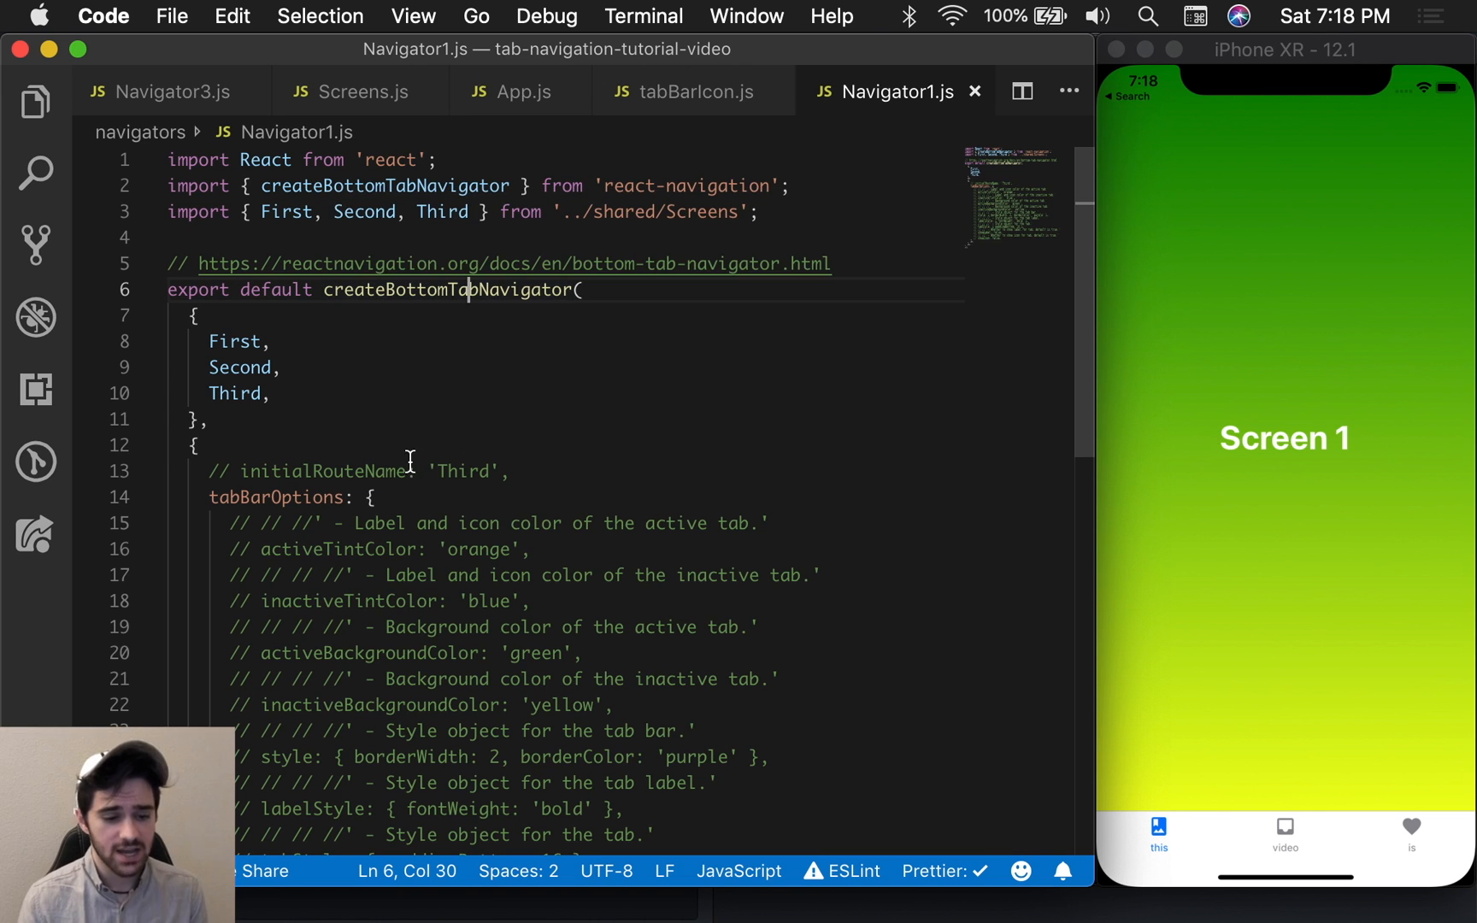
{"action": "left_click", "coordinate": [311, 472]}
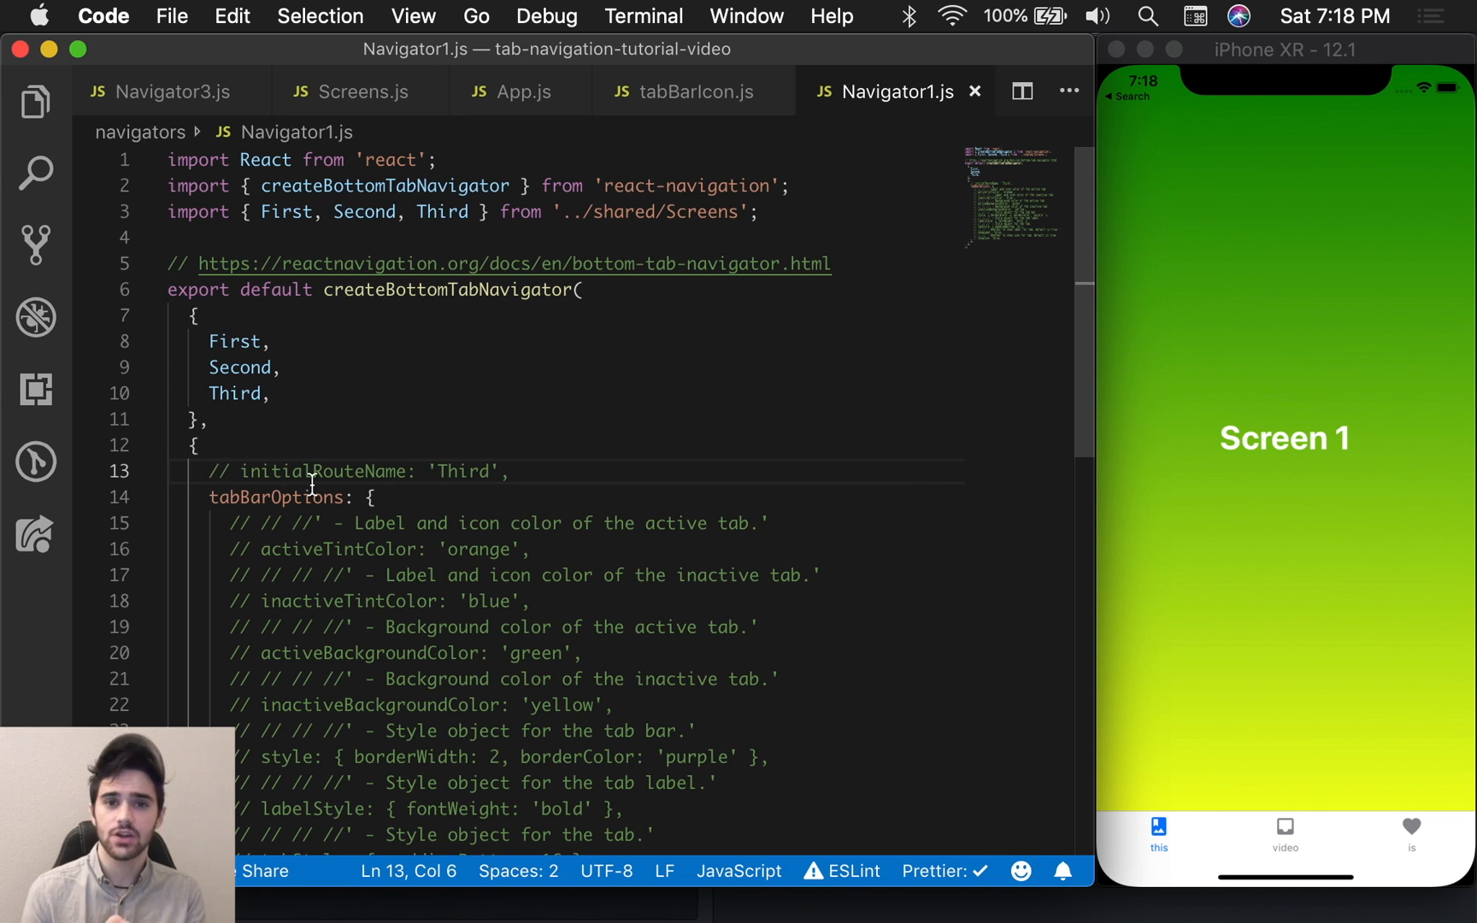
{"action": "mouse_move", "coordinate": [276, 497]}
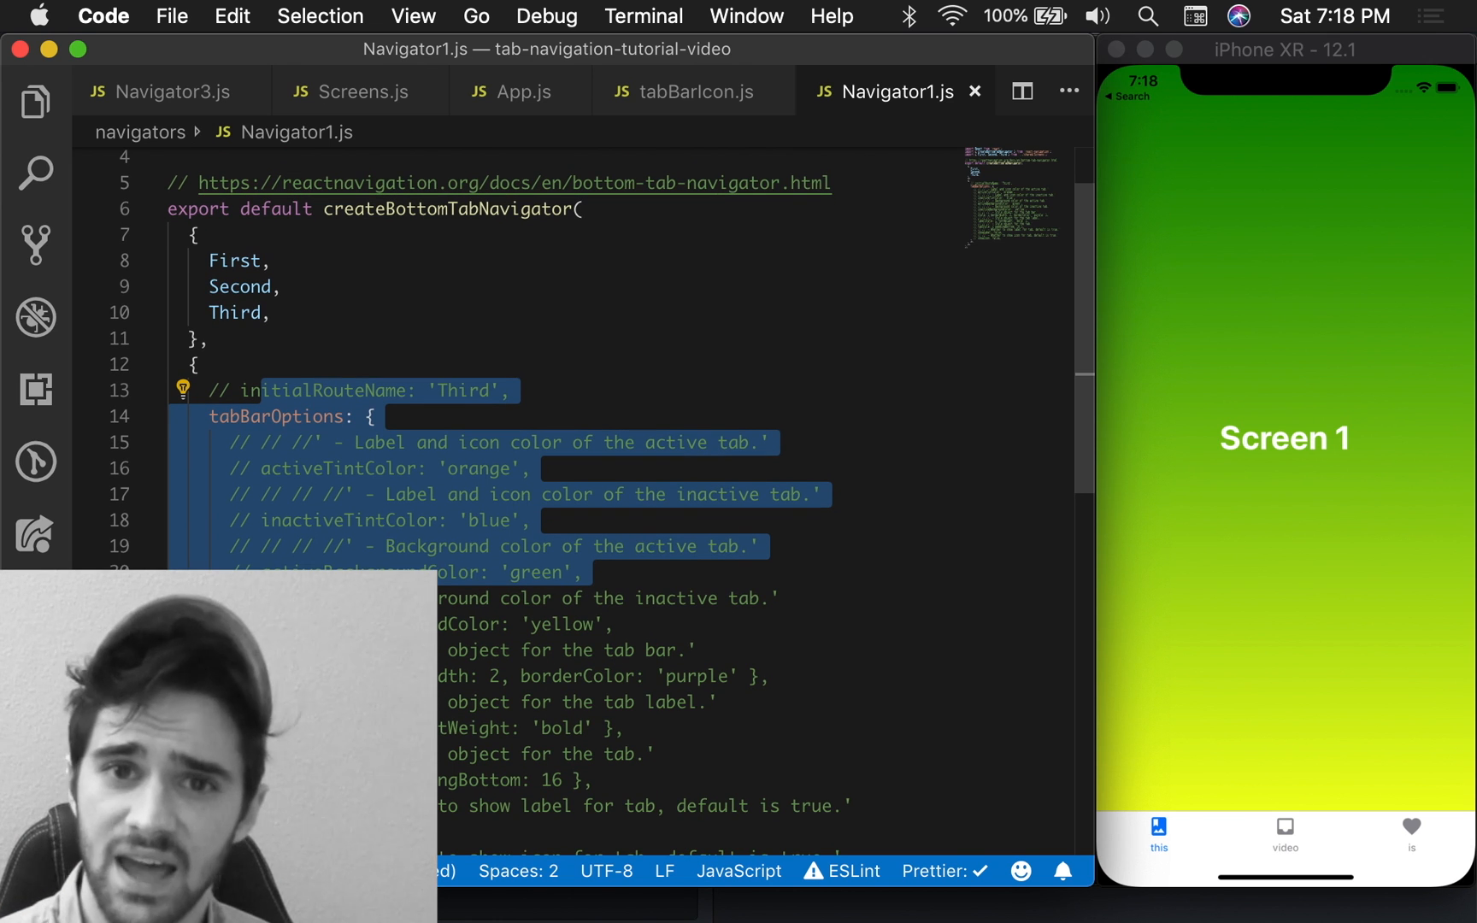
{"action": "left_click", "coordinate": [417, 391]}
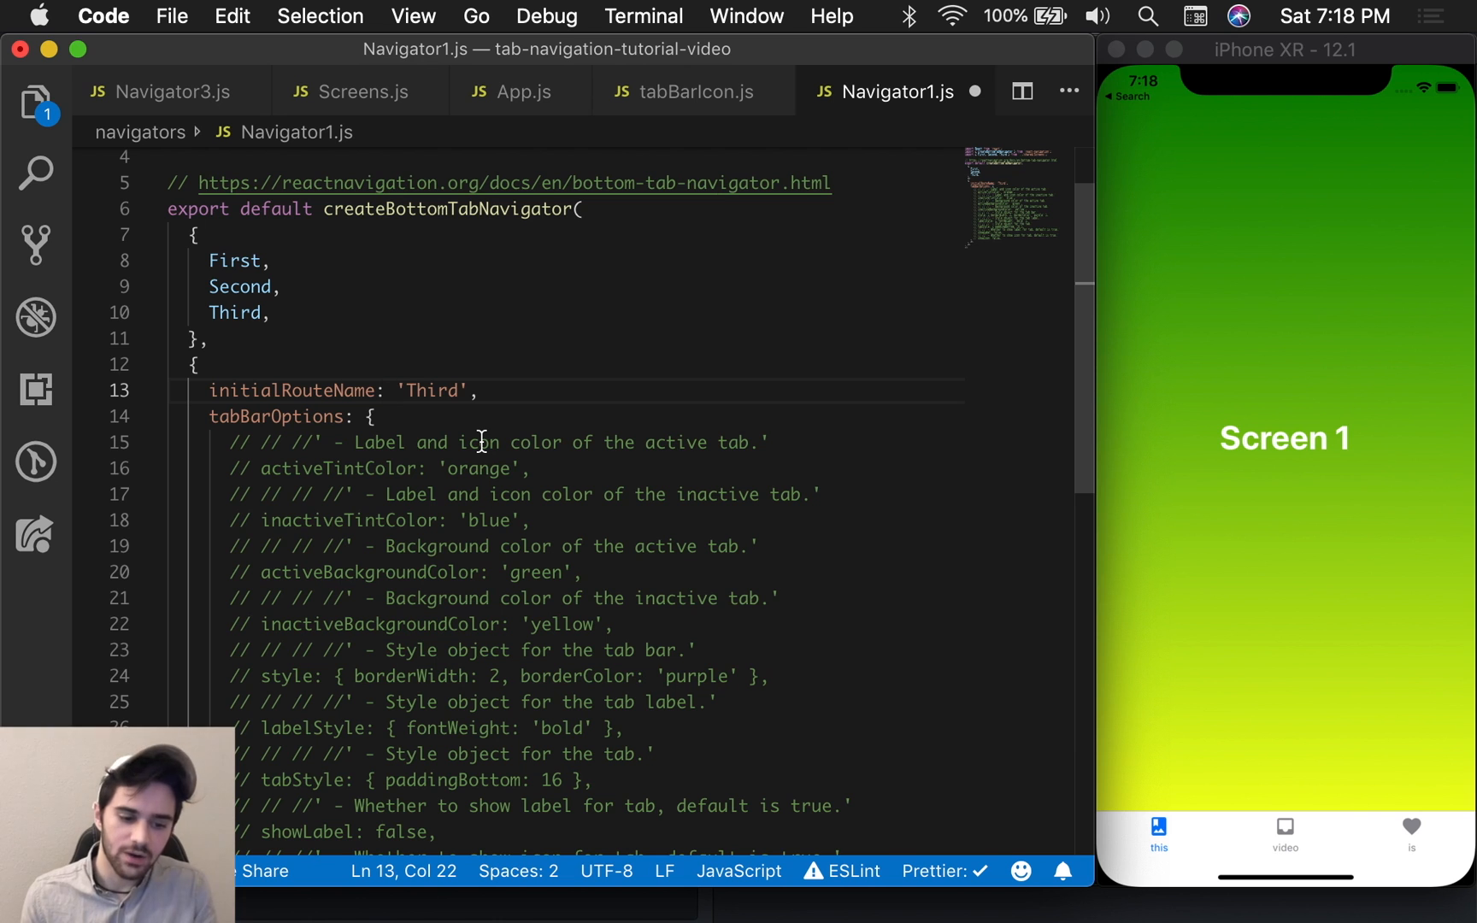
{"action": "left_click", "coordinate": [1410, 835]}
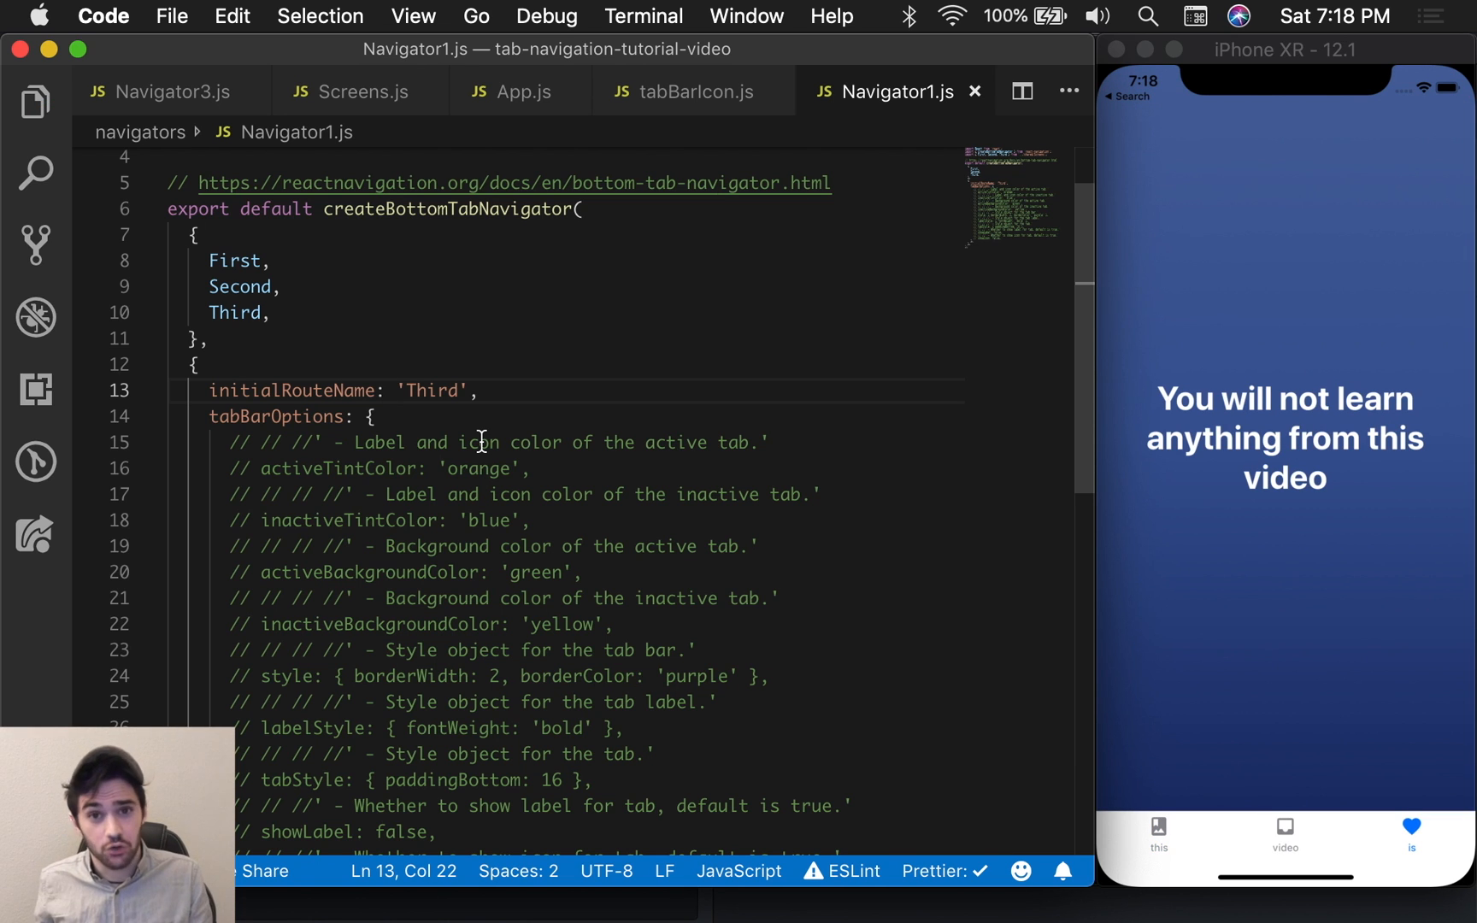
{"action": "mouse_move", "coordinate": [878, 462]}
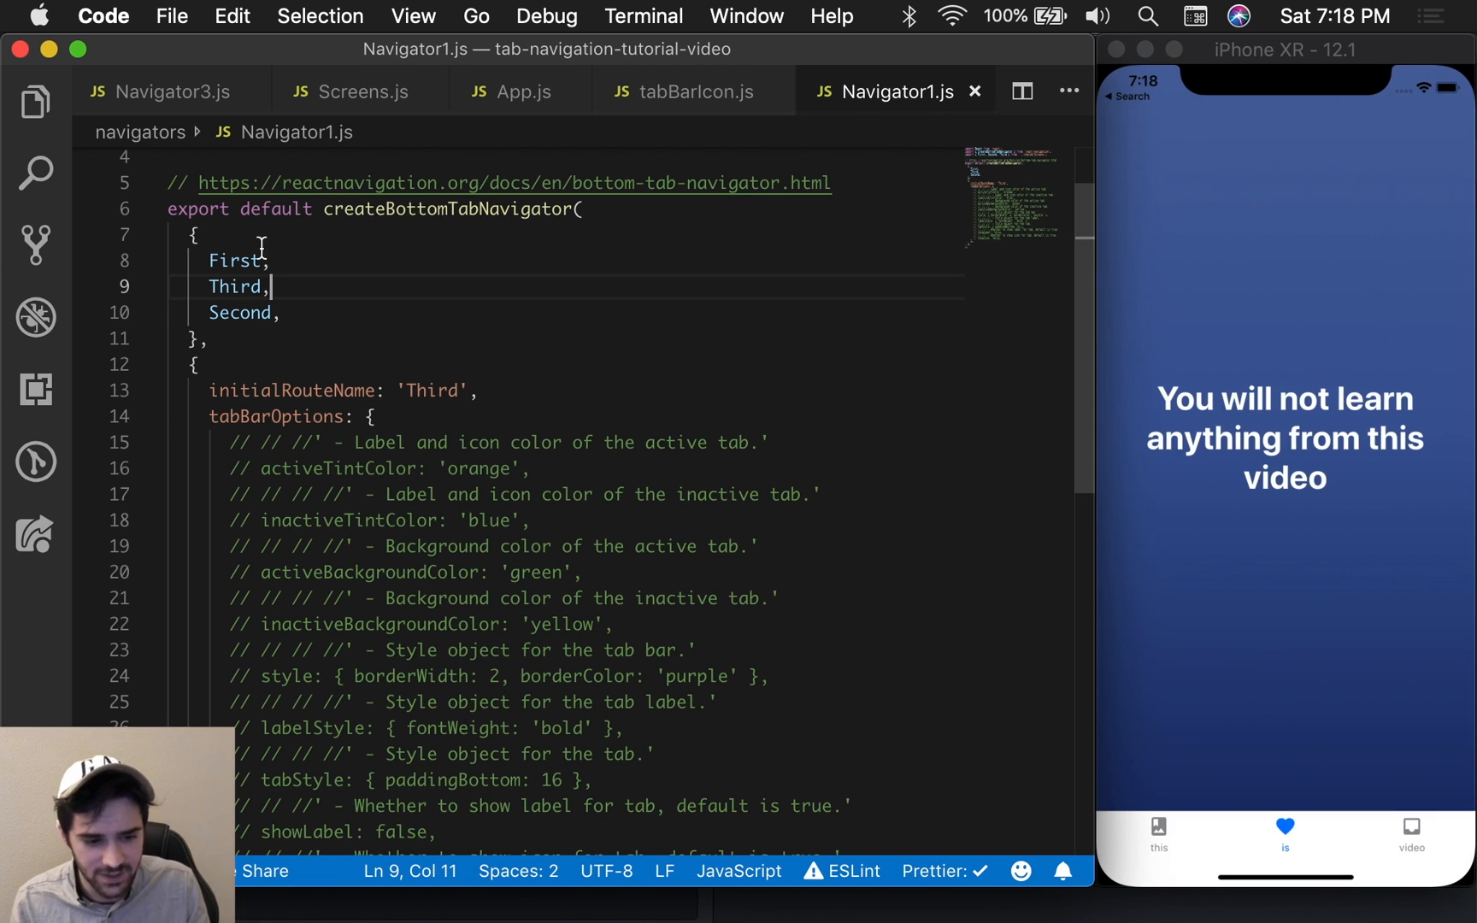
Step: Move the Third route line above Second in the routes object
{"action": "double_click", "coordinate": [236, 287]}
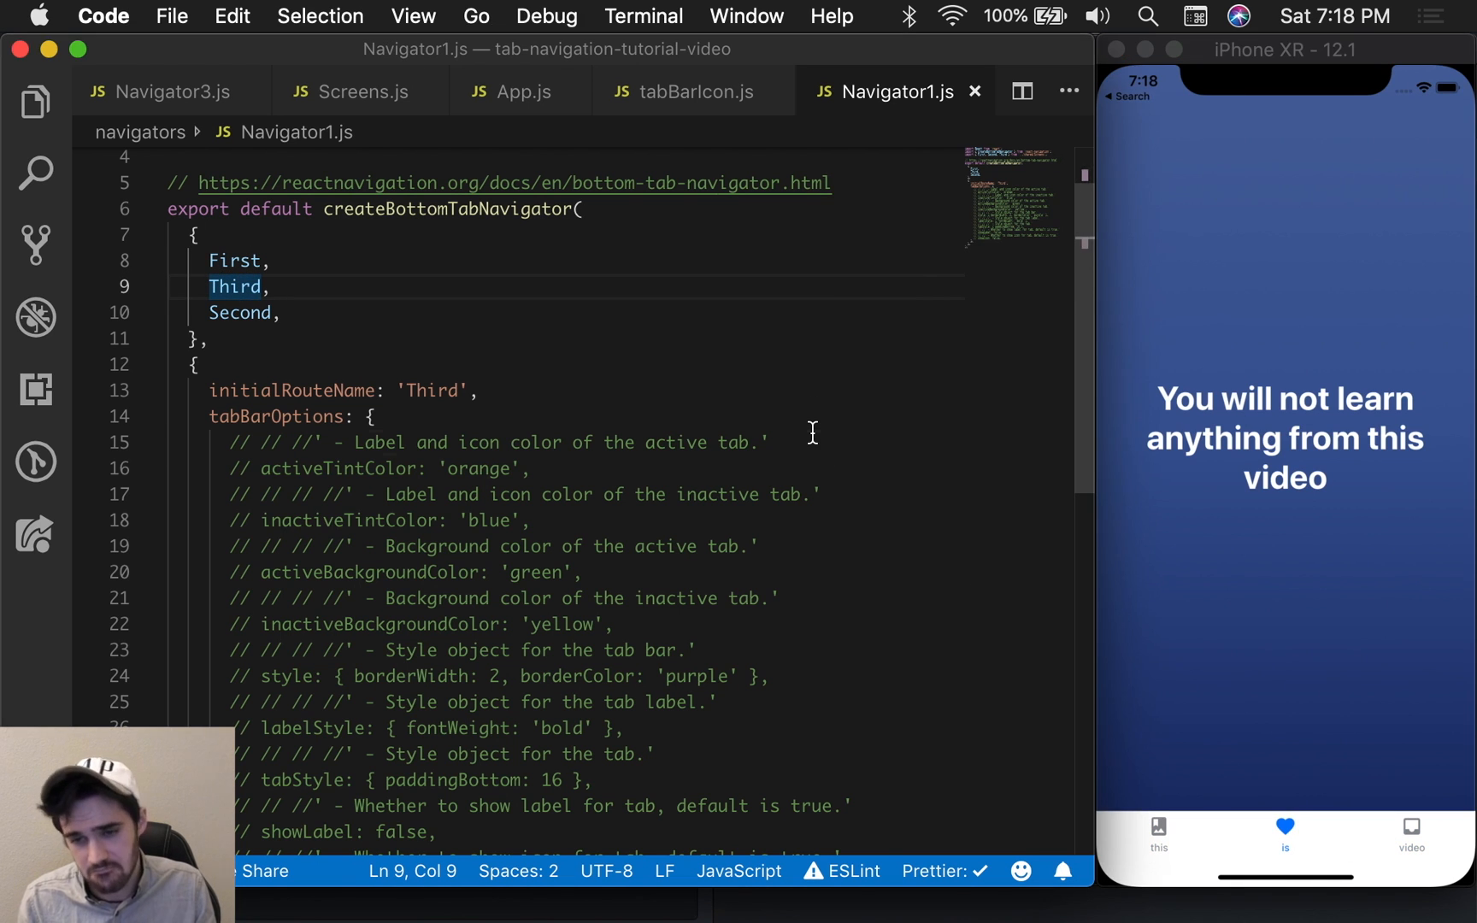
{"action": "left_click", "coordinate": [769, 442]}
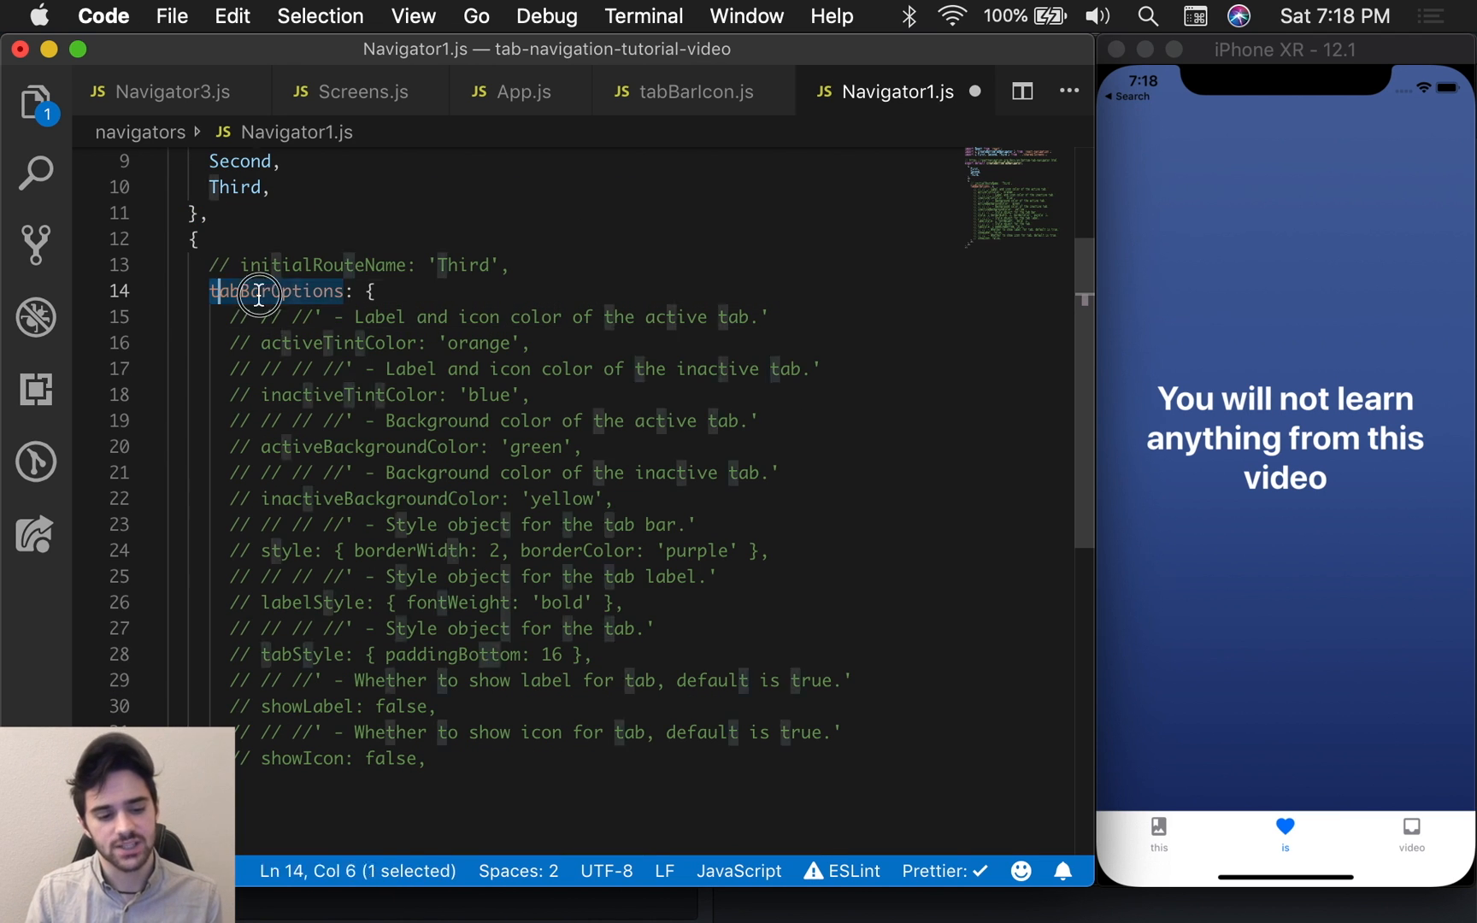
Step: Re-comment initialRouteName, restore First, Second, Third order and select tabBarOptions
{"action": "double_click", "coordinate": [278, 291]}
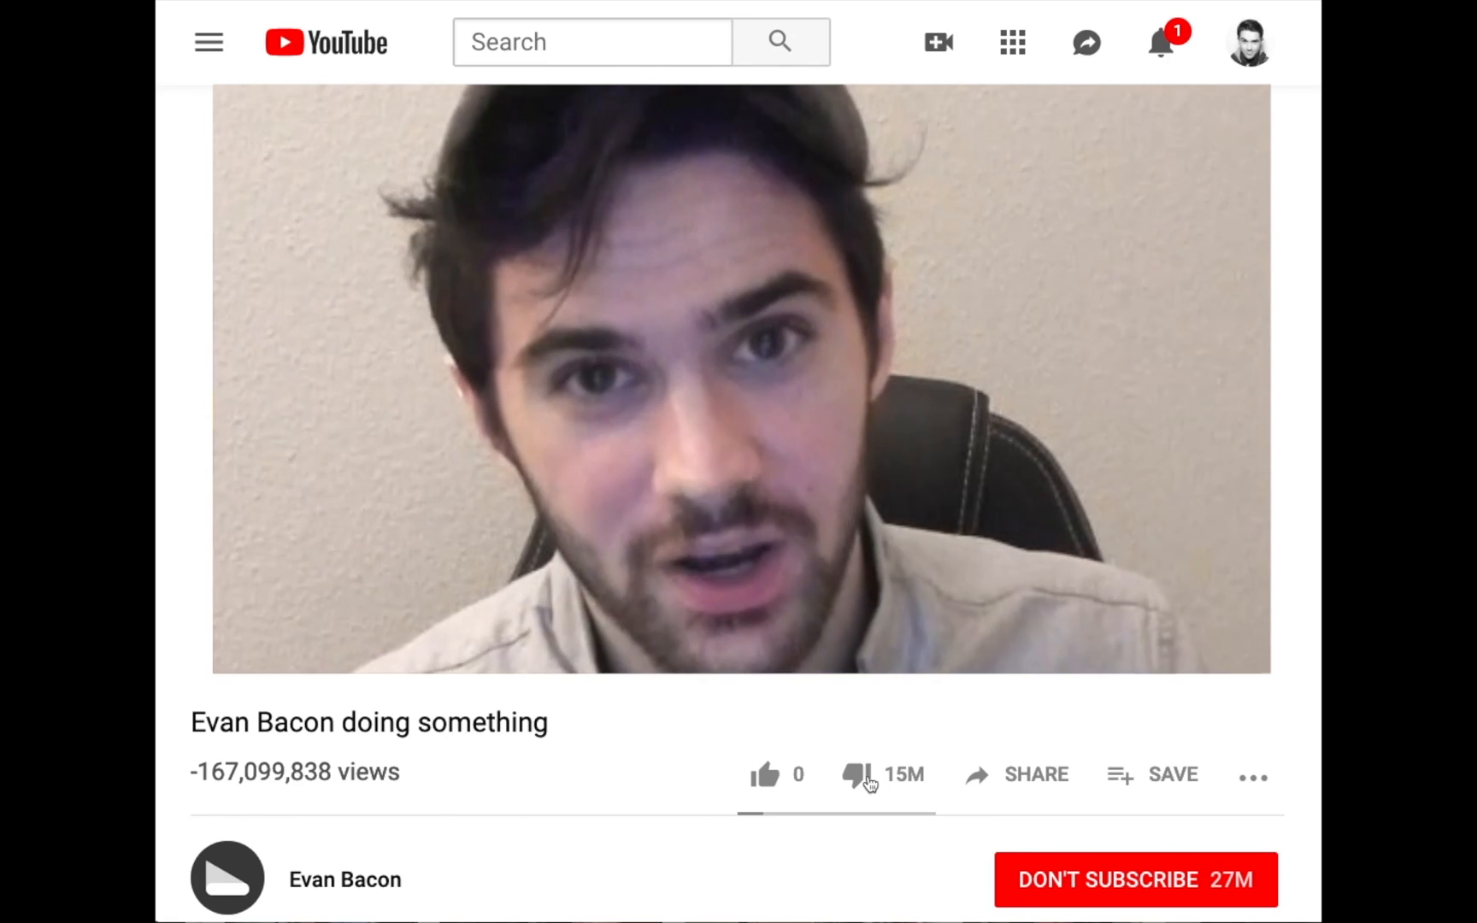
Step: Enable tabBarOptions with activeTintColor 'orange' and inactiveTintColor 'blue'
{"action": "left_click", "coordinate": [860, 772]}
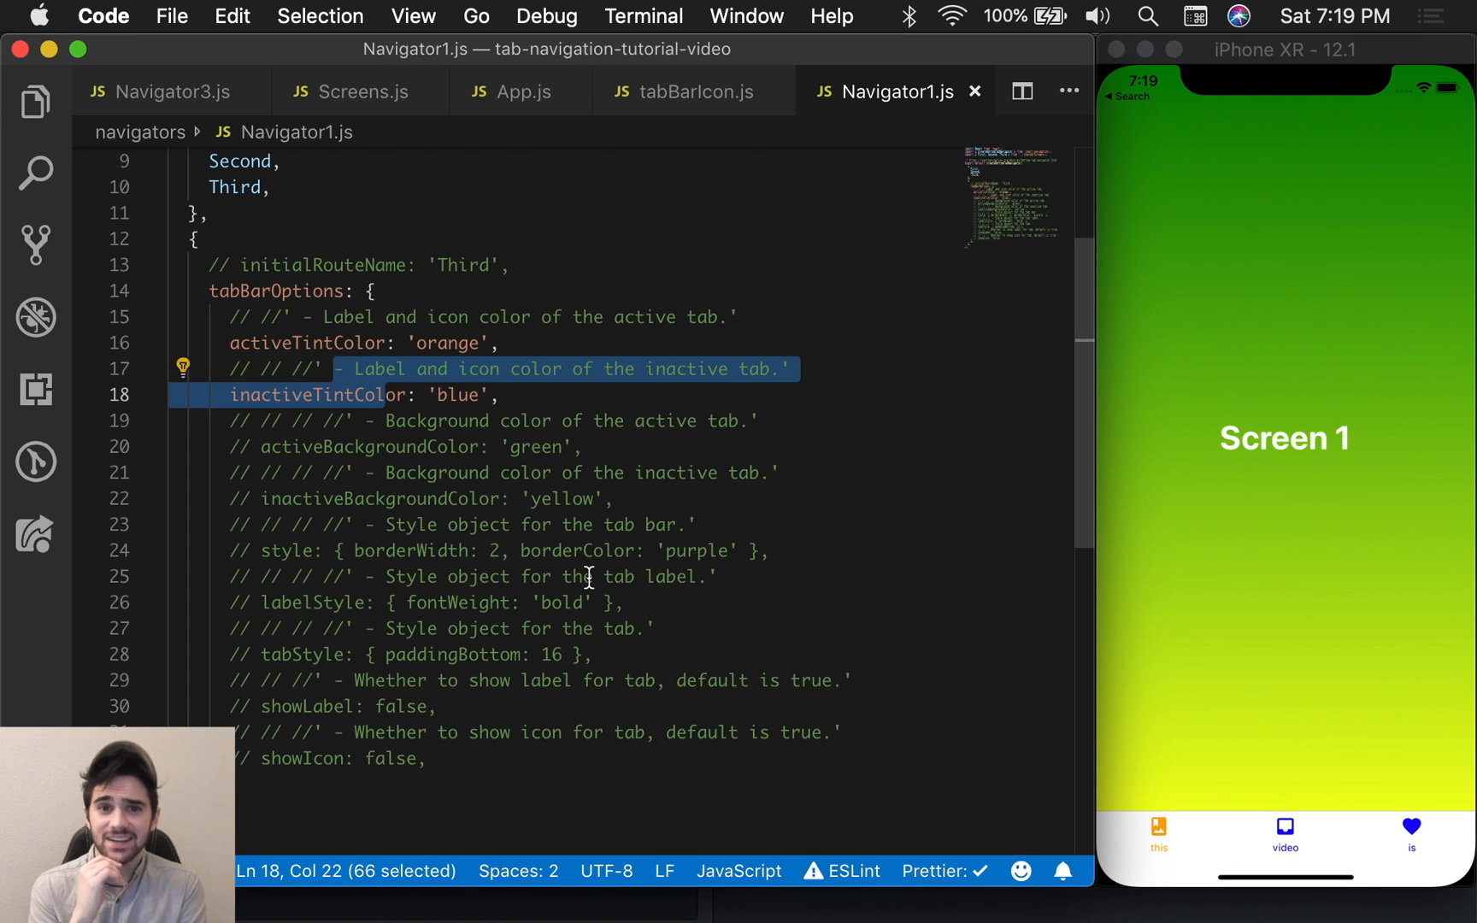
{"action": "mouse_move", "coordinate": [1078, 661]}
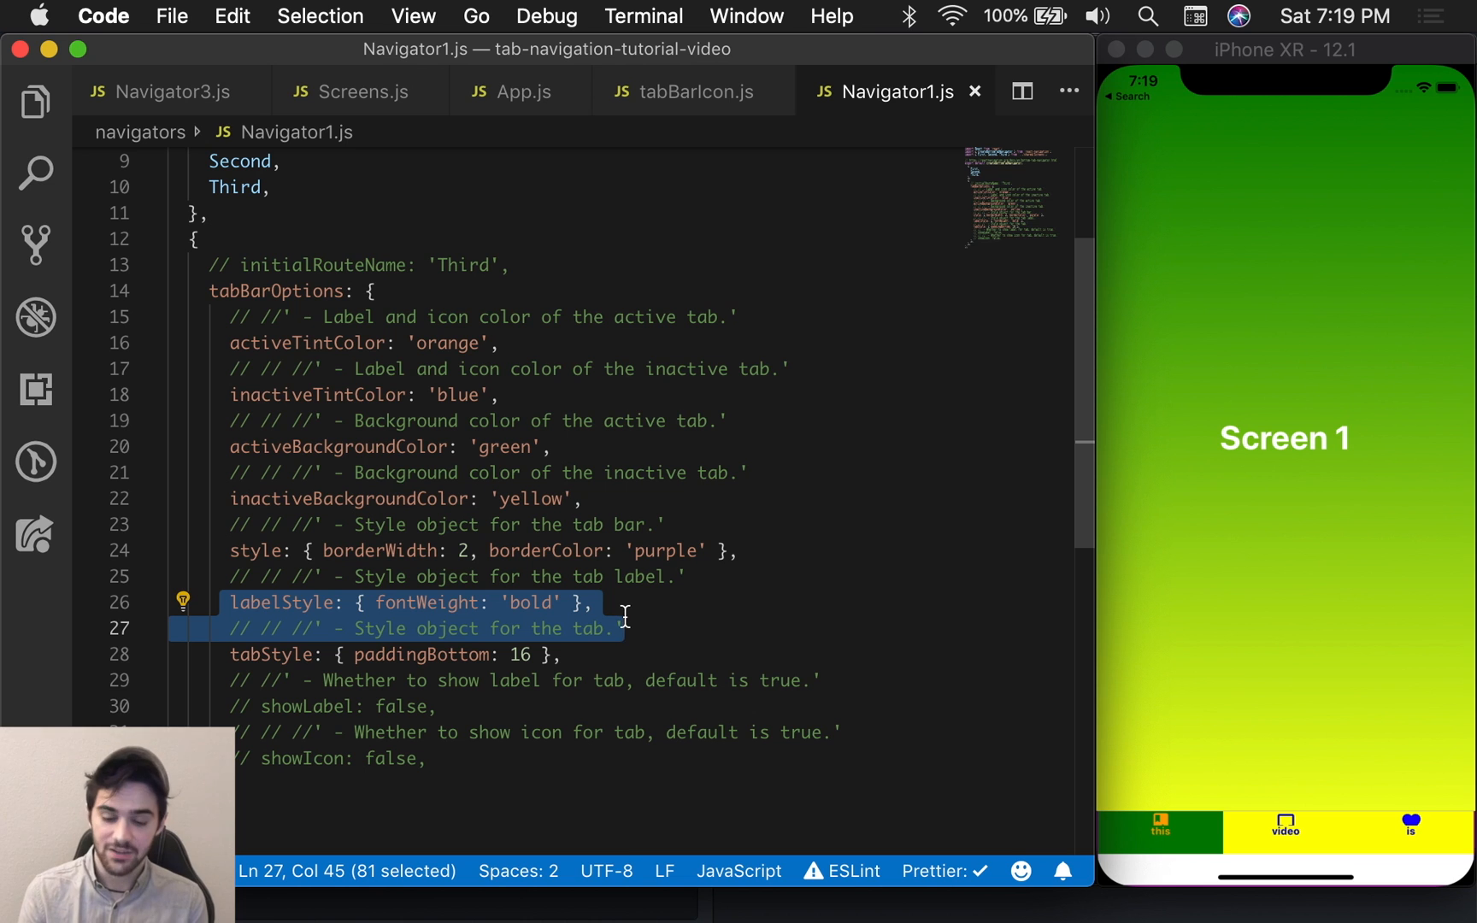
{"action": "mouse_move", "coordinate": [680, 814]}
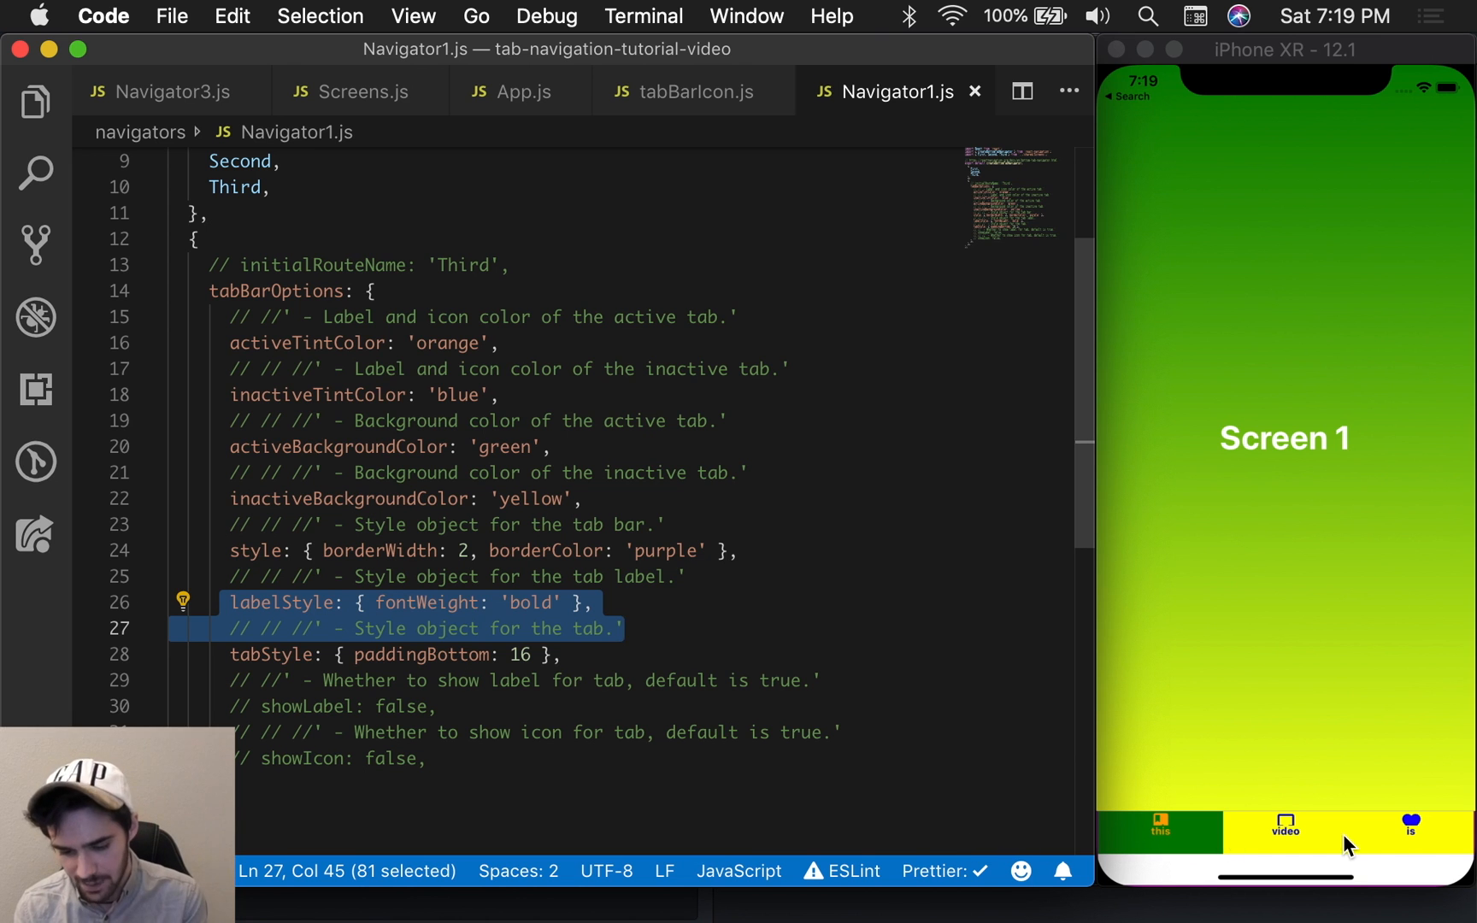
Step: Comment out the colour and style tabBarOptions, keeping showLabel: false for icon-only tabs
{"action": "left_click", "coordinate": [1160, 832]}
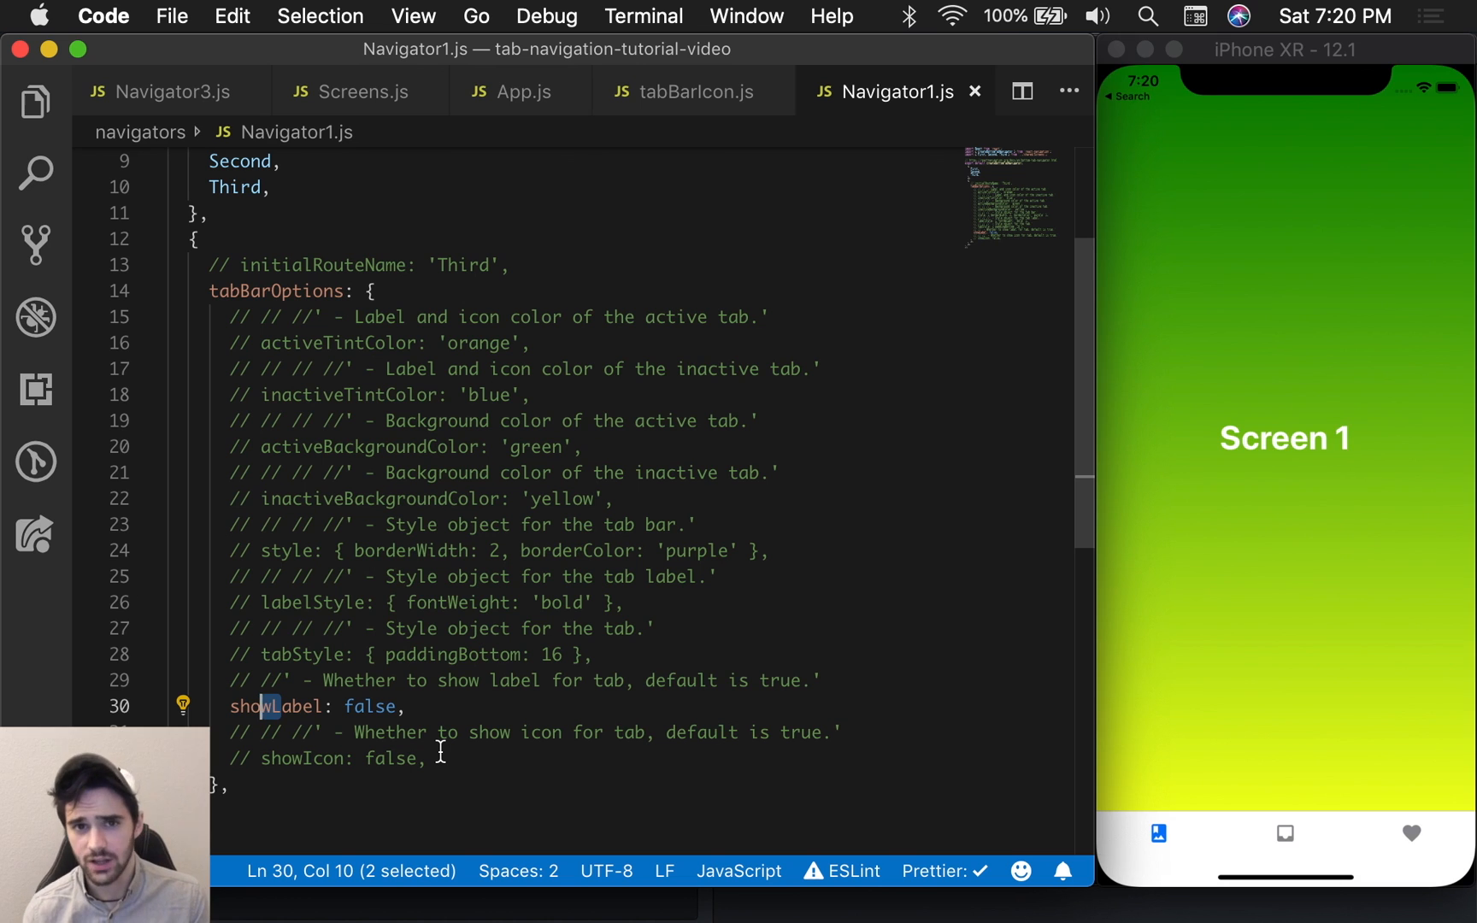
{"action": "mouse_move", "coordinate": [1174, 808]}
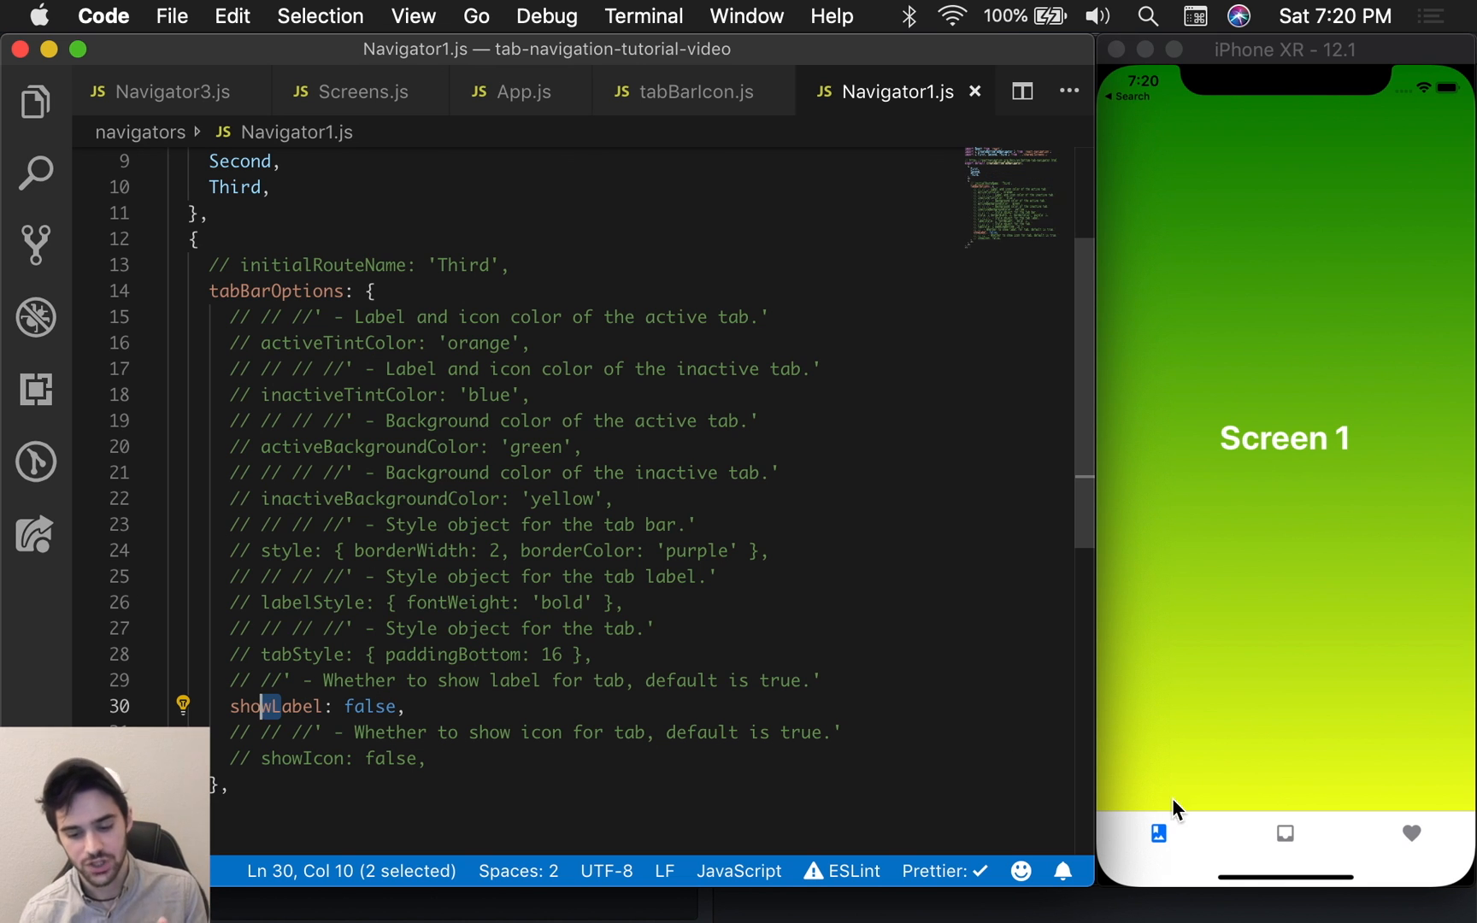
{"action": "mouse_move", "coordinate": [1262, 818]}
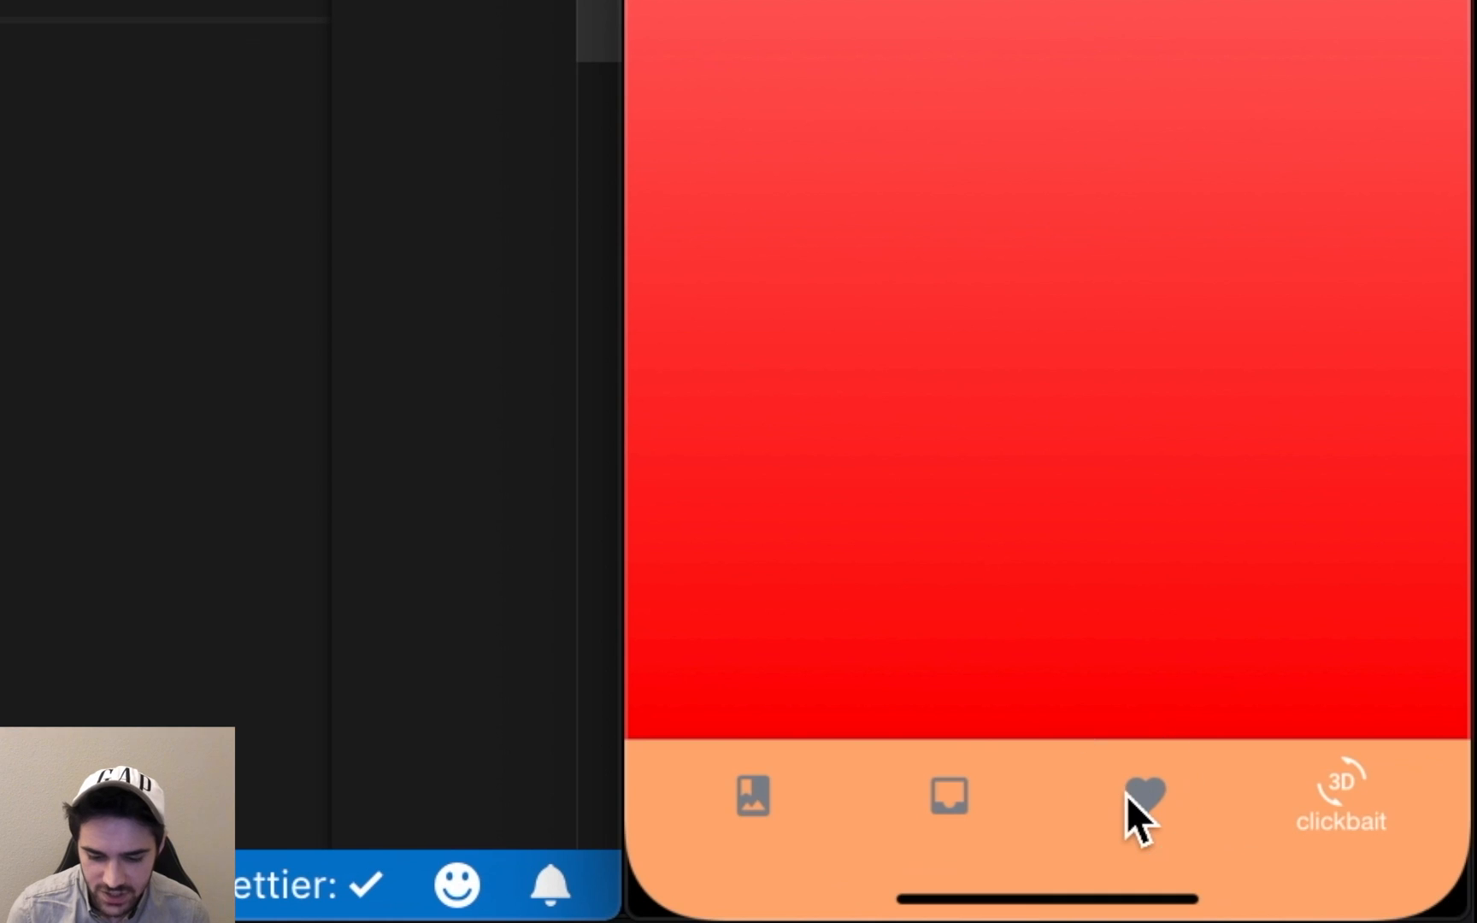
Step: Try the app's video and heart tabs in the simulator before moving to Screens.js
{"action": "left_click", "coordinate": [947, 797]}
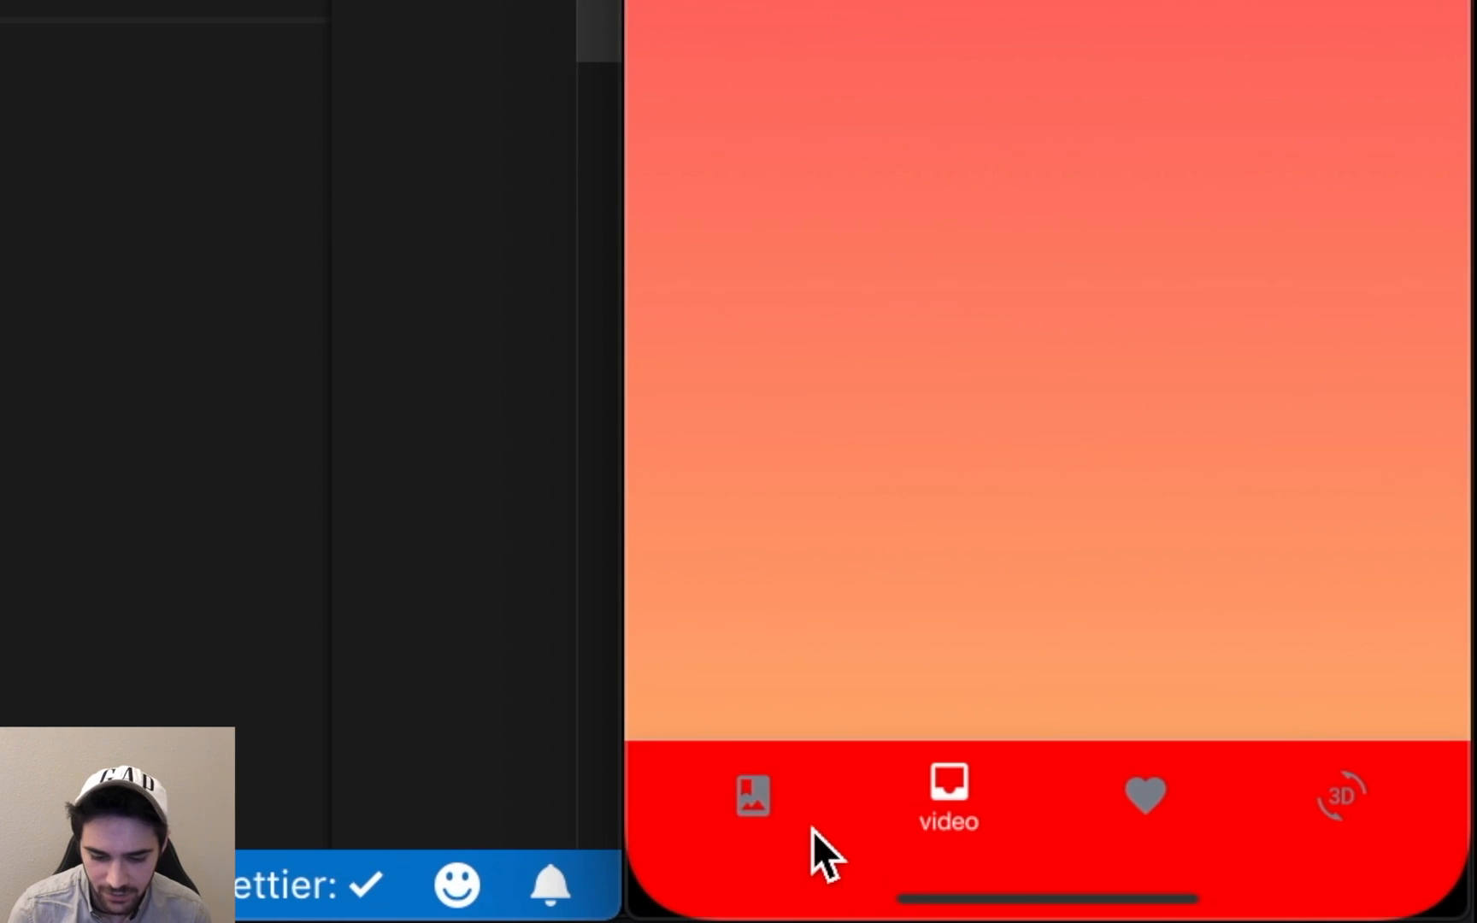
{"action": "mouse_move", "coordinate": [1145, 837]}
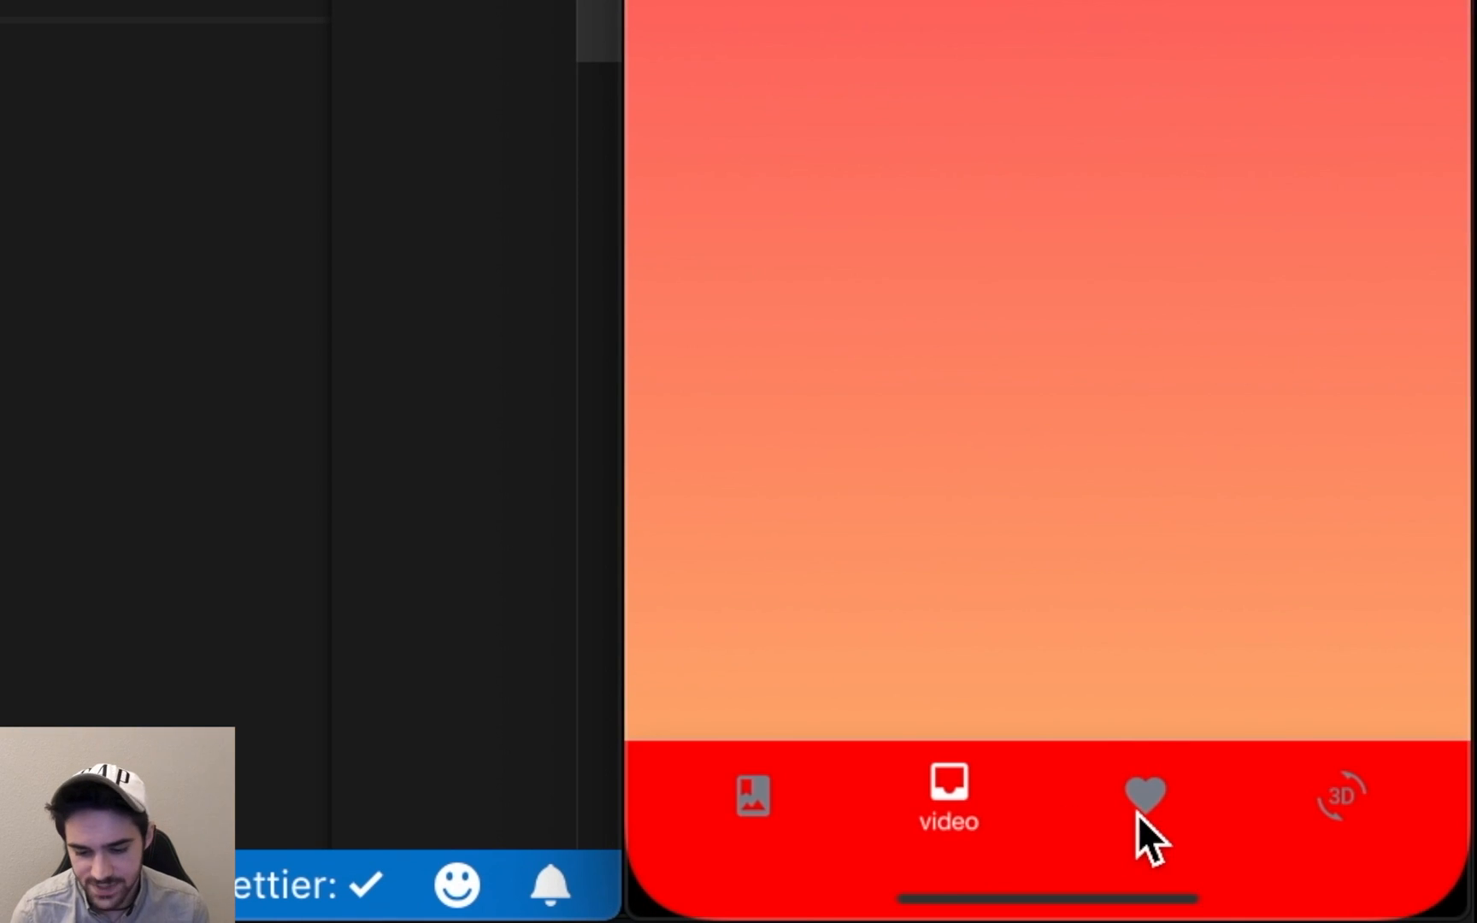
{"action": "left_click", "coordinate": [1142, 797]}
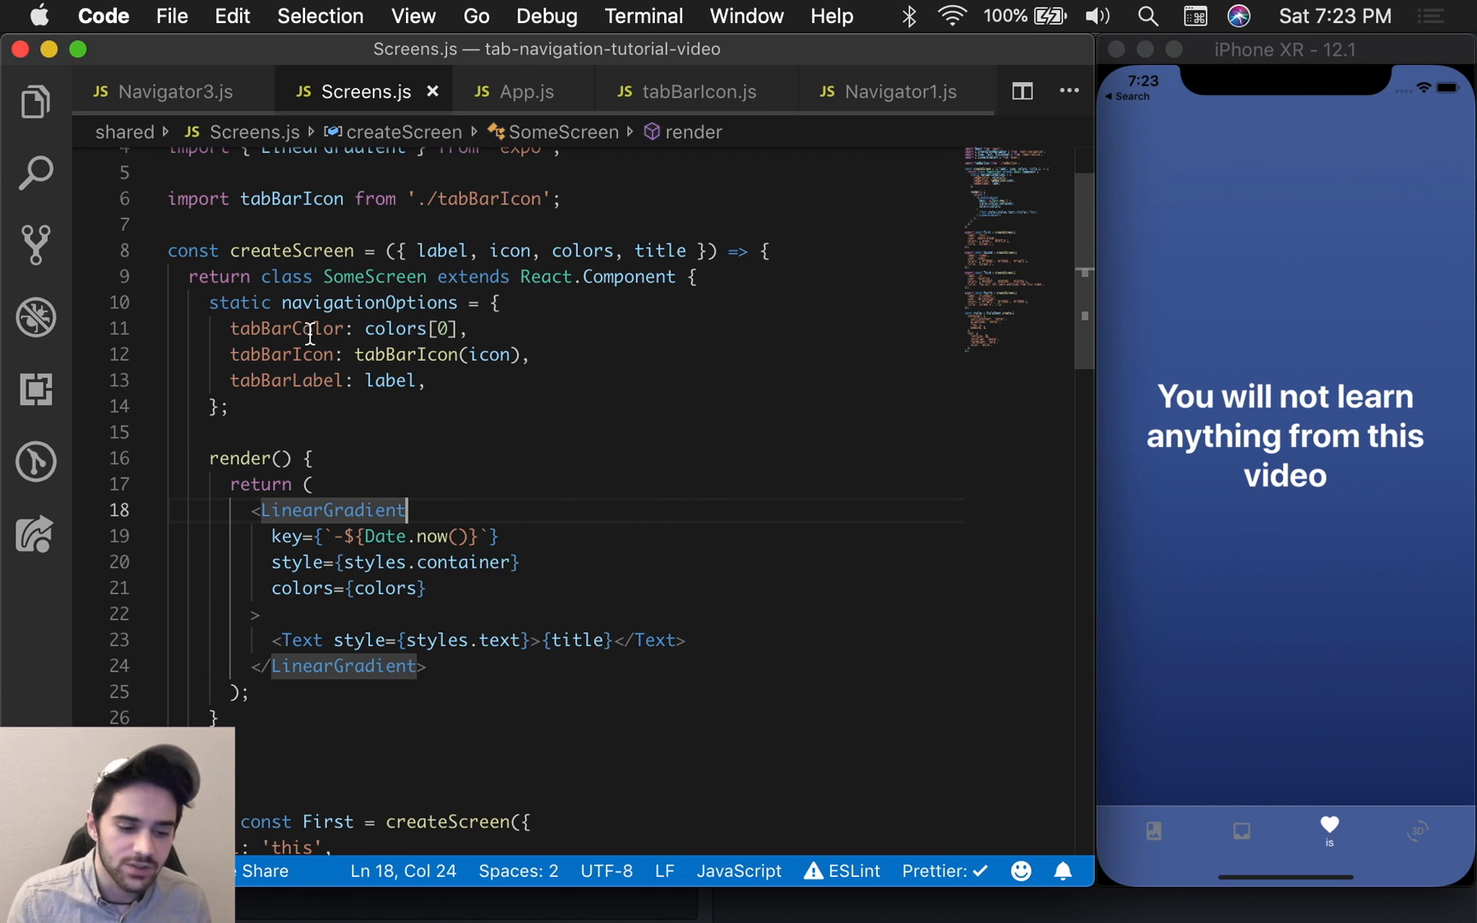
Step: Comment out tabBarLabel: label in Screens.js, save, and switch to Navigator3.js
{"action": "double_click", "coordinate": [287, 328]}
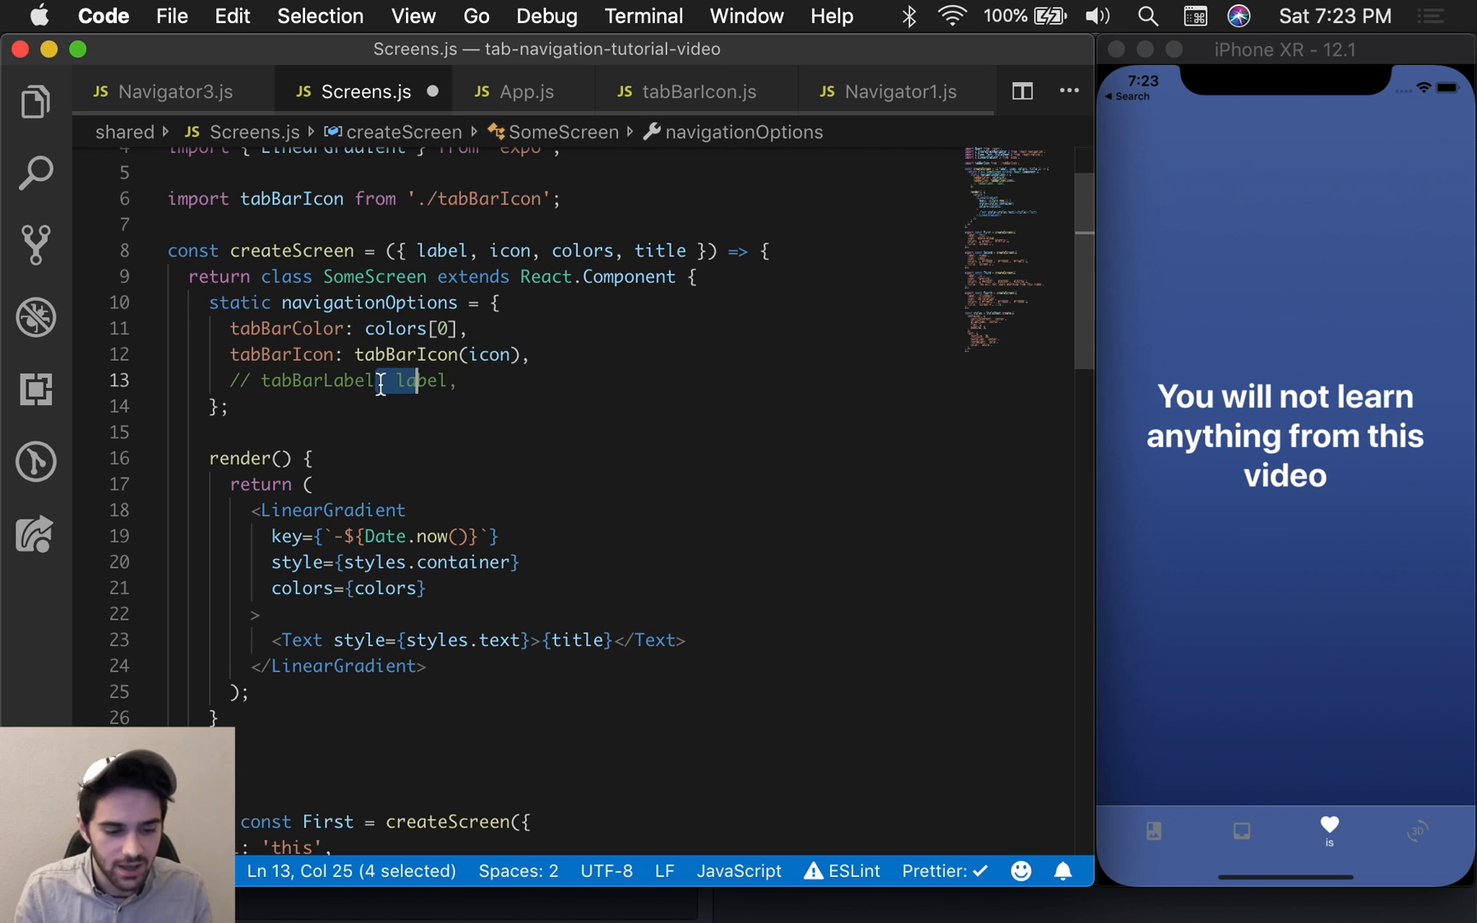
{"action": "left_click", "coordinate": [165, 90]}
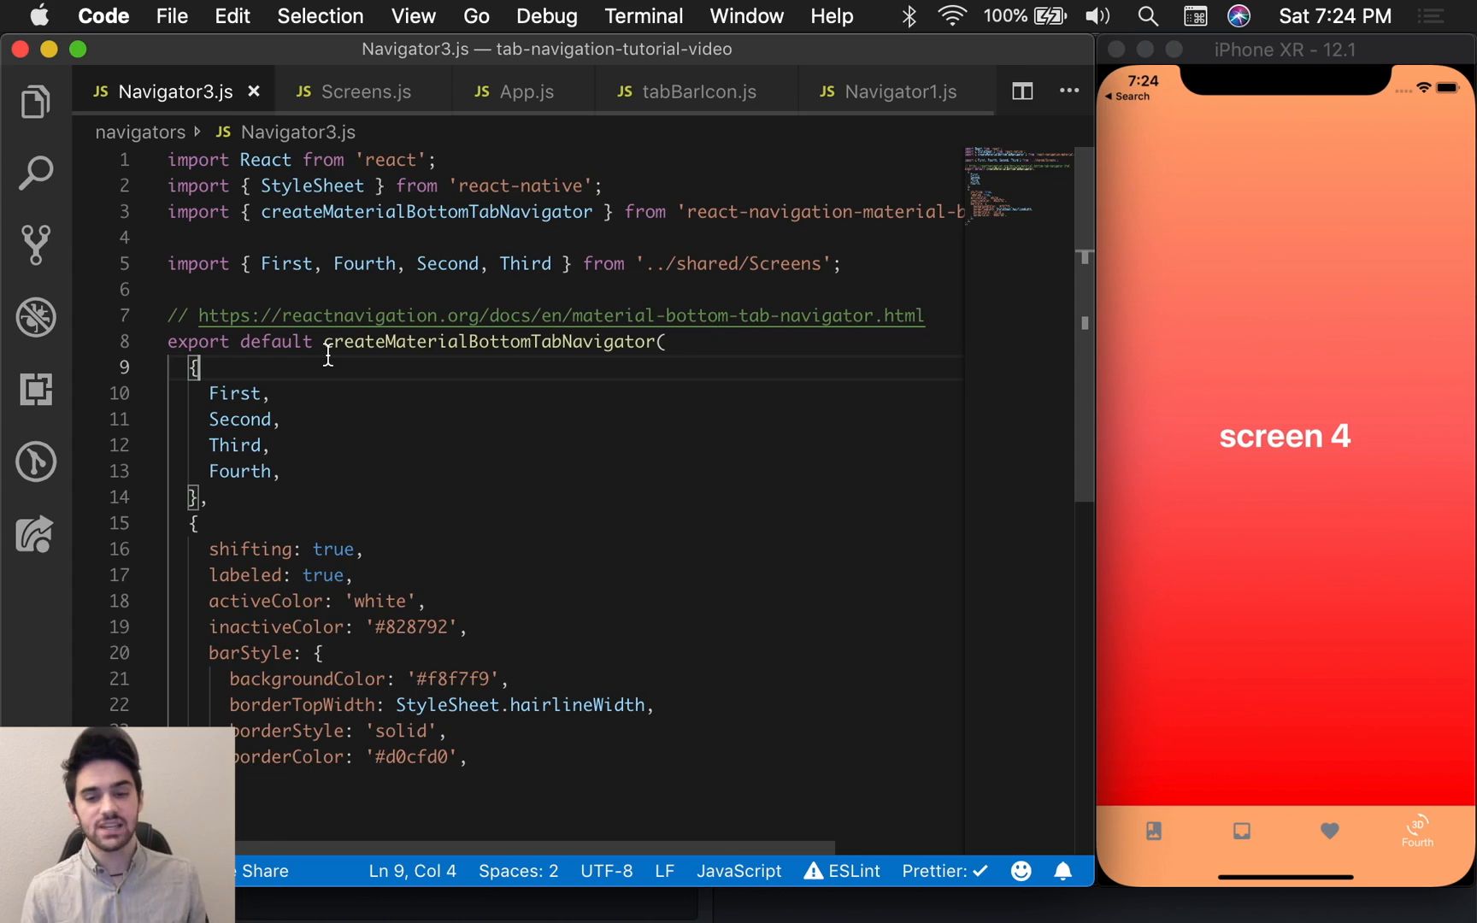
Step: Comment out Navigator3's bar options block and the Fourth route, then save
{"action": "left_click", "coordinate": [330, 342]}
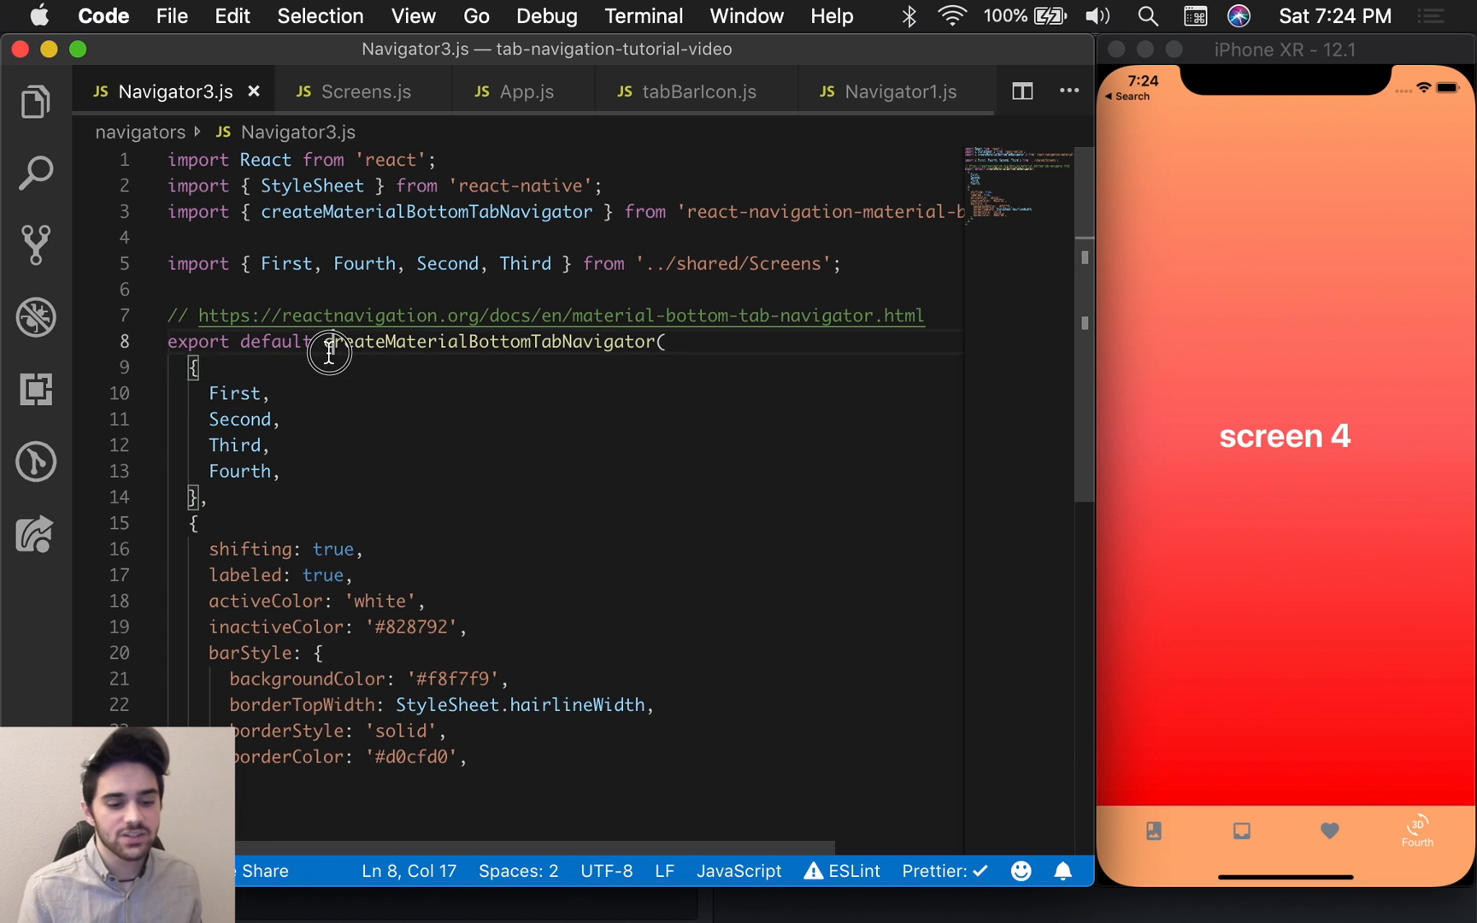
{"action": "left_click", "coordinate": [198, 367]}
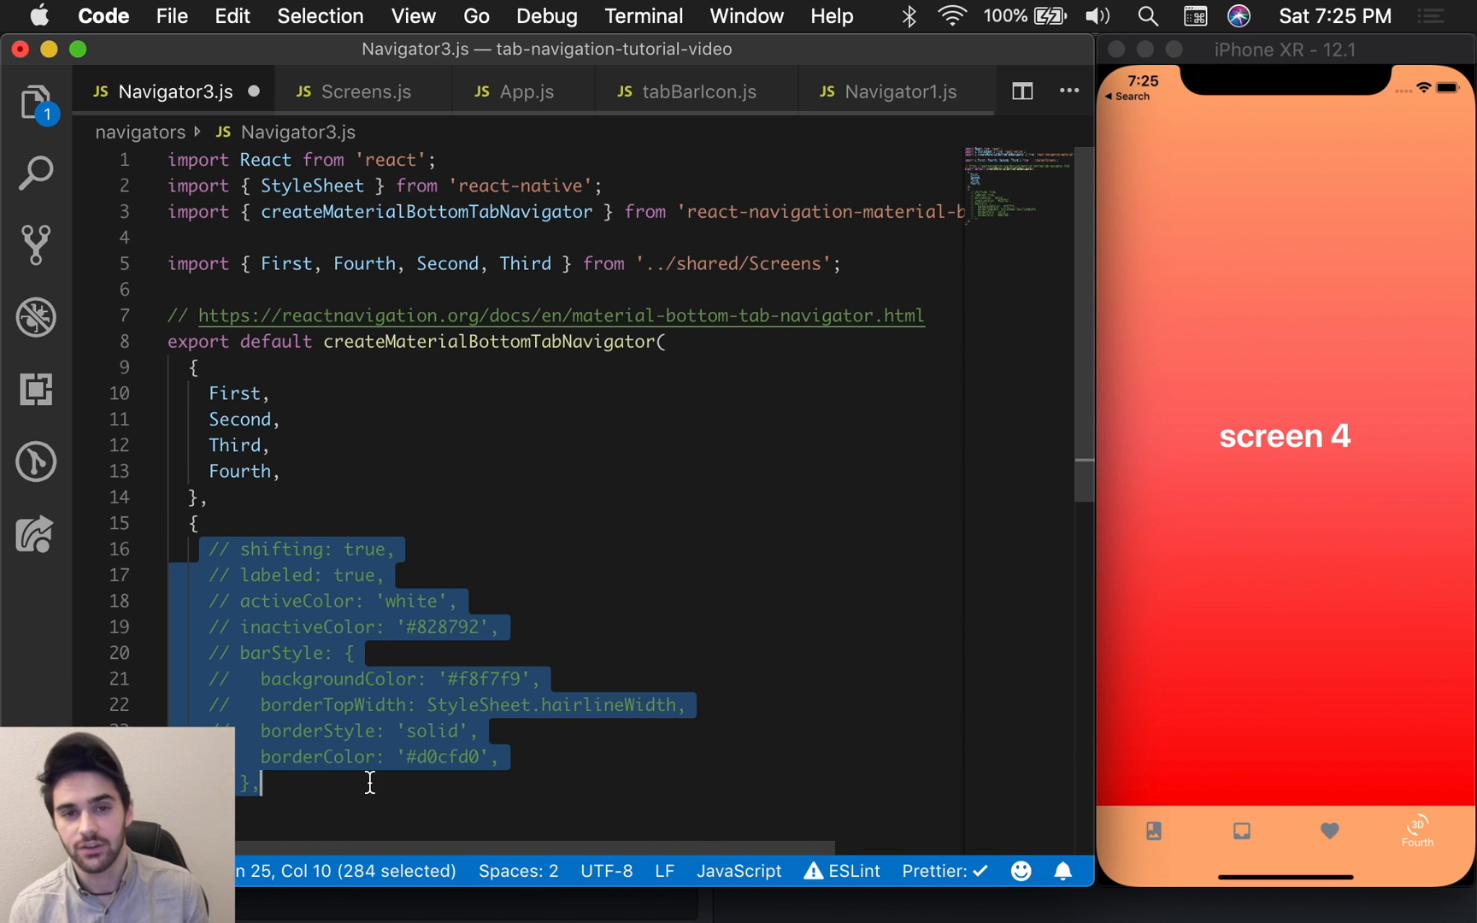
{"action": "left_click", "coordinate": [429, 471]}
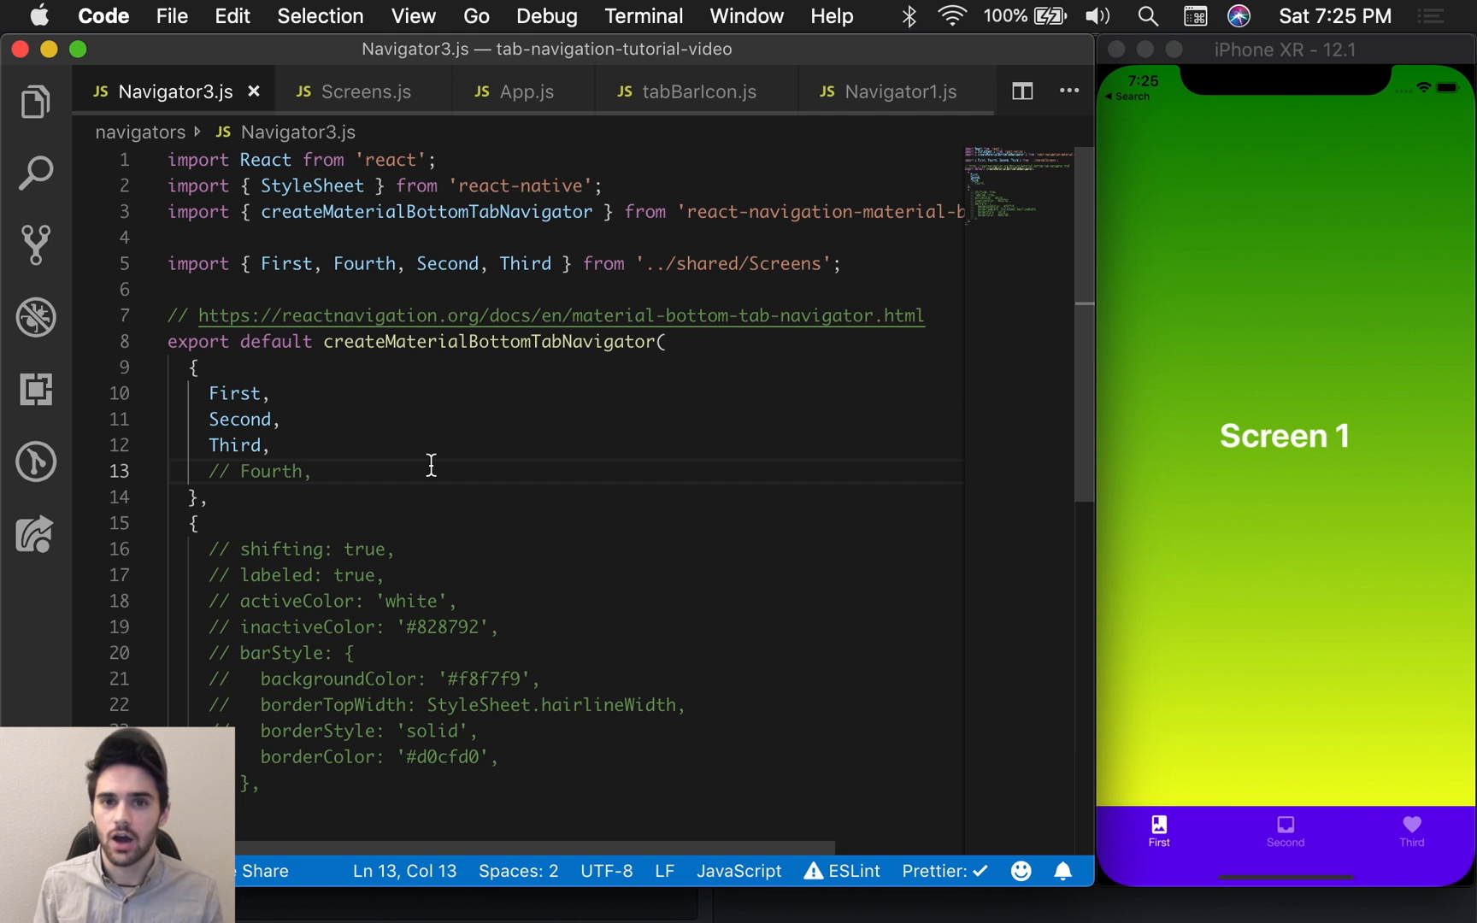
Step: Check the three-tab bar by tapping Second in the simulator, then move to Navigator1.js
{"action": "left_click", "coordinate": [1282, 836]}
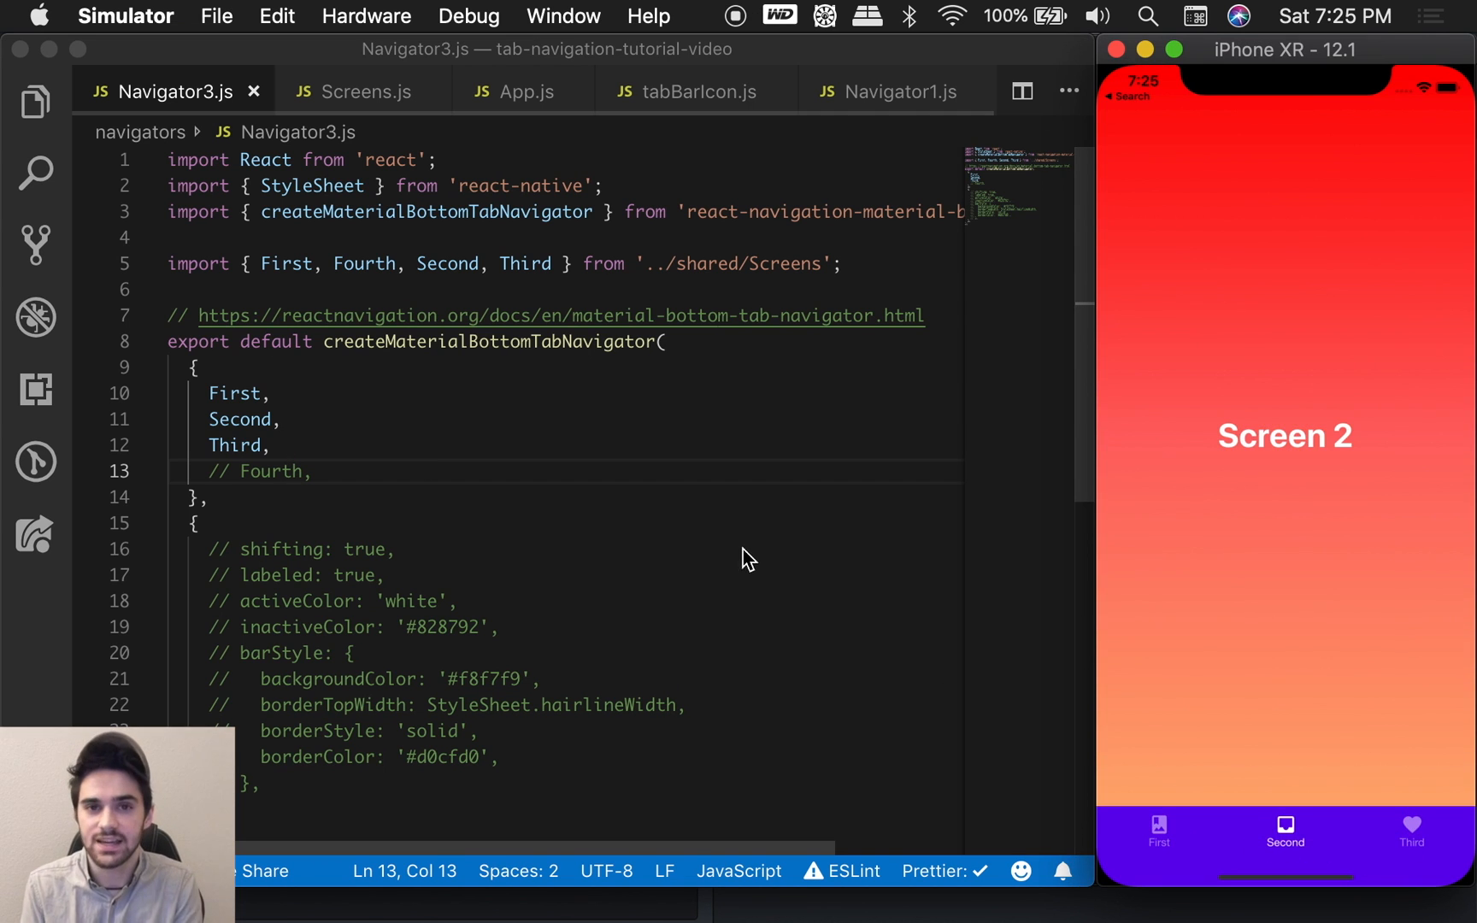
{"action": "left_click", "coordinate": [593, 210]}
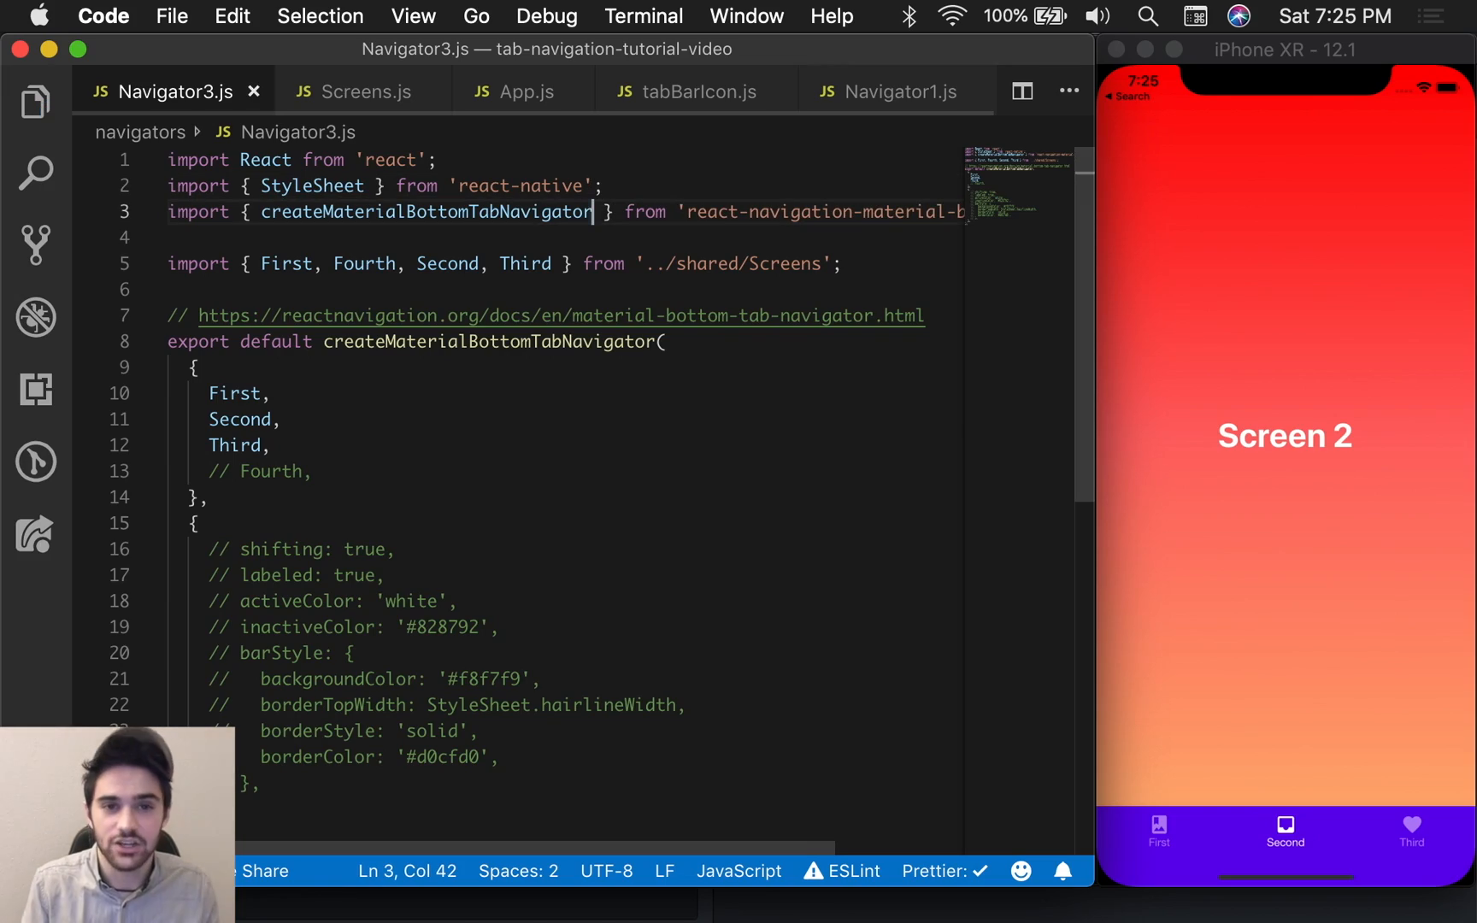
{"action": "left_click", "coordinate": [890, 91]}
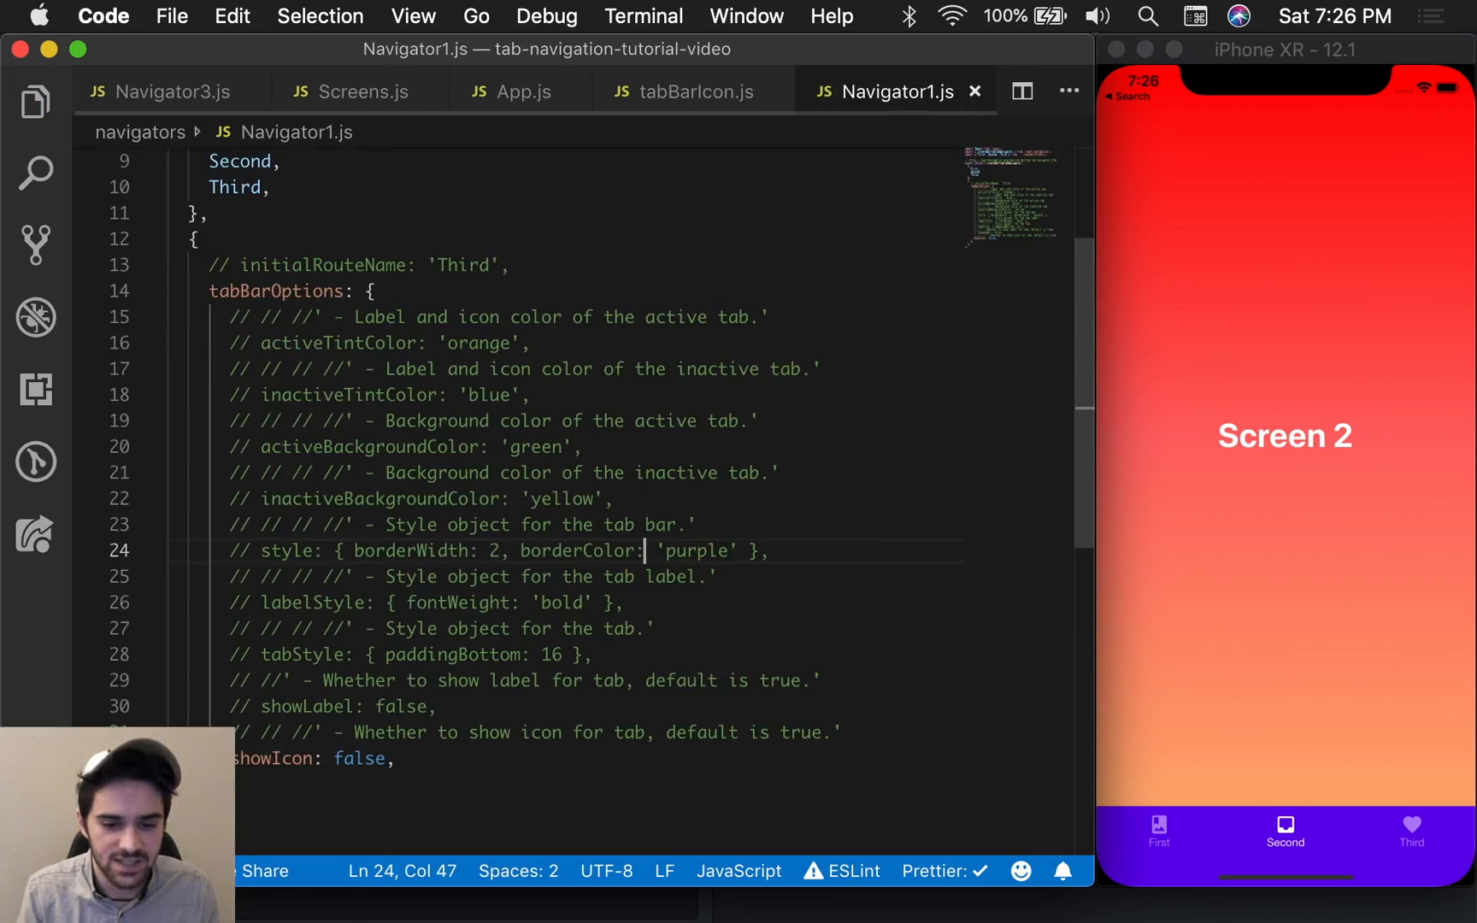
Step: Glance at Navigator2.js, then return to Navigator3.js to restore Fourth and the options minus shifting
{"action": "left_click", "coordinate": [550, 91]}
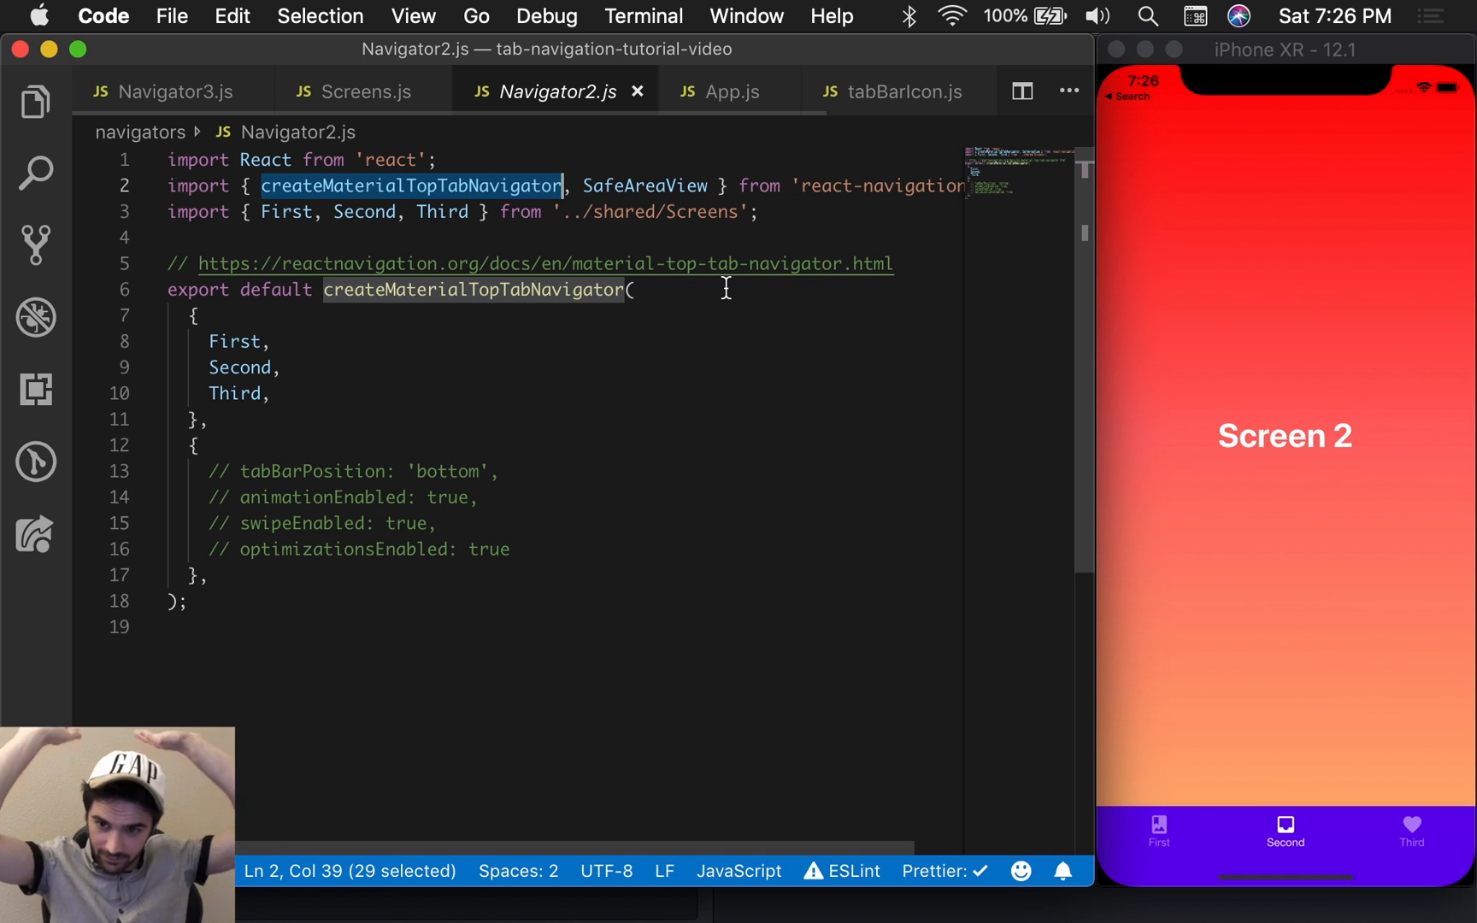
{"action": "left_click", "coordinate": [174, 91]}
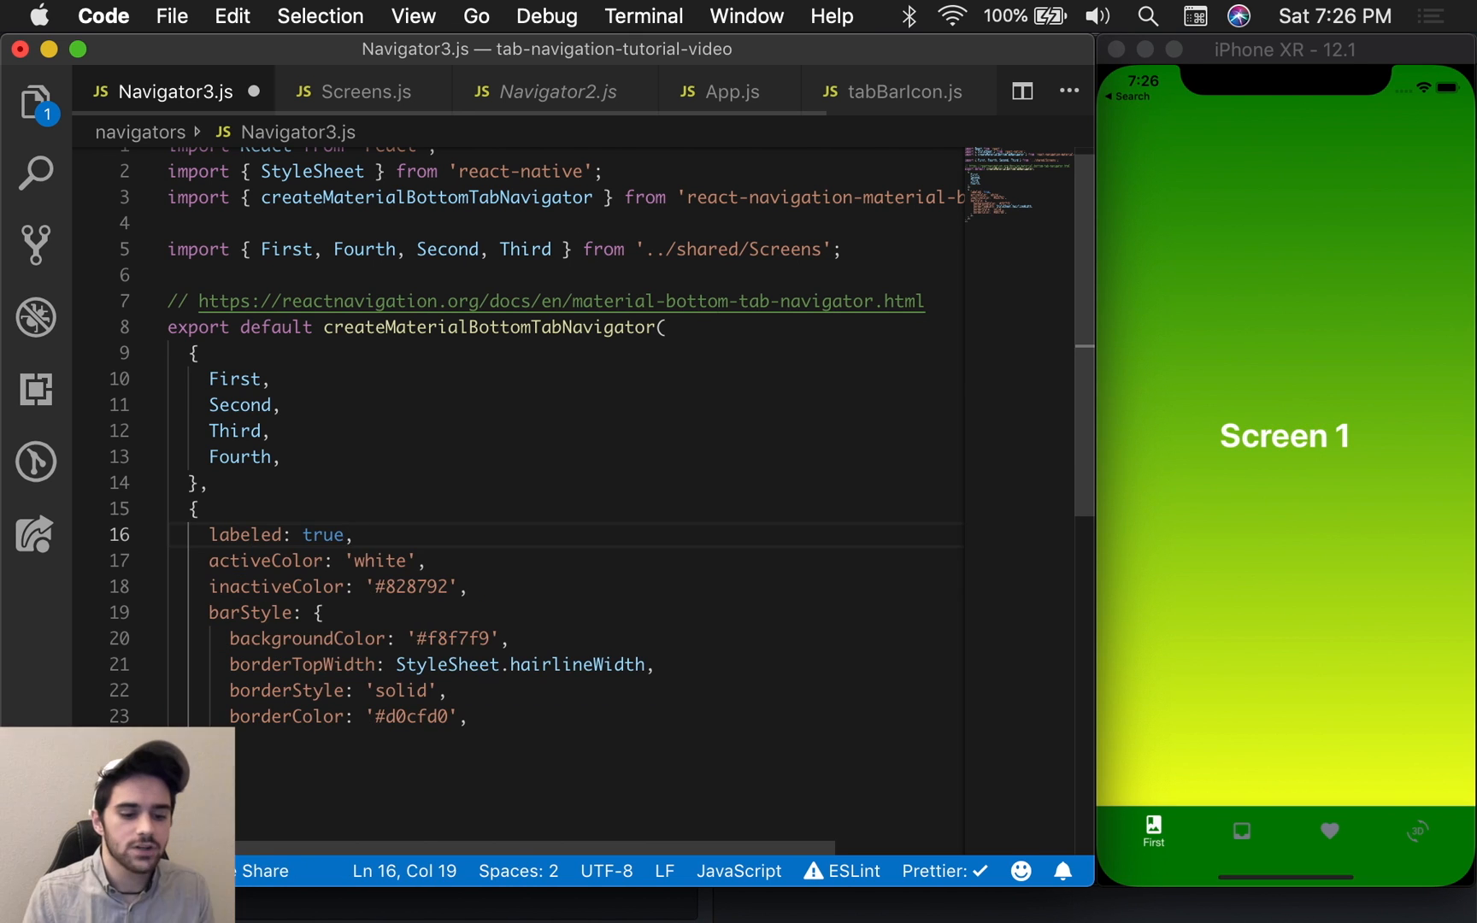
Step: Set activeColor 'yellow' and inactiveColor 'blue' with labeled commented out, and check the Third and Second tabs
{"action": "type", "text": "false"}
{"action": "left_click", "coordinate": [565, 586]}
{"action": "type", "text": "blue"}
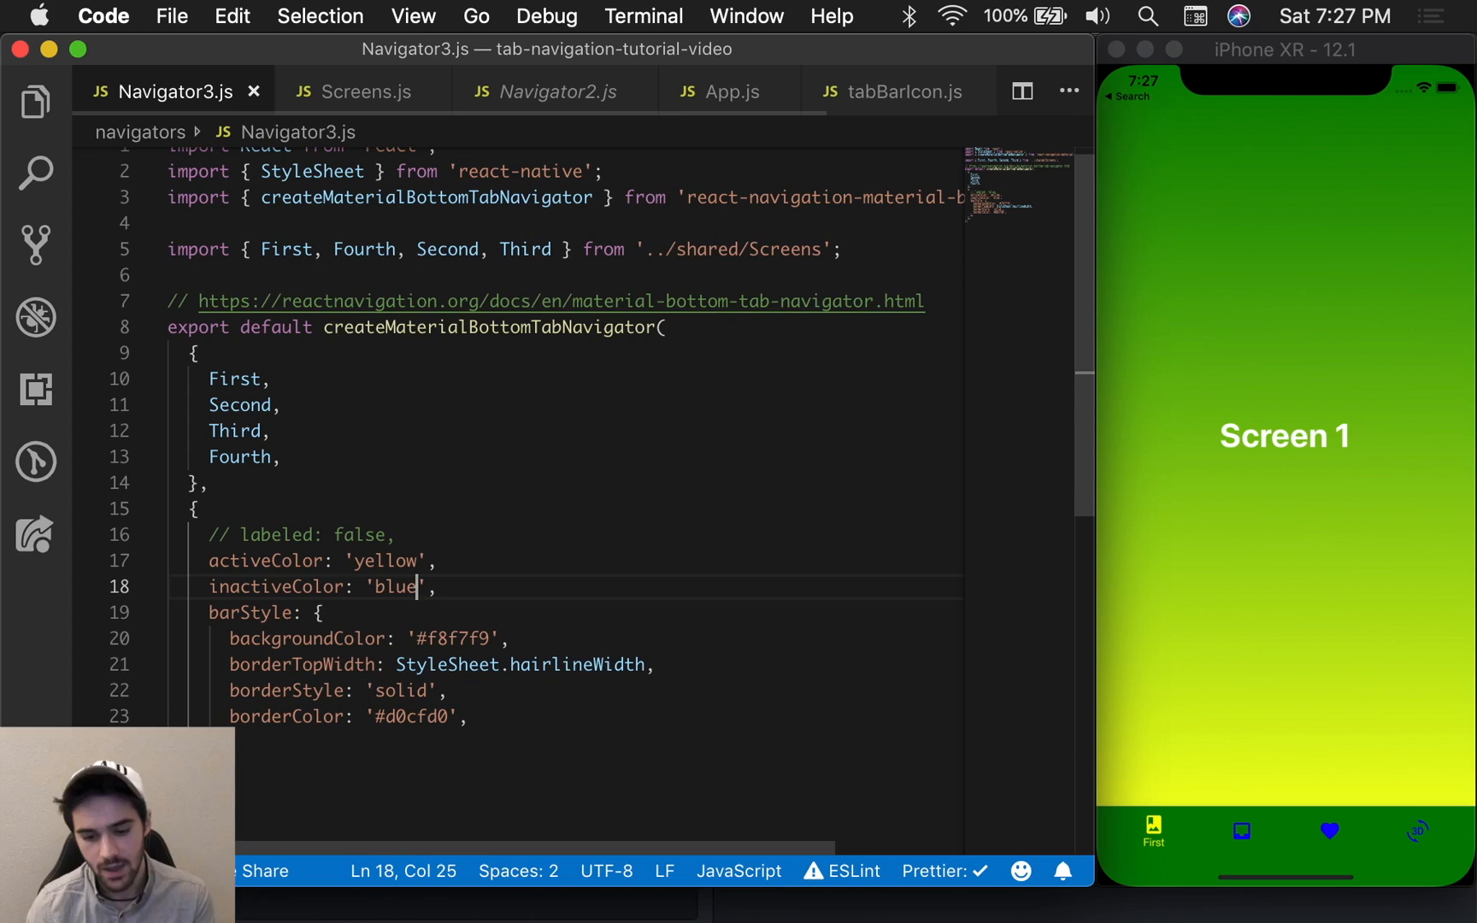
{"action": "mouse_move", "coordinate": [916, 622]}
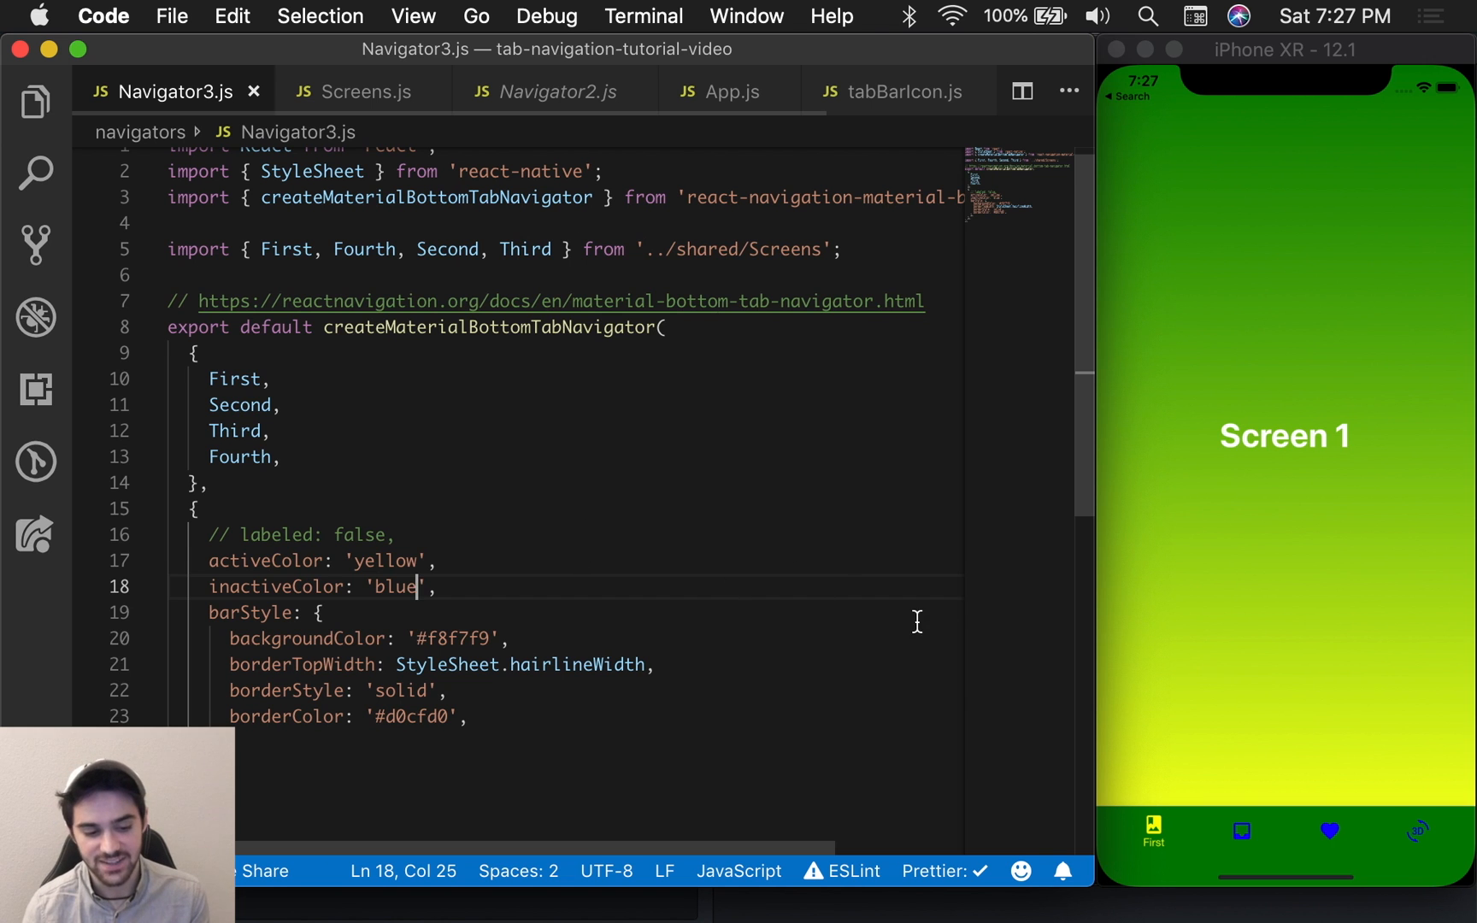
{"action": "left_click", "coordinate": [1403, 828]}
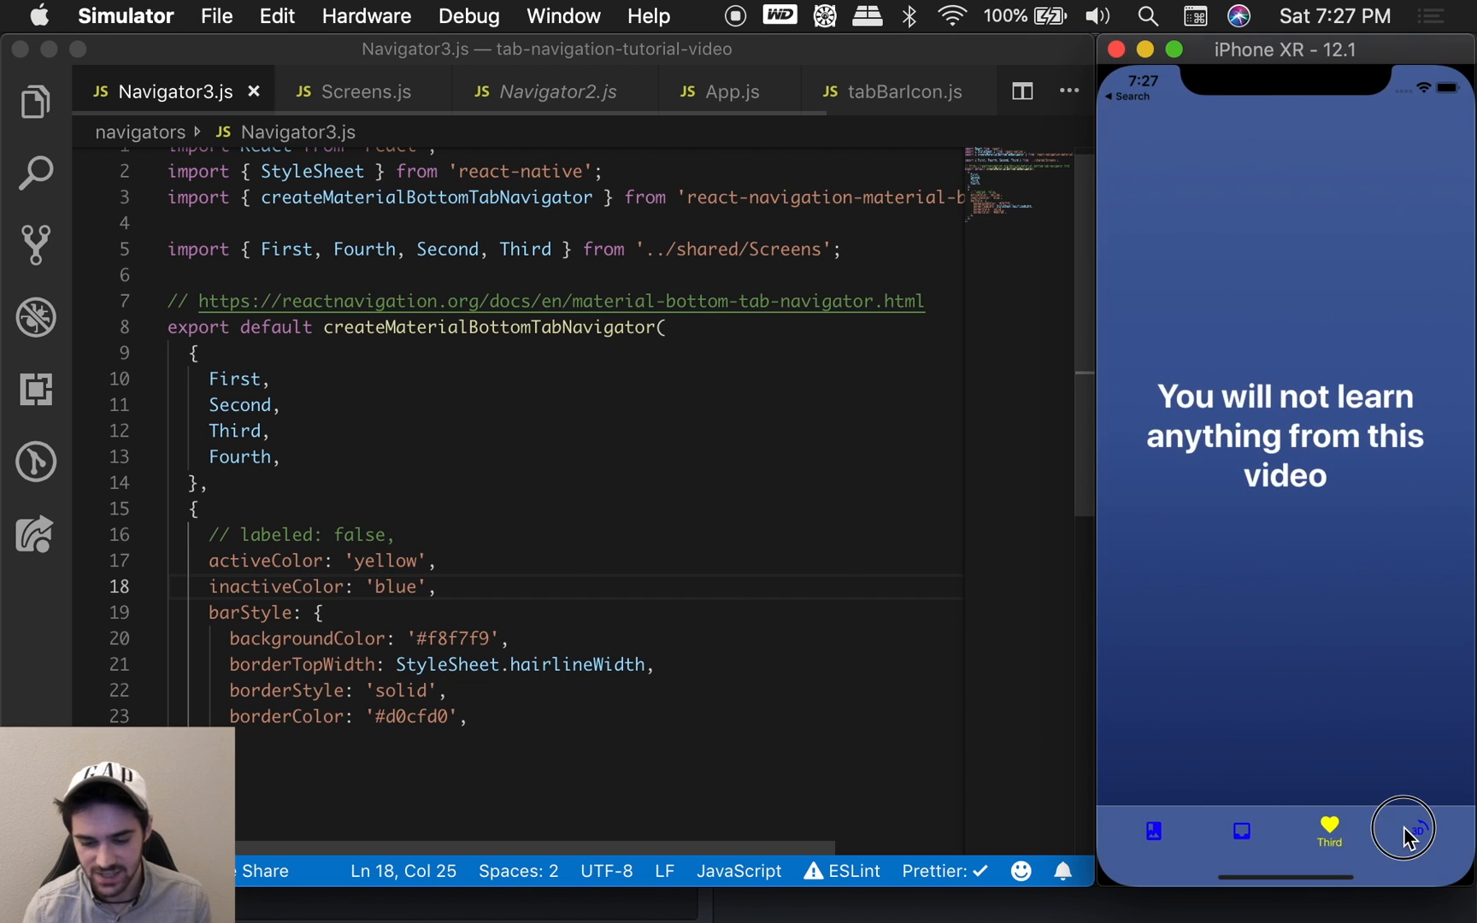
{"action": "left_click", "coordinate": [1241, 833]}
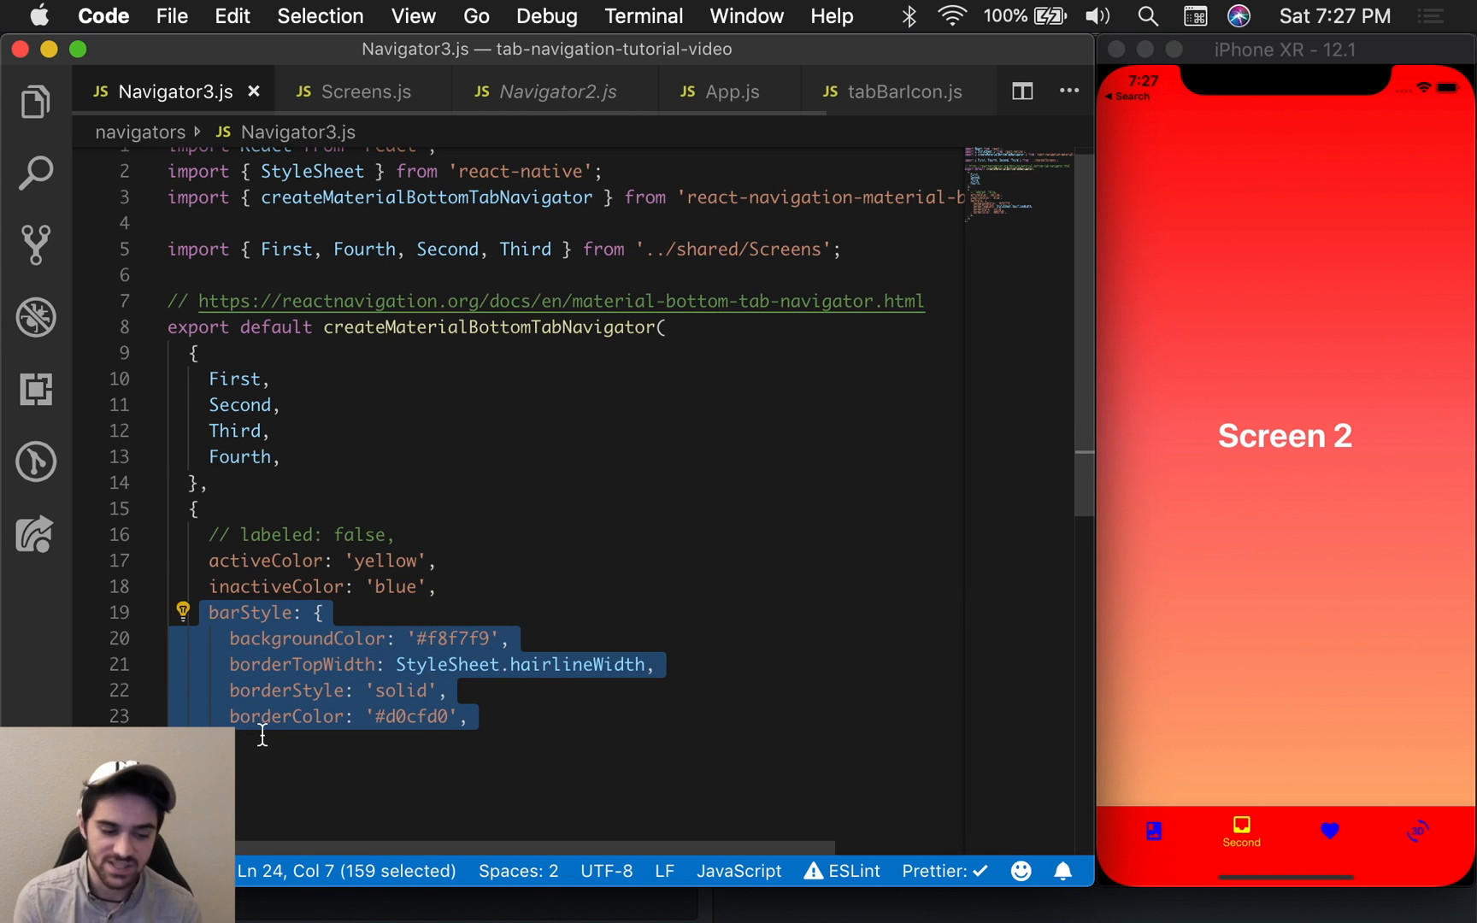
{"action": "left_click", "coordinate": [263, 735]}
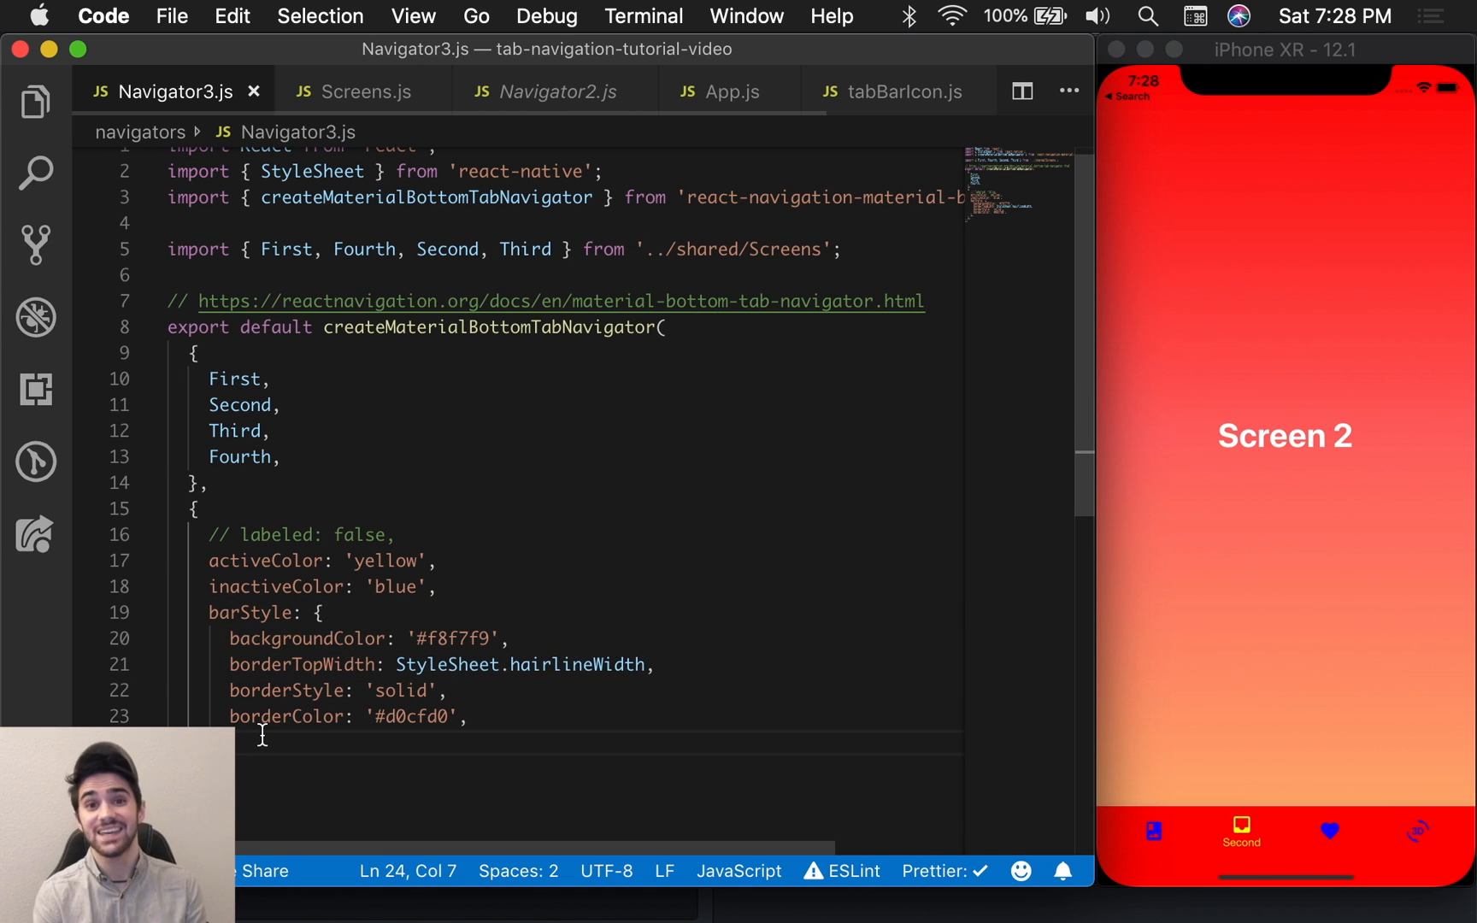